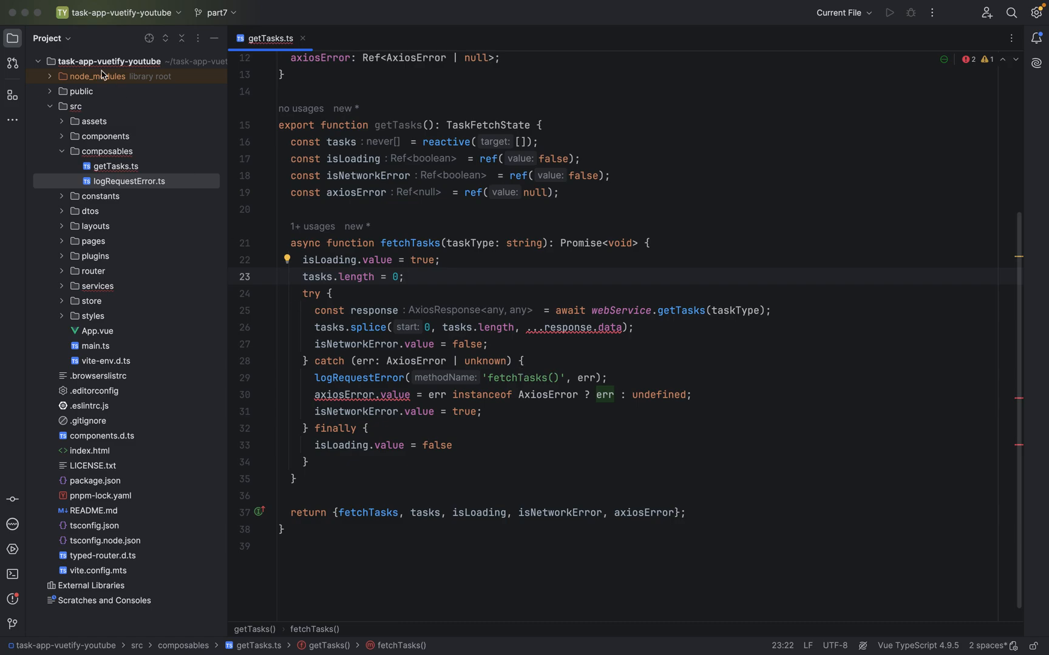
mouse_move(125, 181)
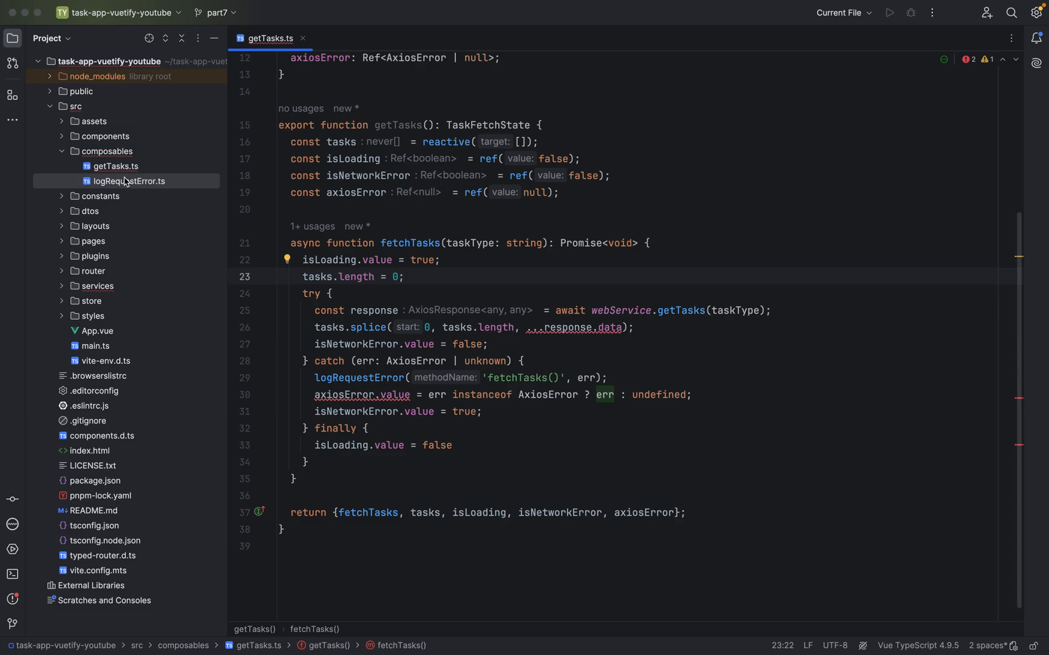
mouse_move(128, 183)
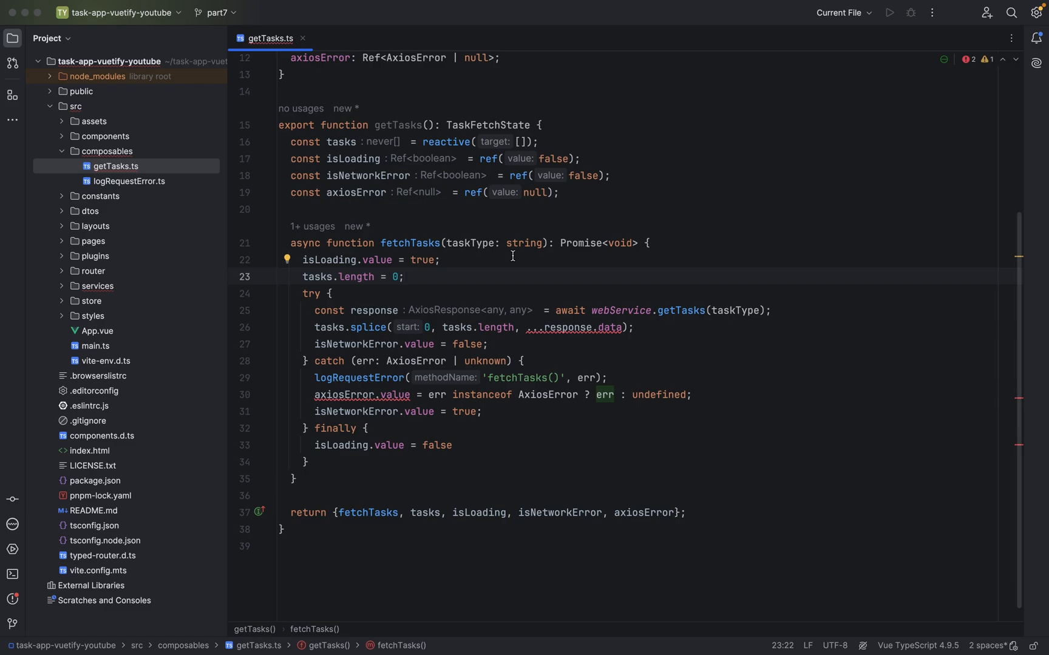
mouse_move(609, 273)
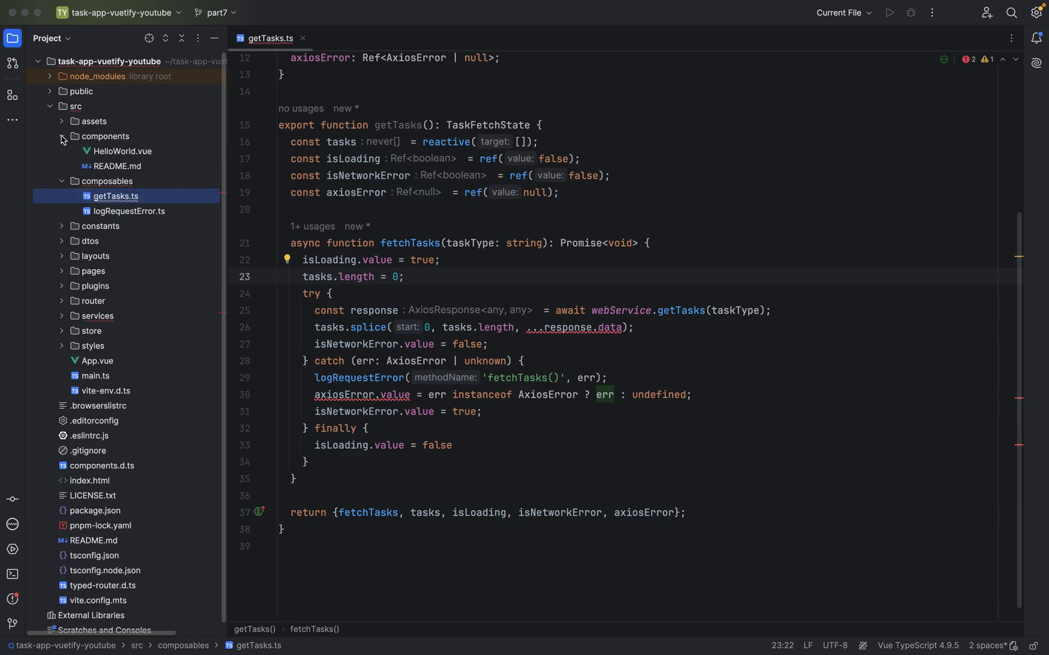
mouse_move(115, 175)
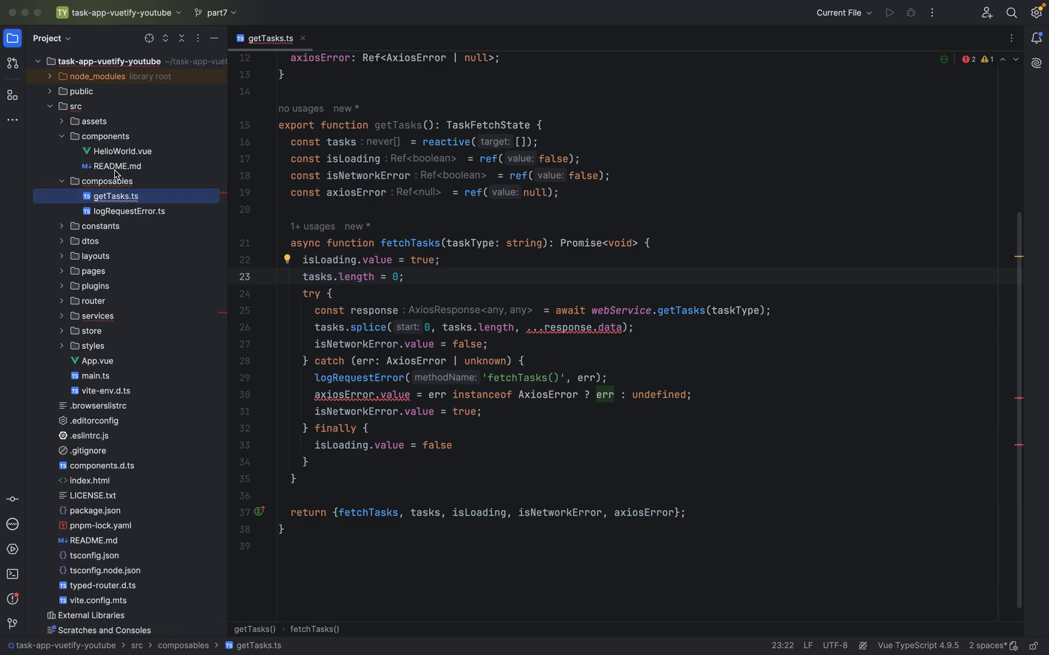
Preview README.md, open HelloWorld.vue, then delete both files and confirm.
double_click(117, 165)
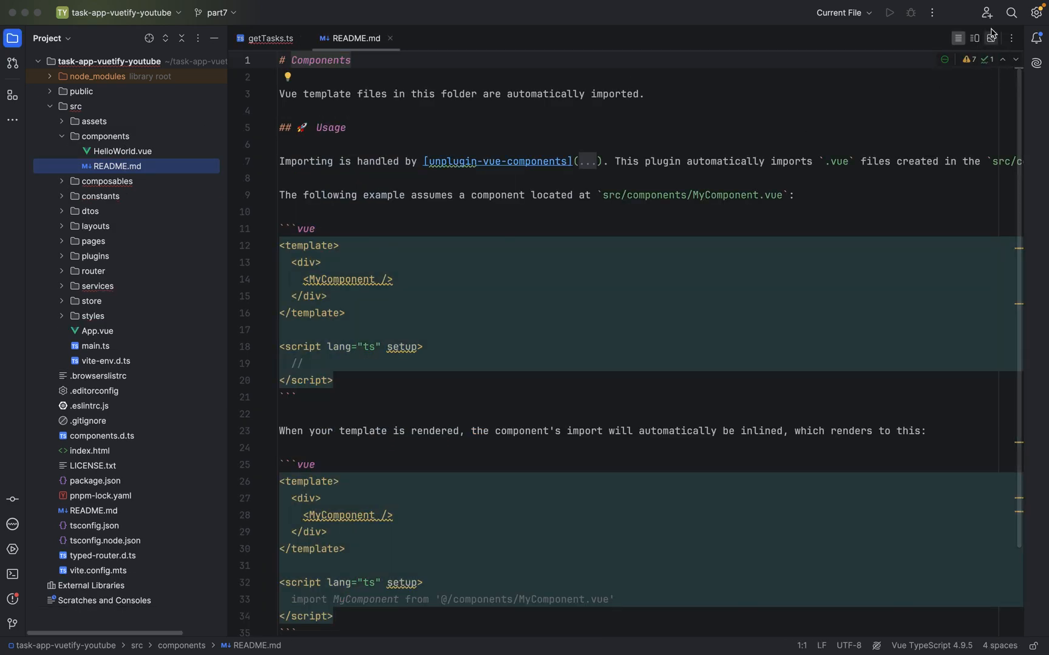
left_click(990, 37)
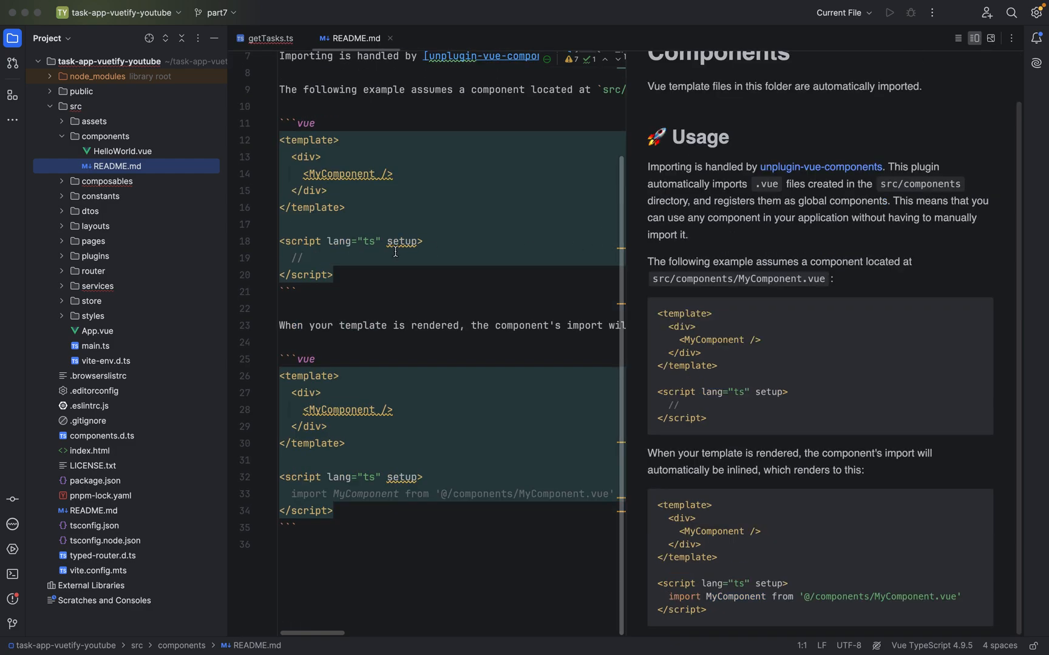
left_click(122, 151)
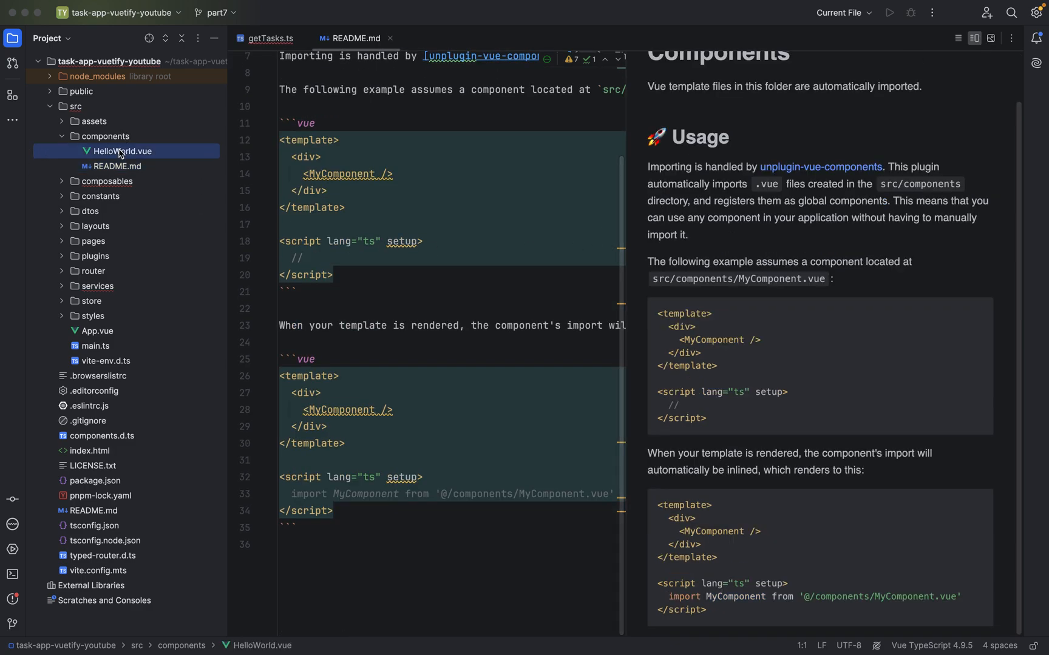
double_click(120, 151)
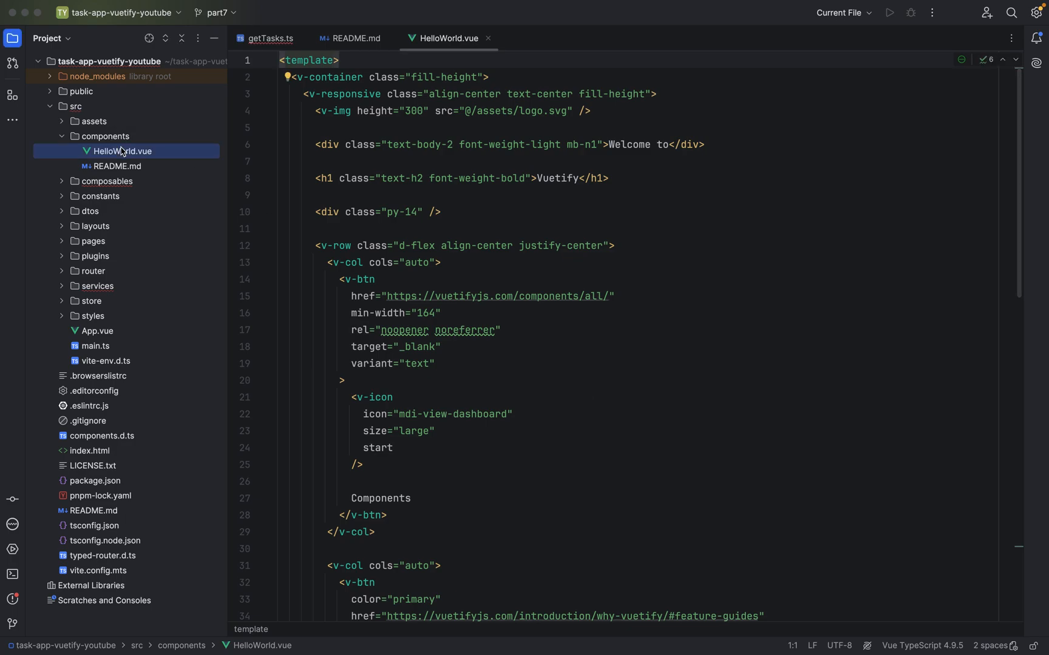
mouse_move(116, 165)
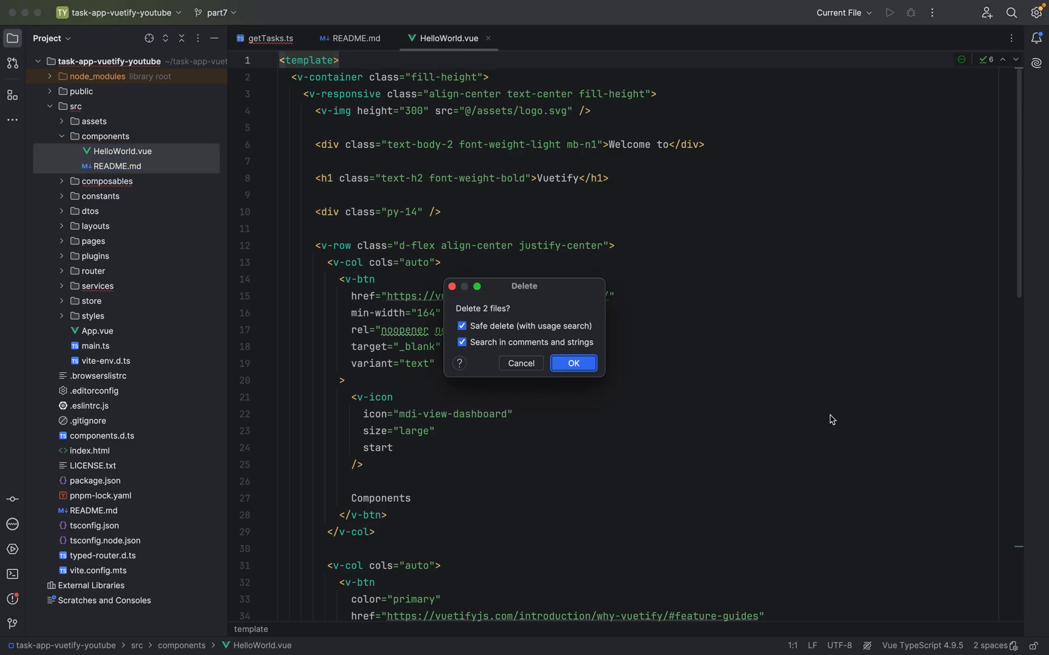
left_click(573, 363)
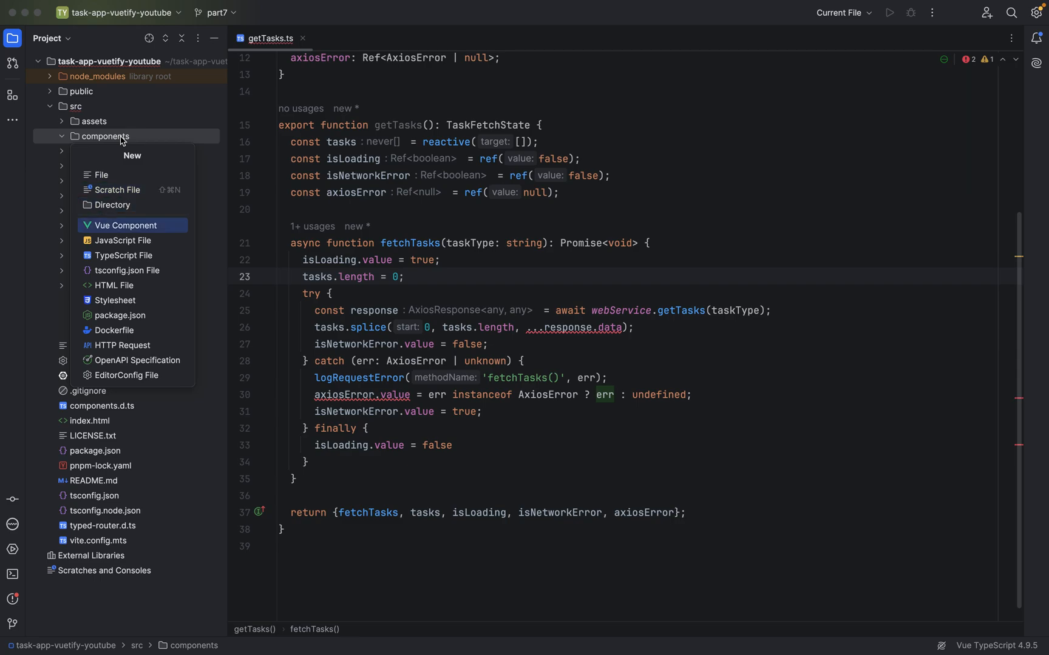
Create a Composition API Vue component named Navbar in the components folder.
left_click(125, 225)
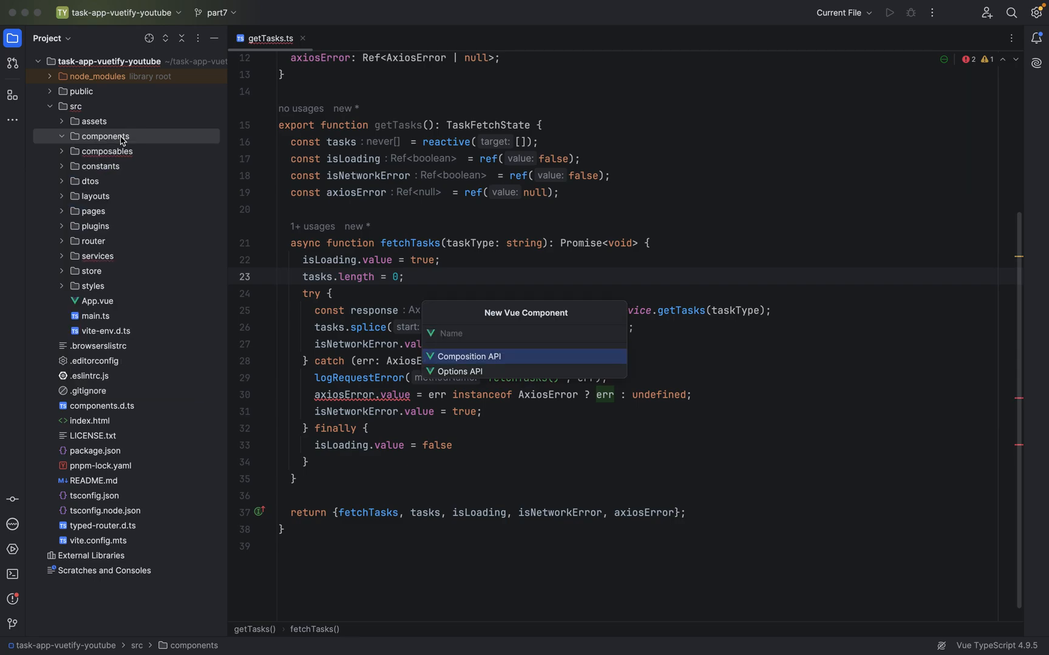
type("Navba")
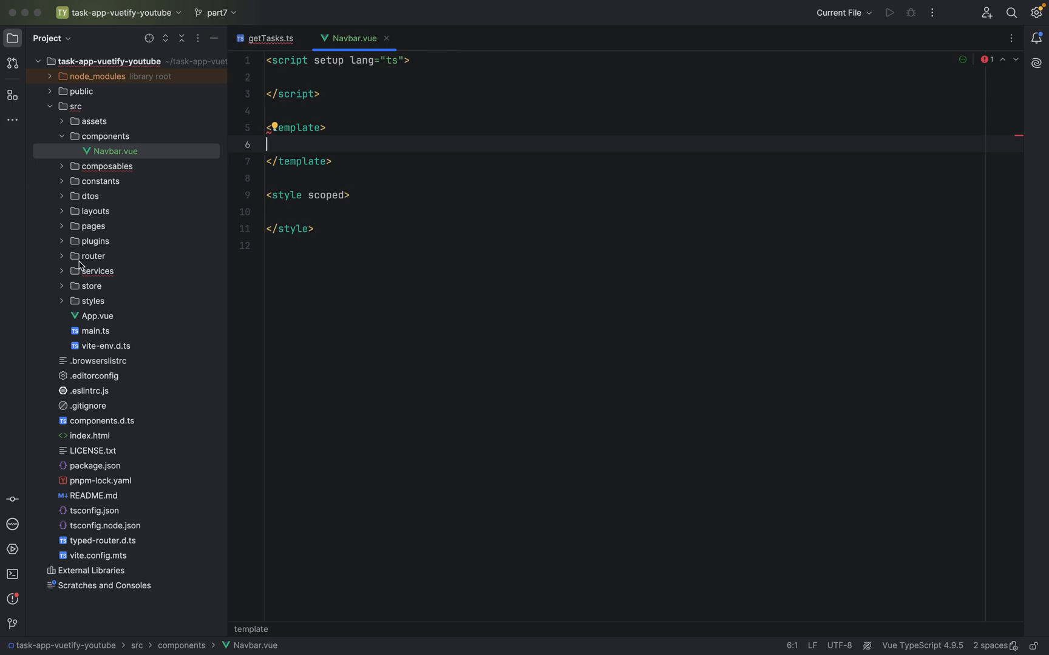
Open appConstants.ts from the constants folder, then switch to the Medium draft.
left_click(100, 181)
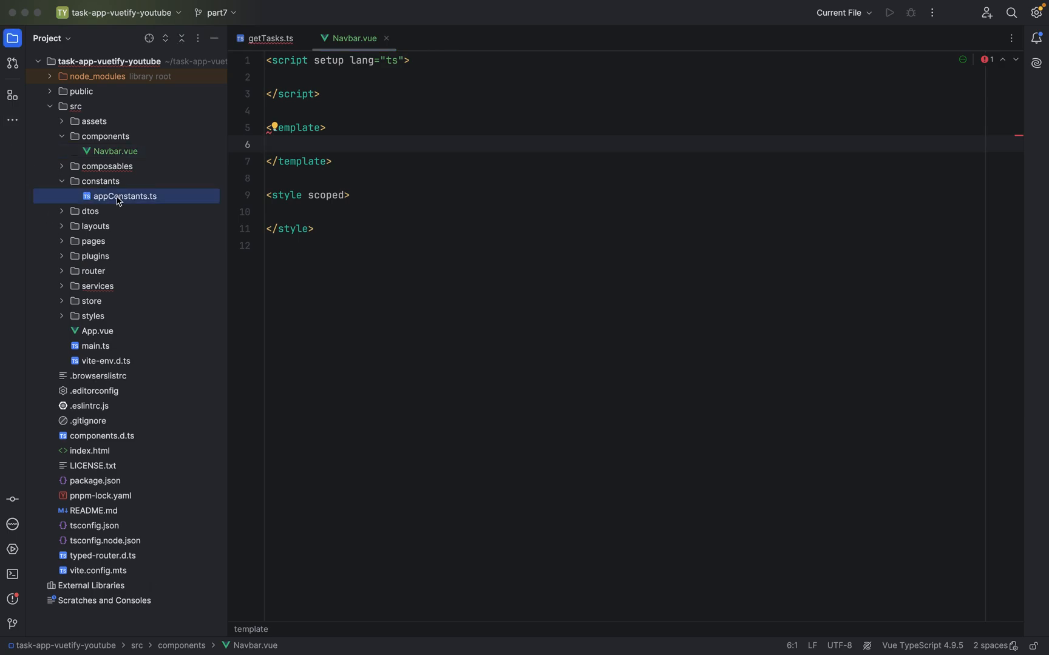
double_click(124, 196)
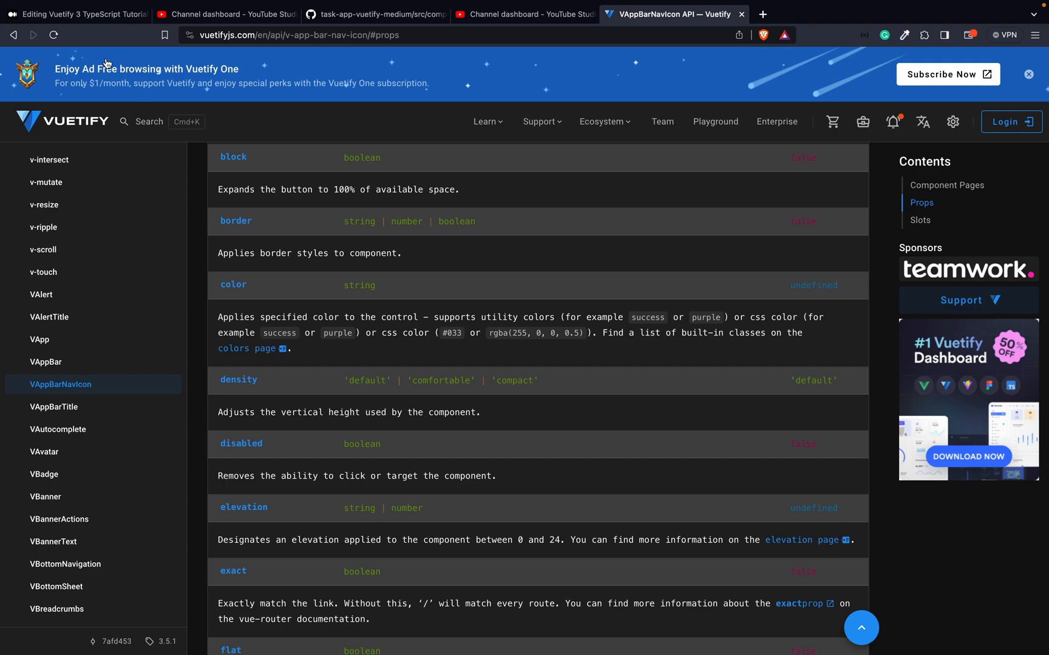
left_click(79, 13)
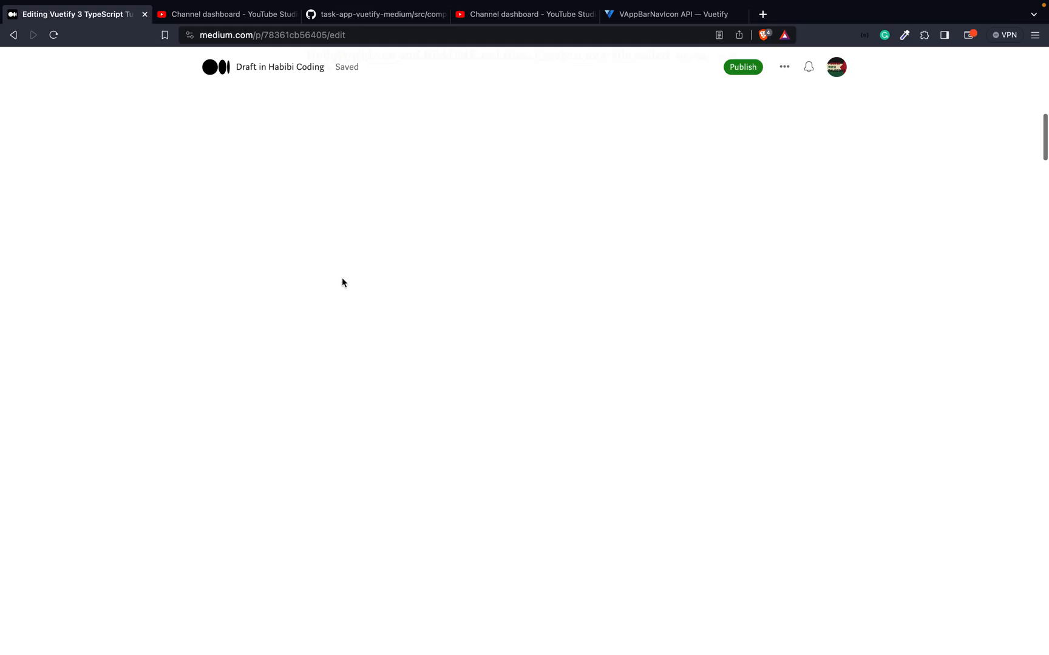
scroll("down", 3)
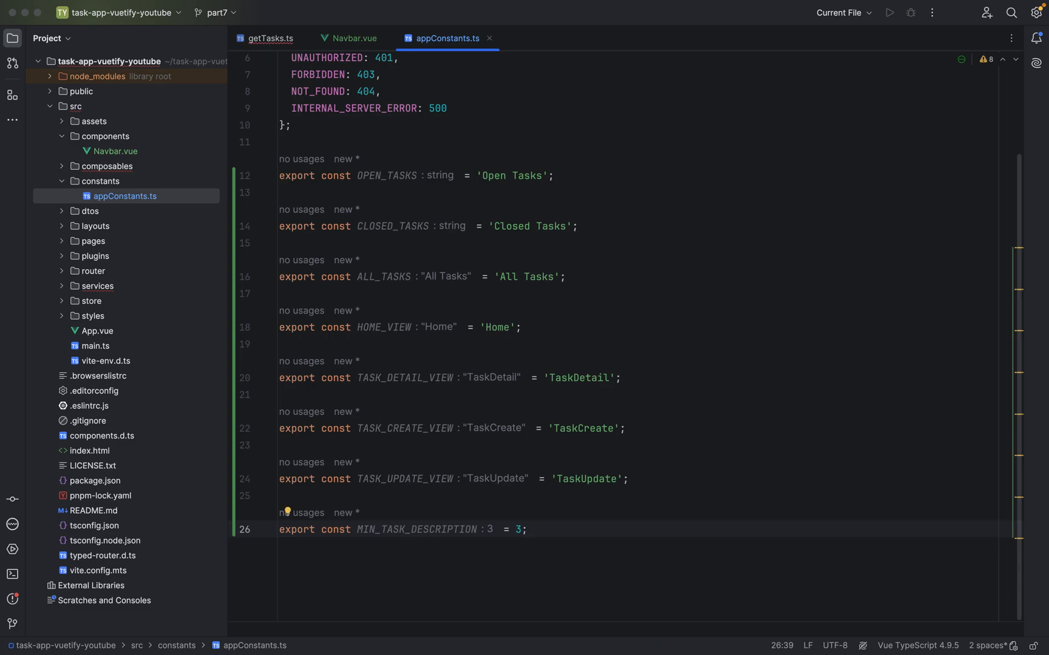
mouse_move(563, 187)
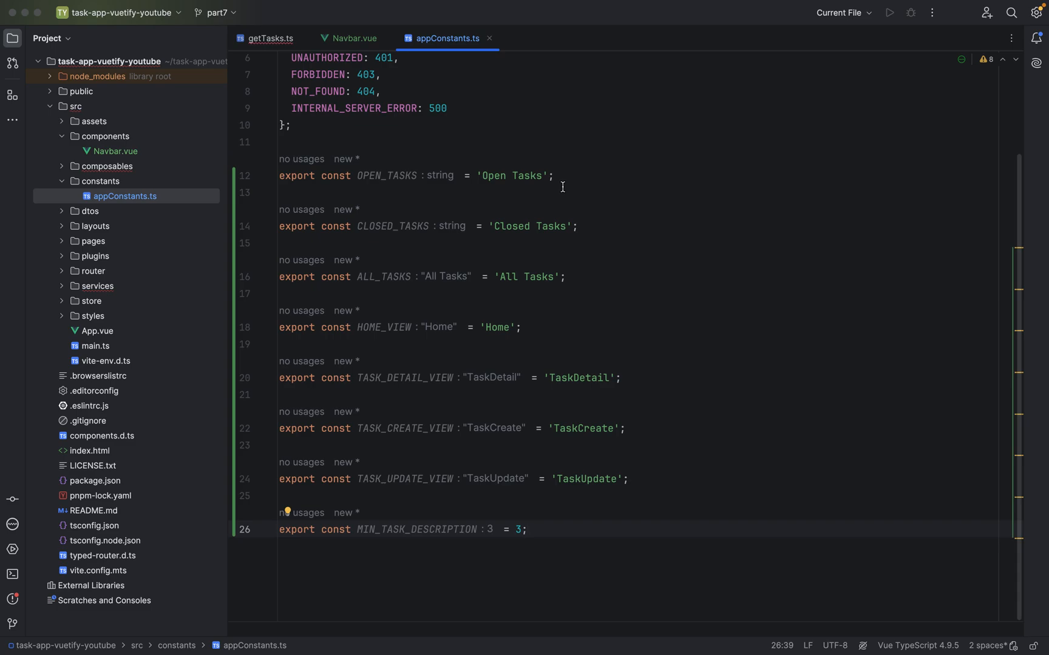
Point out the ALL_TASKS constant and preview logo.png from the assets folder.
left_click(543, 276)
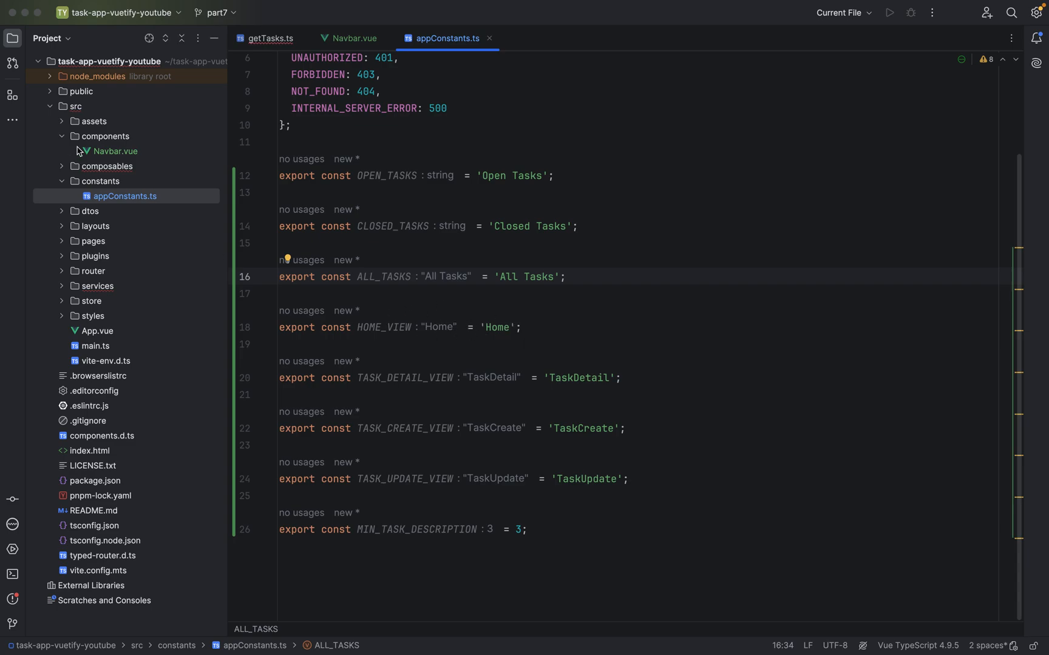
mouse_move(55, 113)
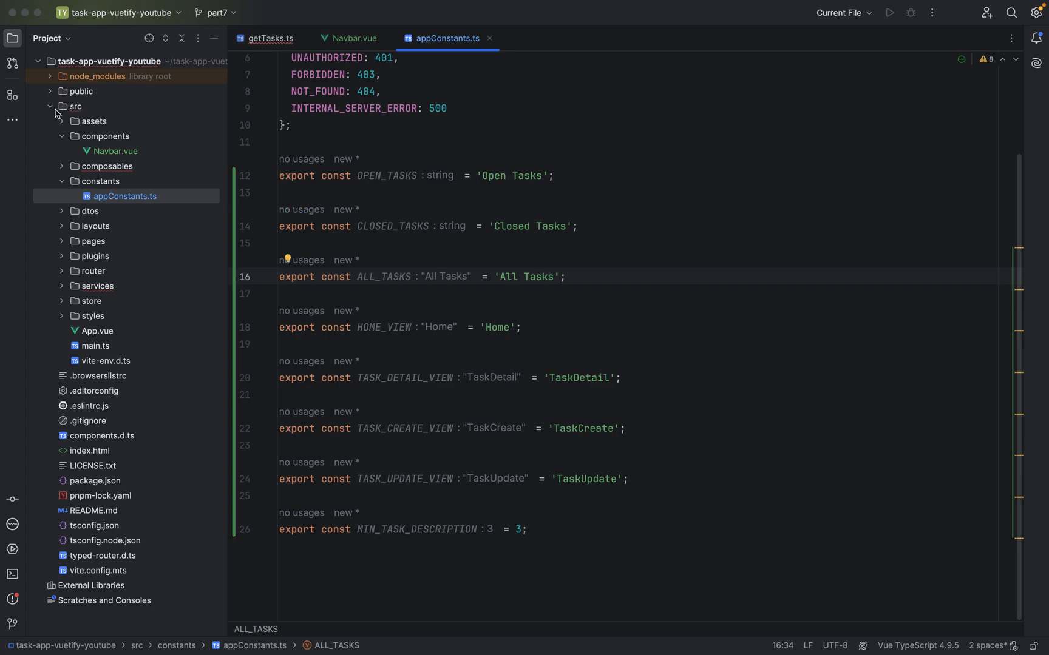
left_click(60, 121)
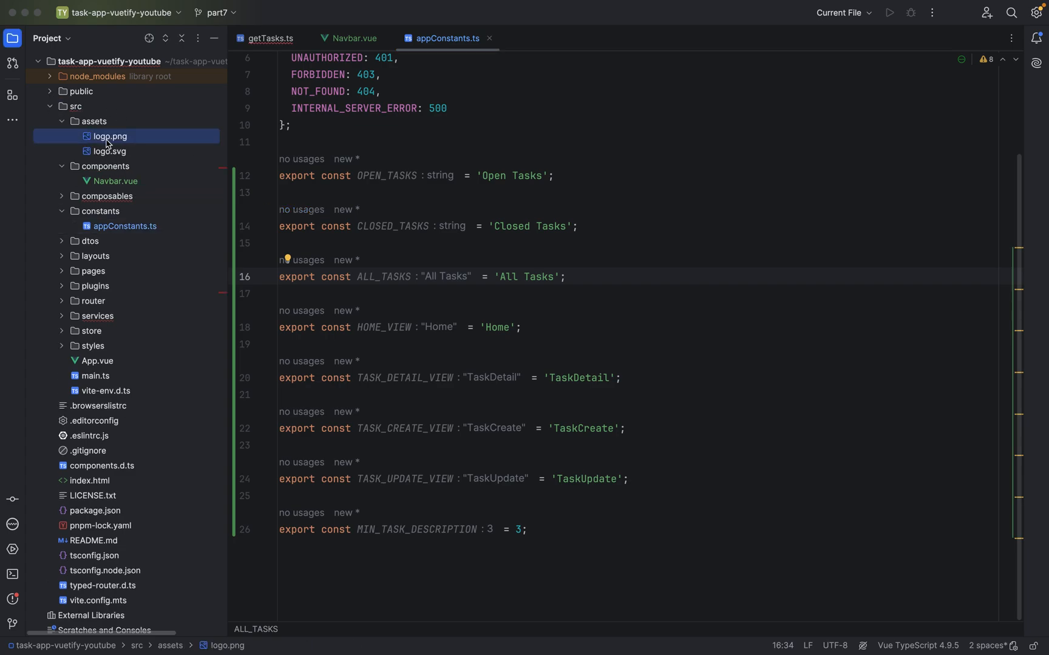
double_click(110, 135)
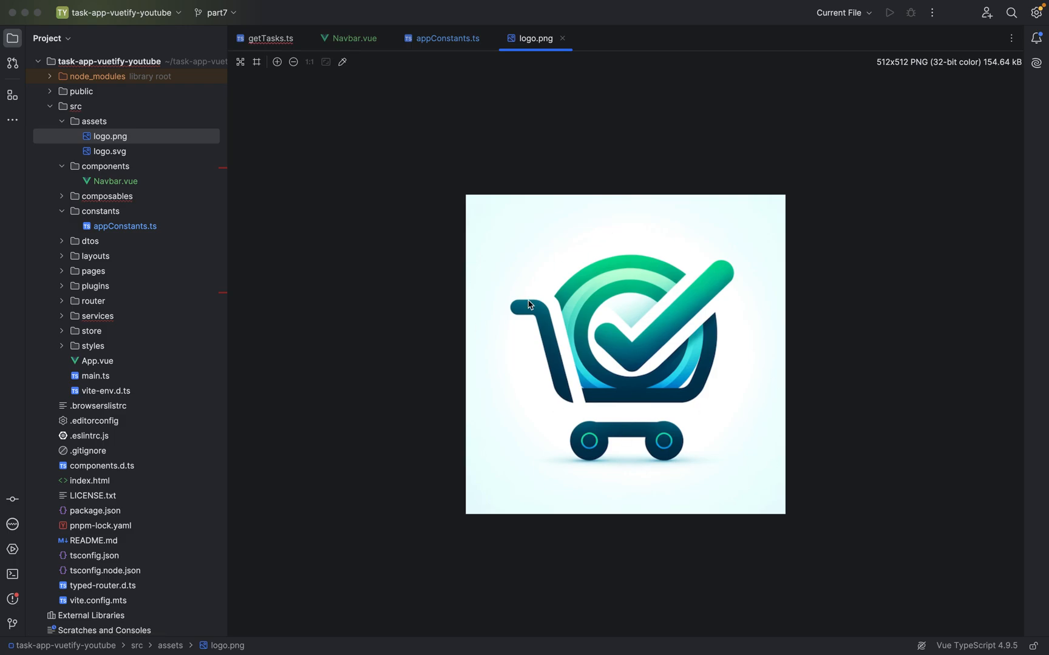
Review TASK_DETAIL_VIEW, TaskUpdate and MIN_TASK_DESCRIPTION constants, then return to Navbar.vue.
left_click(446, 38)
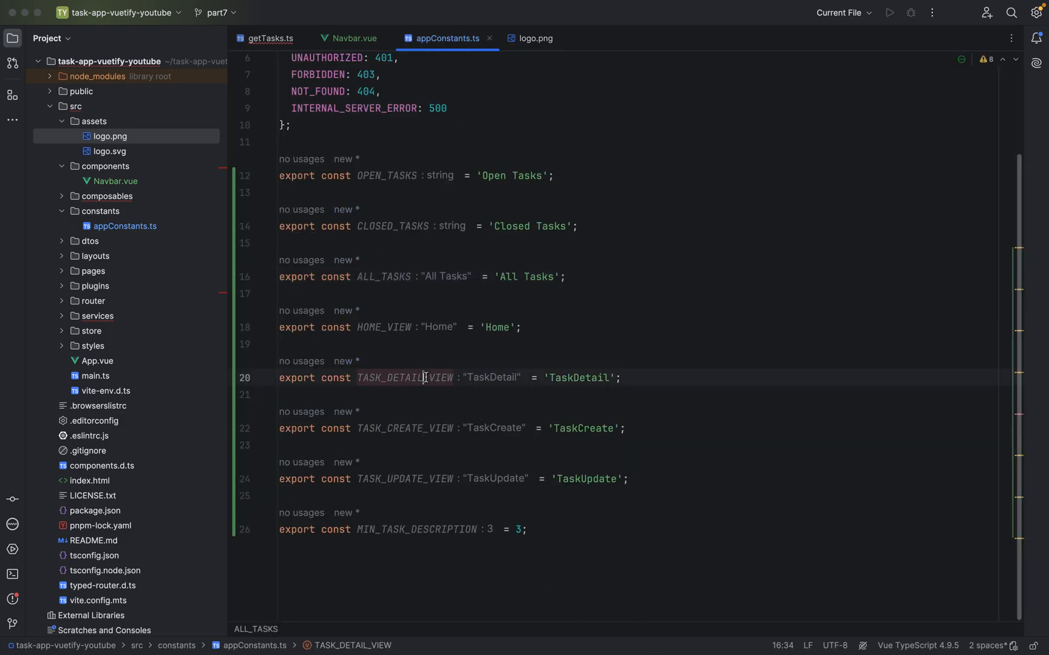
double_click(404, 377)
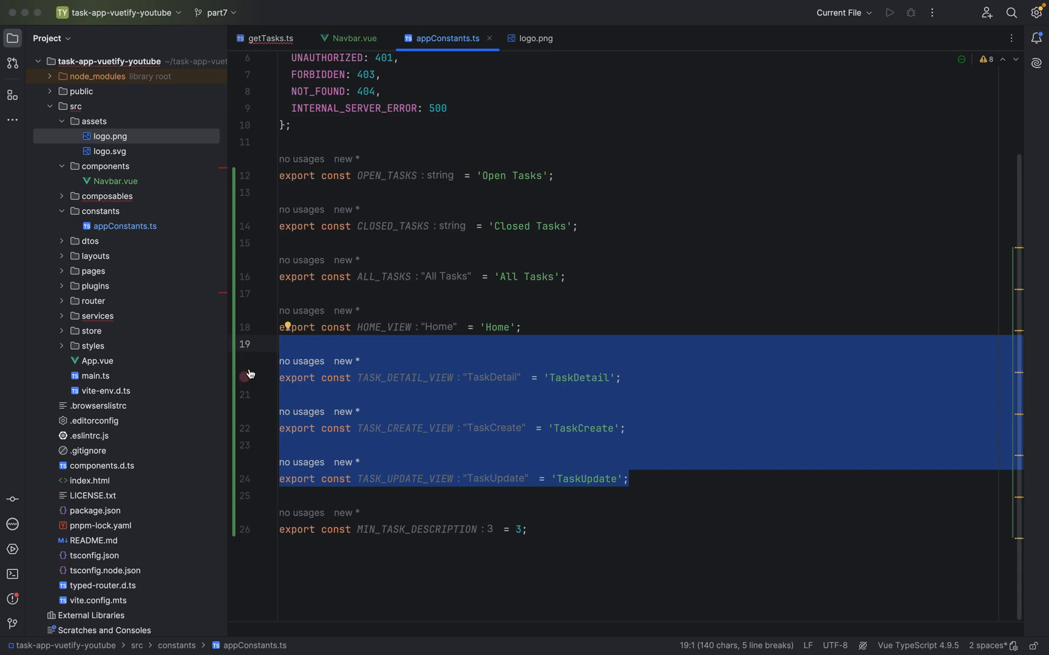
left_click(579, 378)
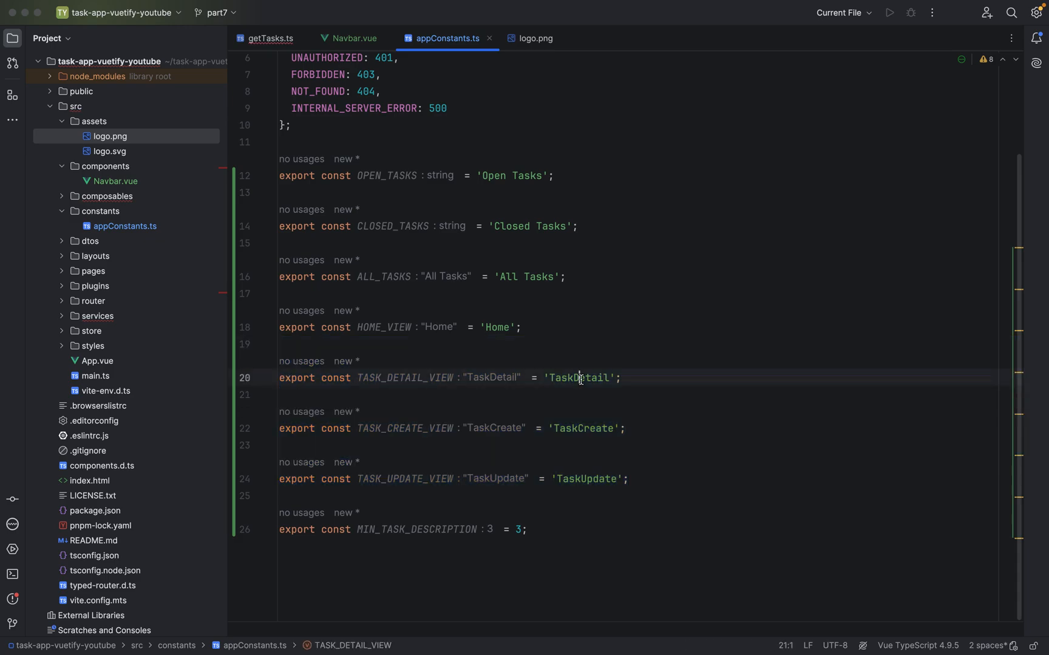
double_click(584, 479)
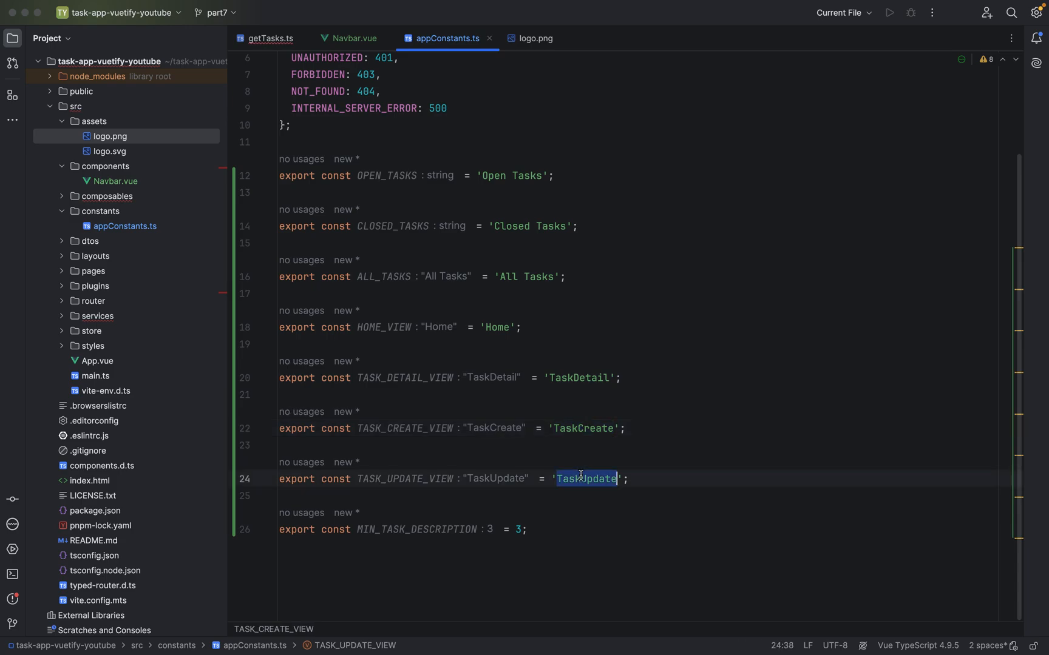
left_click(485, 514)
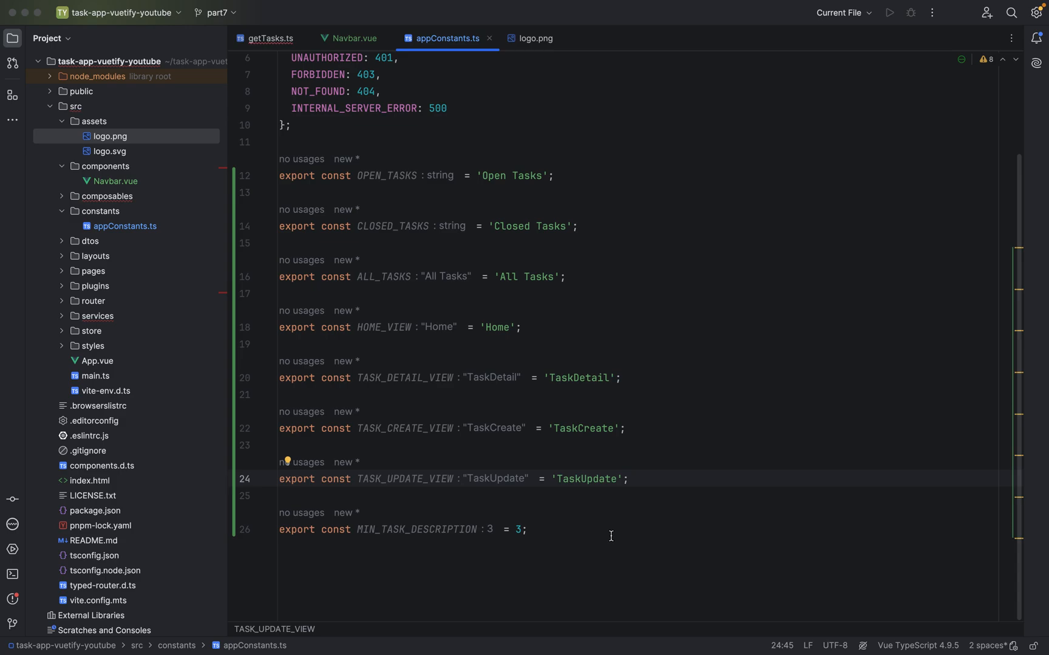
left_click(527, 530)
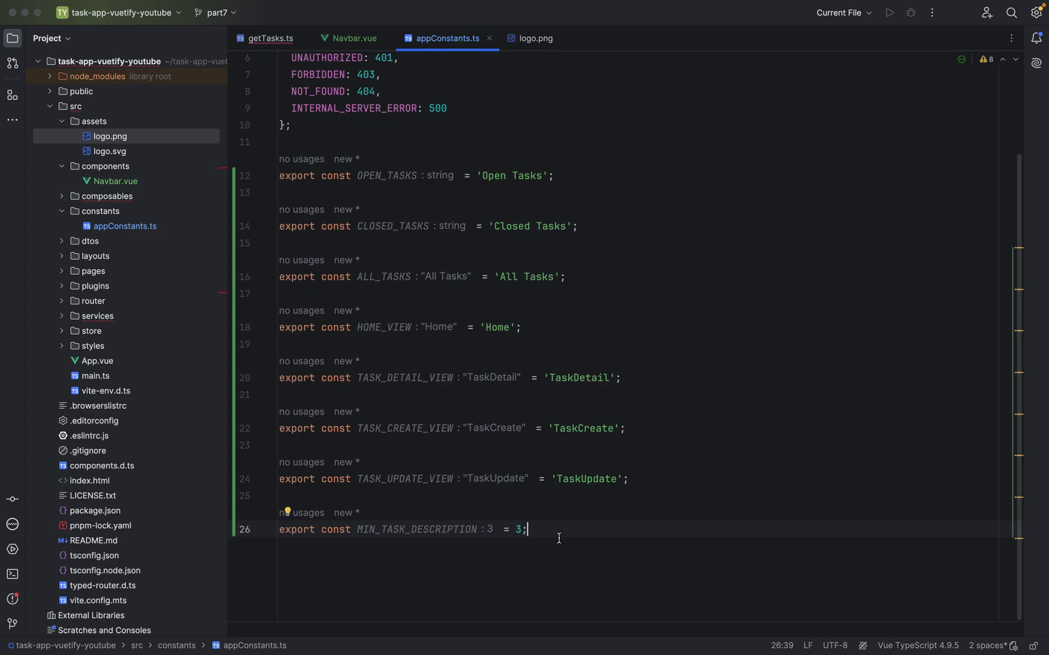
mouse_move(256, 164)
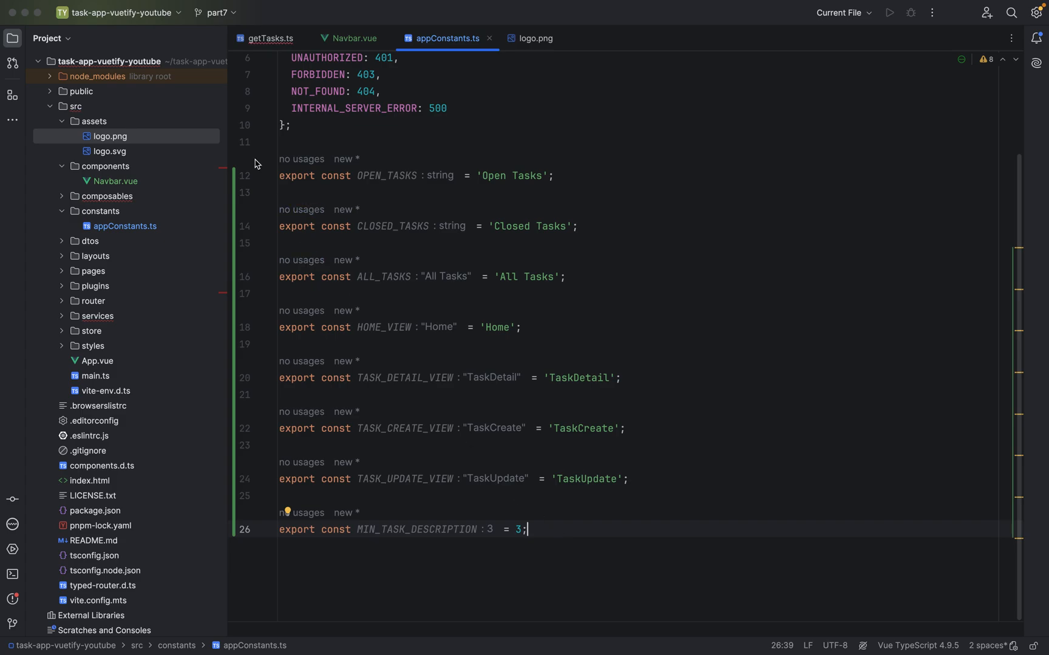
left_click(353, 38)
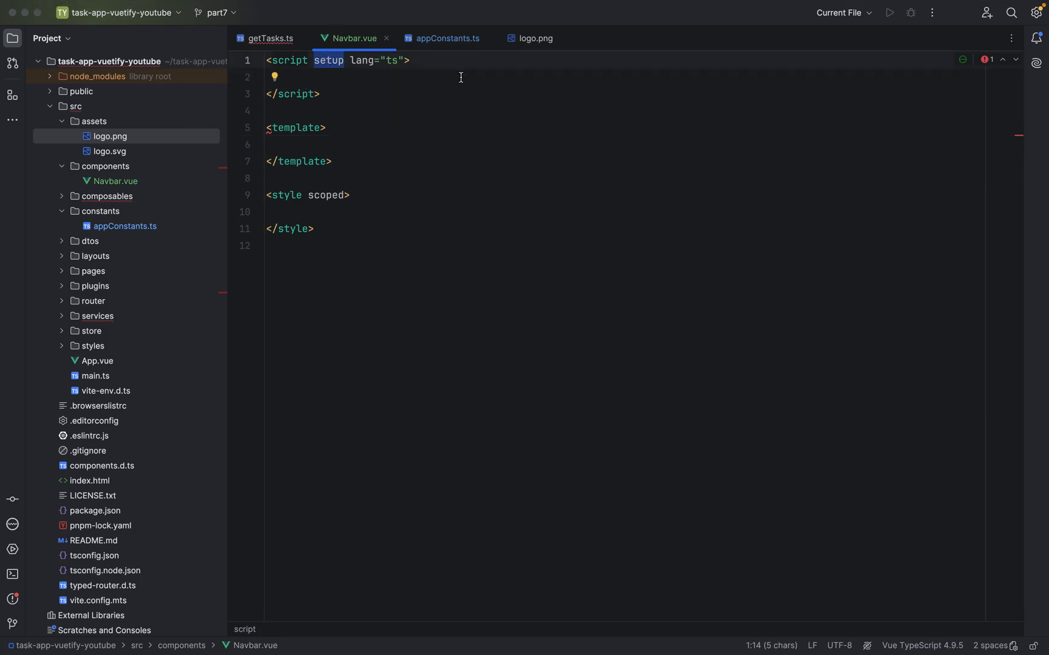
mouse_move(423, 181)
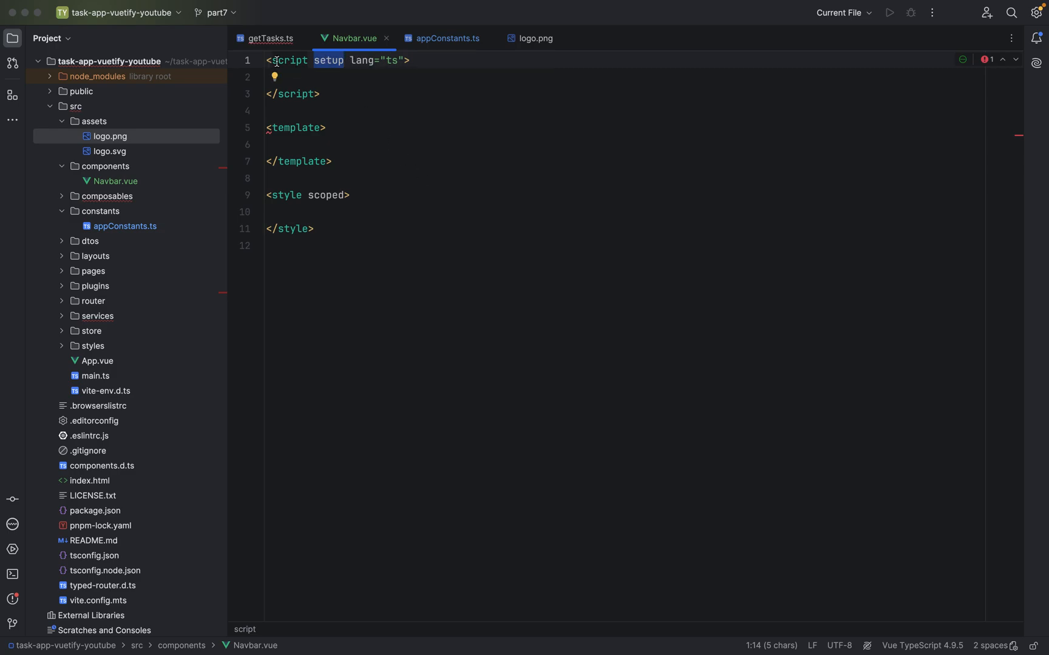
Close all tabs except Navbar.vue and add an empty line in its script.
right_click(352, 39)
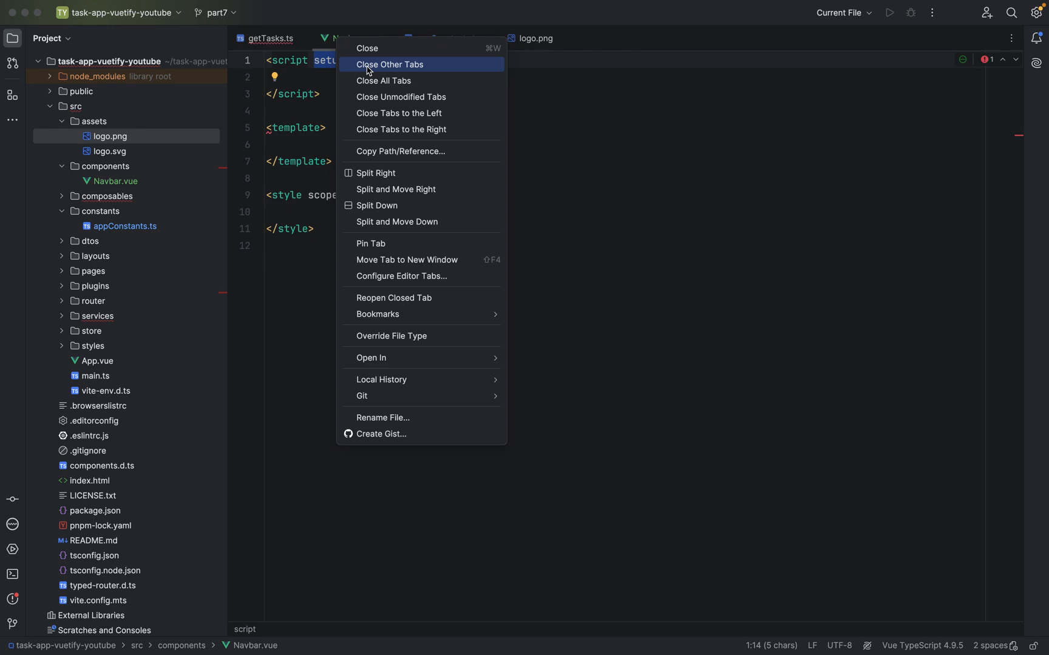
left_click(391, 64)
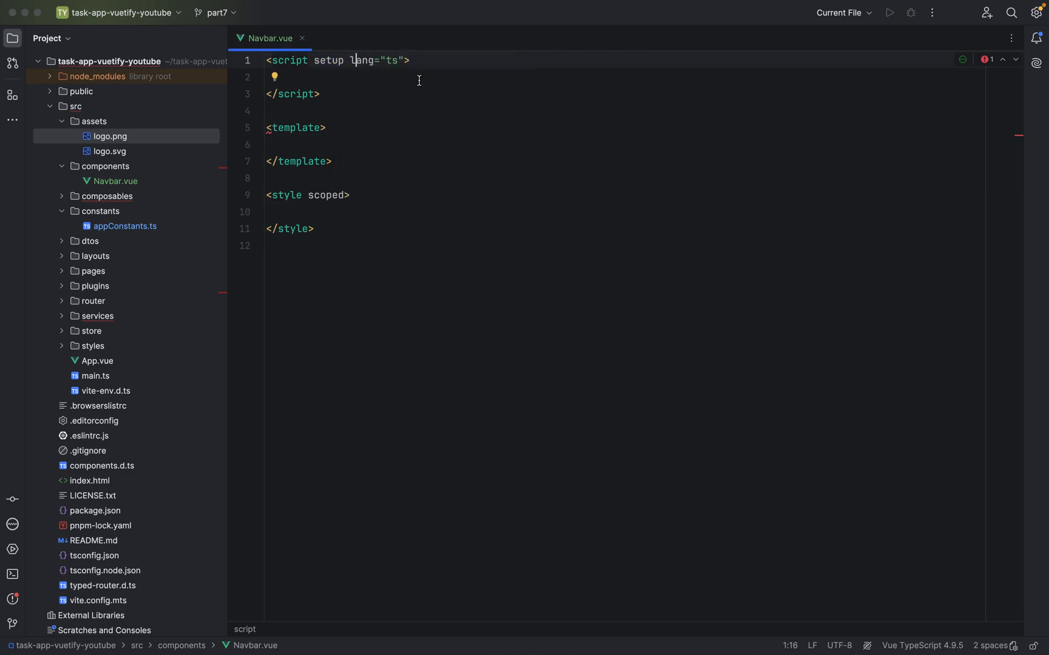
key("Enter")
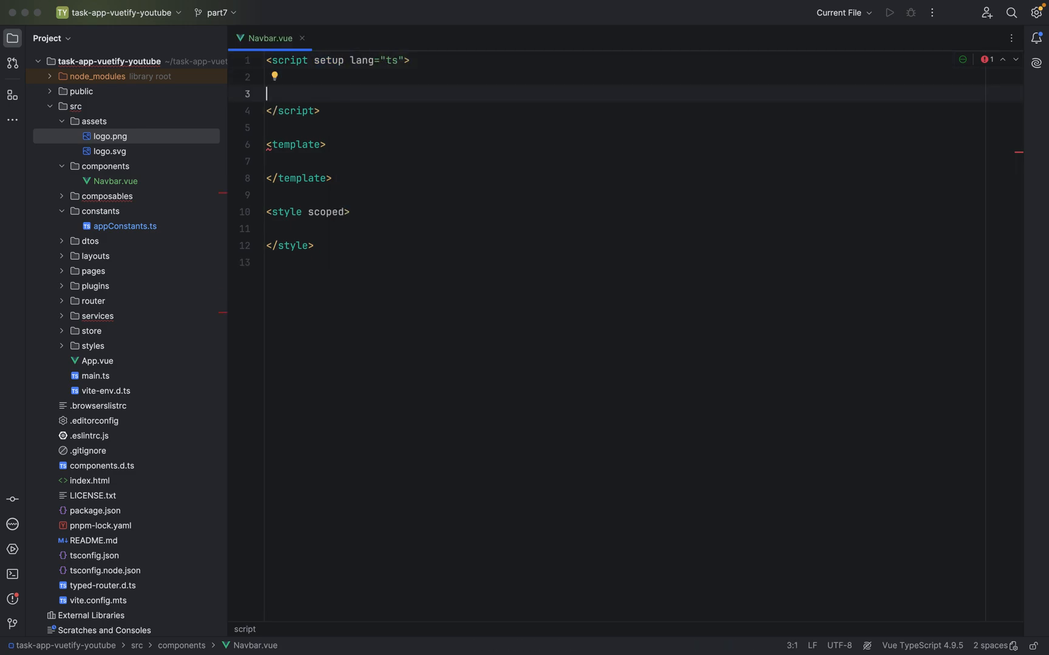
key("Backspace")
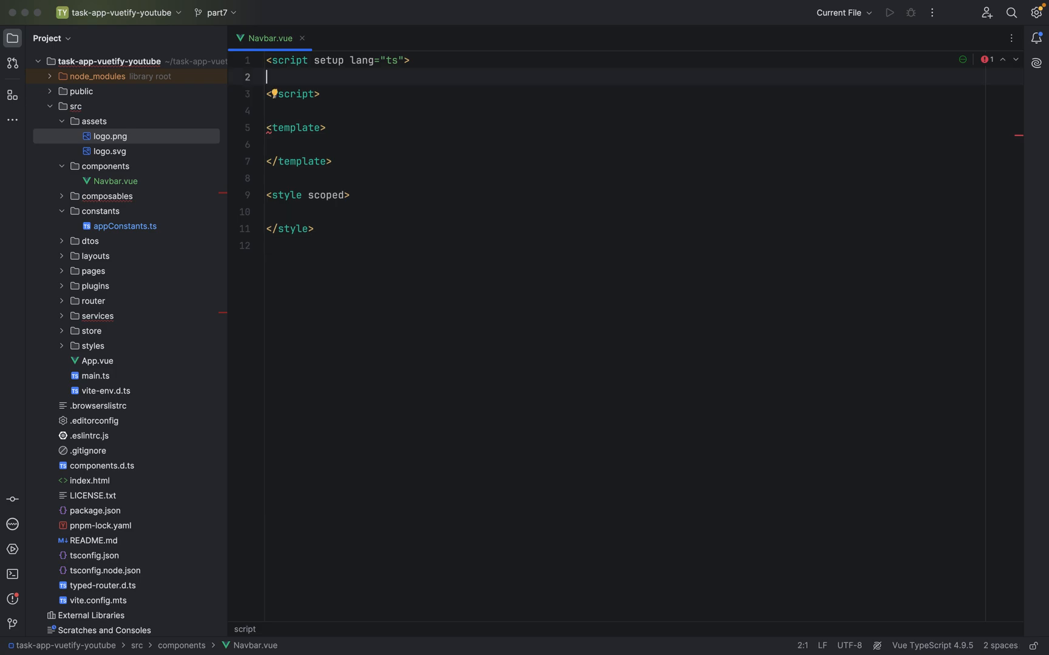
key("Enter")
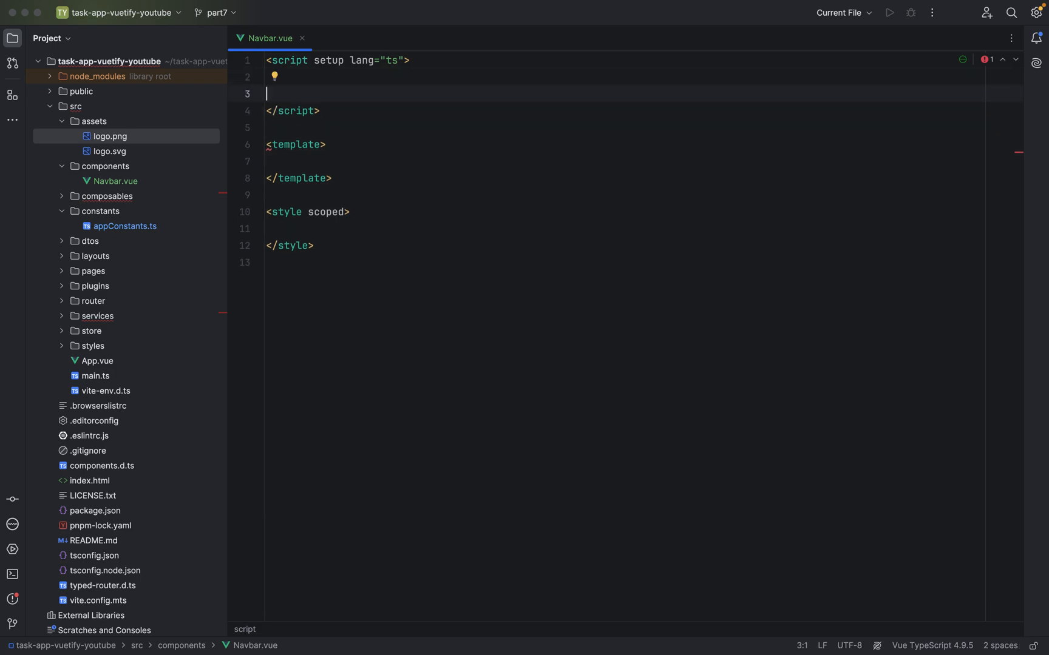
Add const display = useDisplay(); with useDisplay imported from "vuetify".
type("const d")
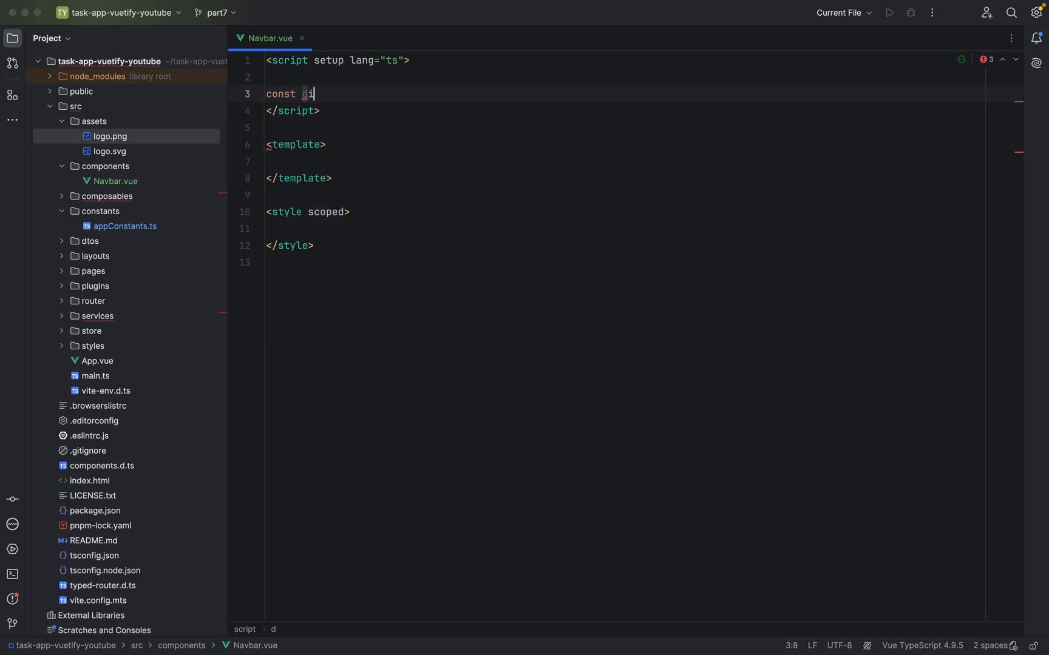
type("sp")
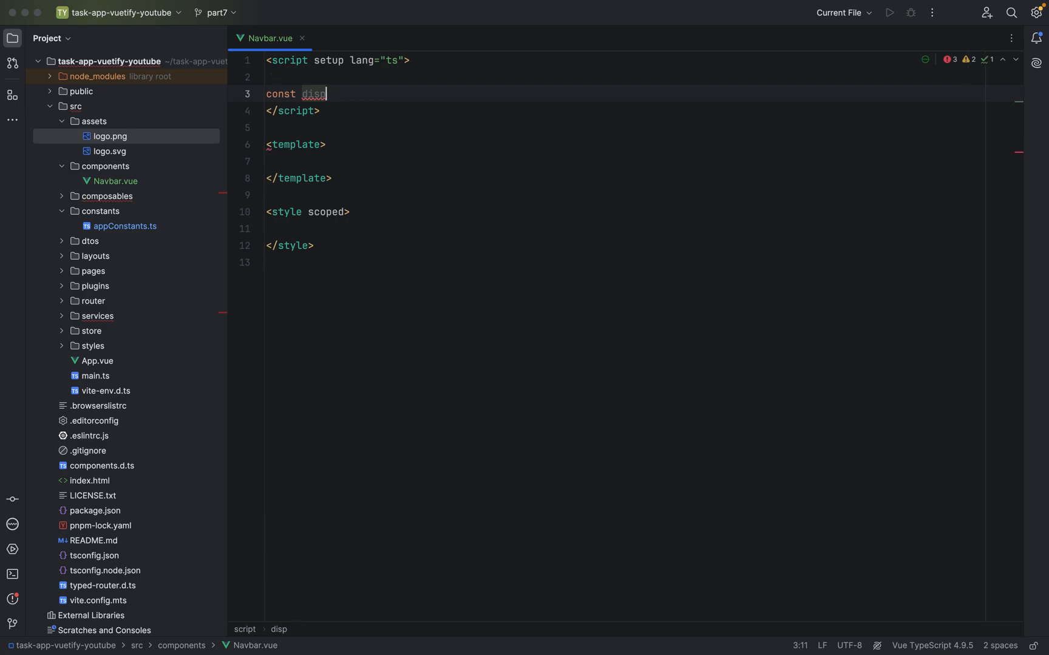
type("lay =")
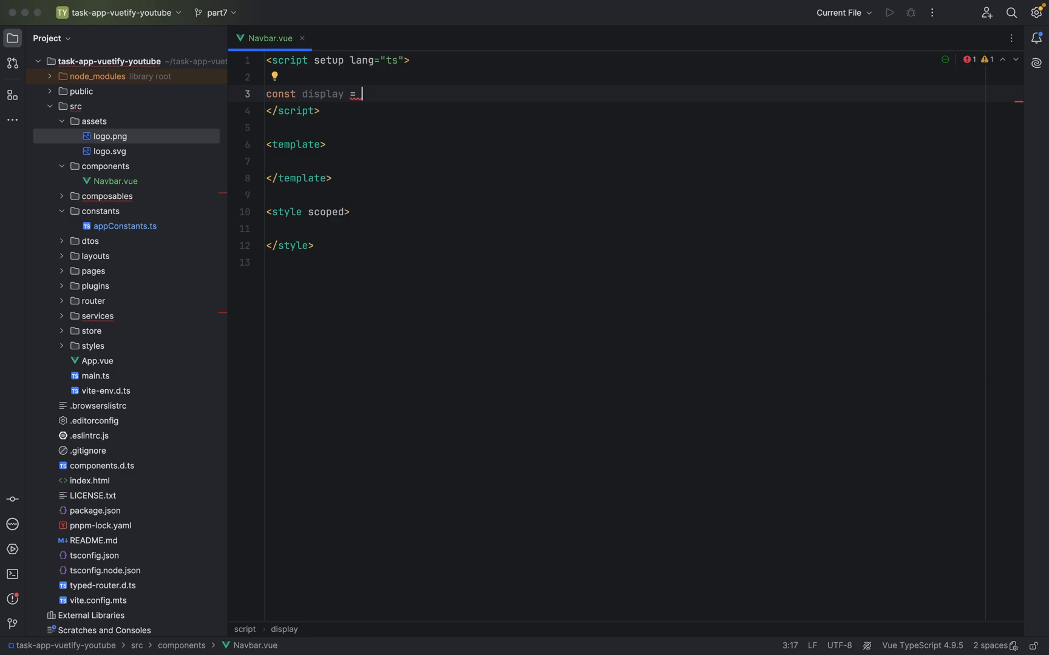
type("useDisplay(")
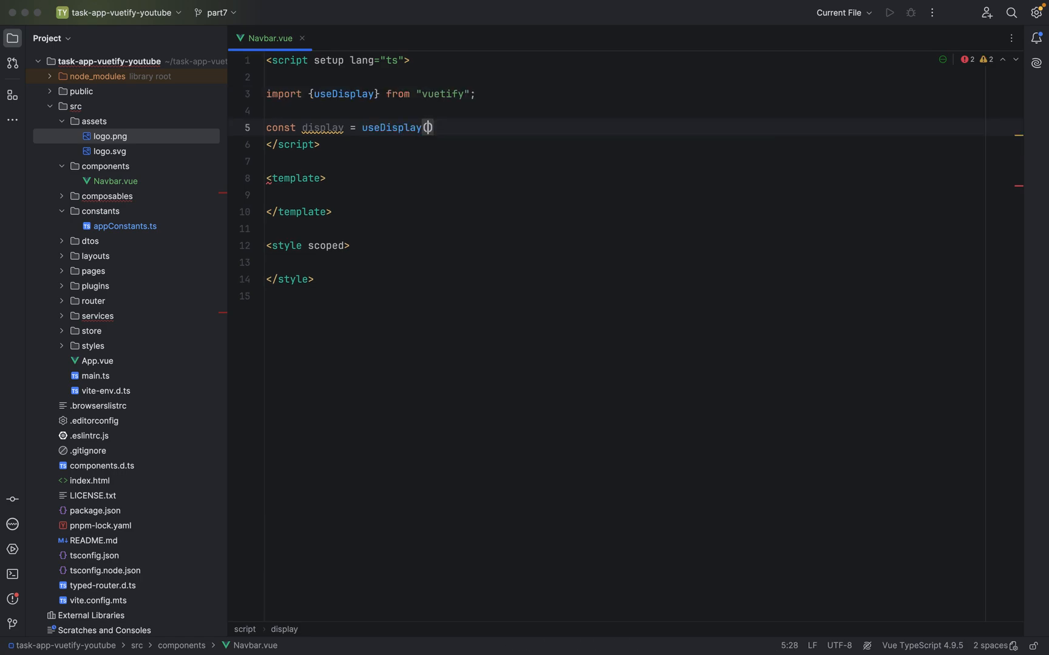
type(";")
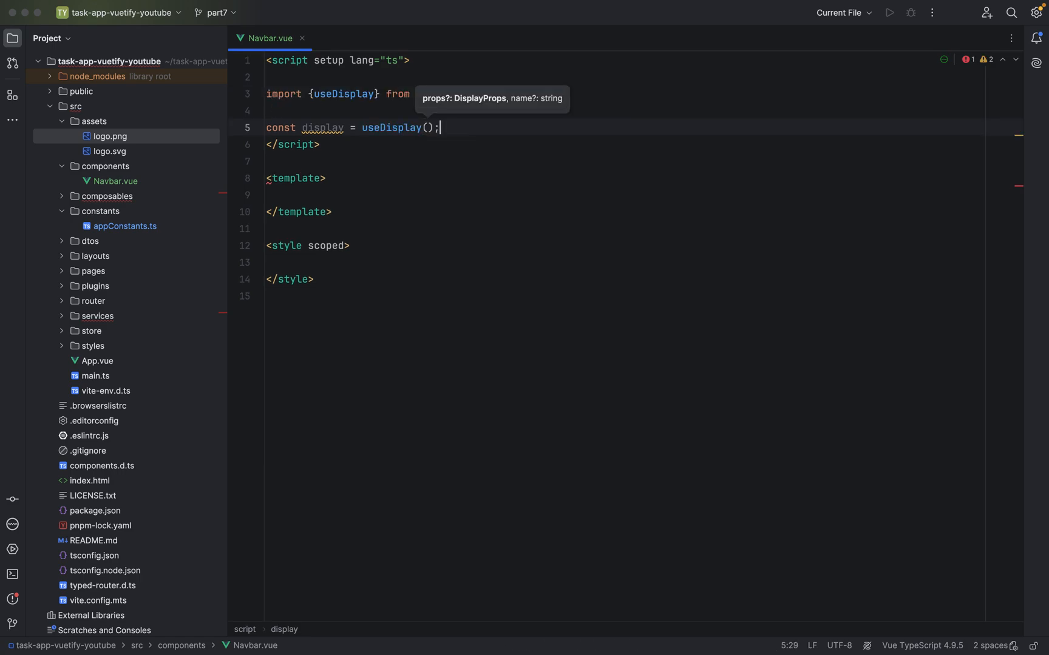
type("\"vuetify\";")
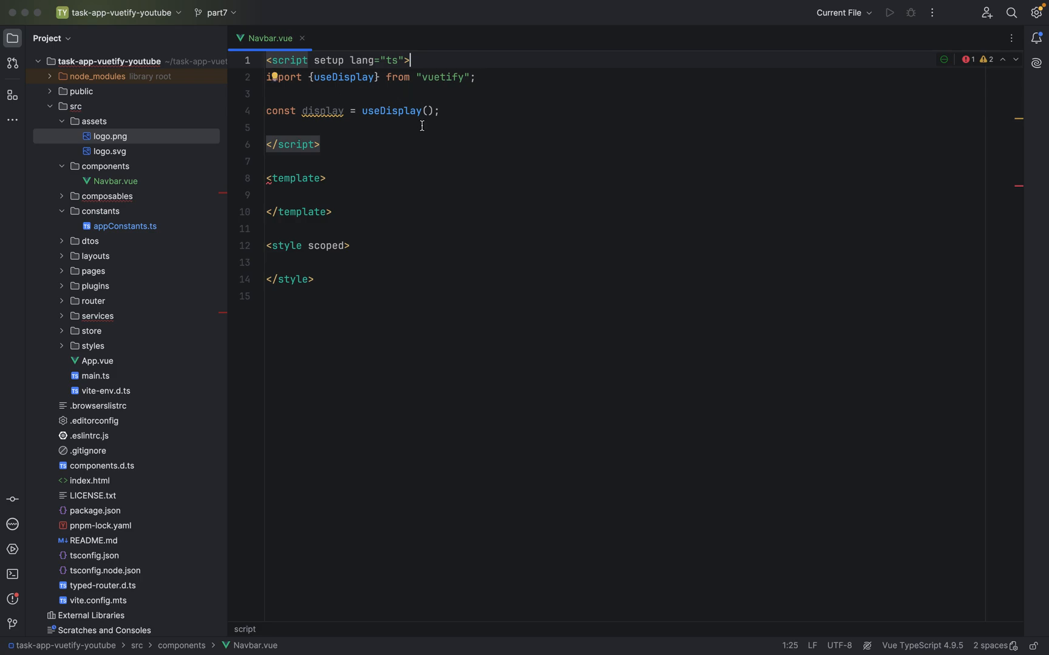
left_click(444, 111)
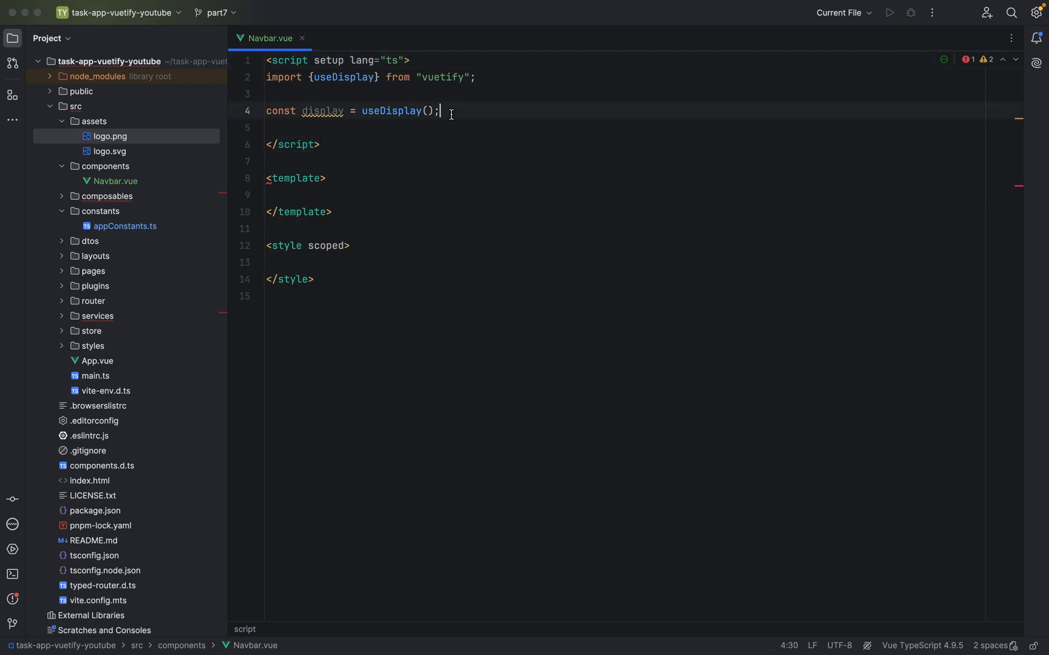
key("Enter")
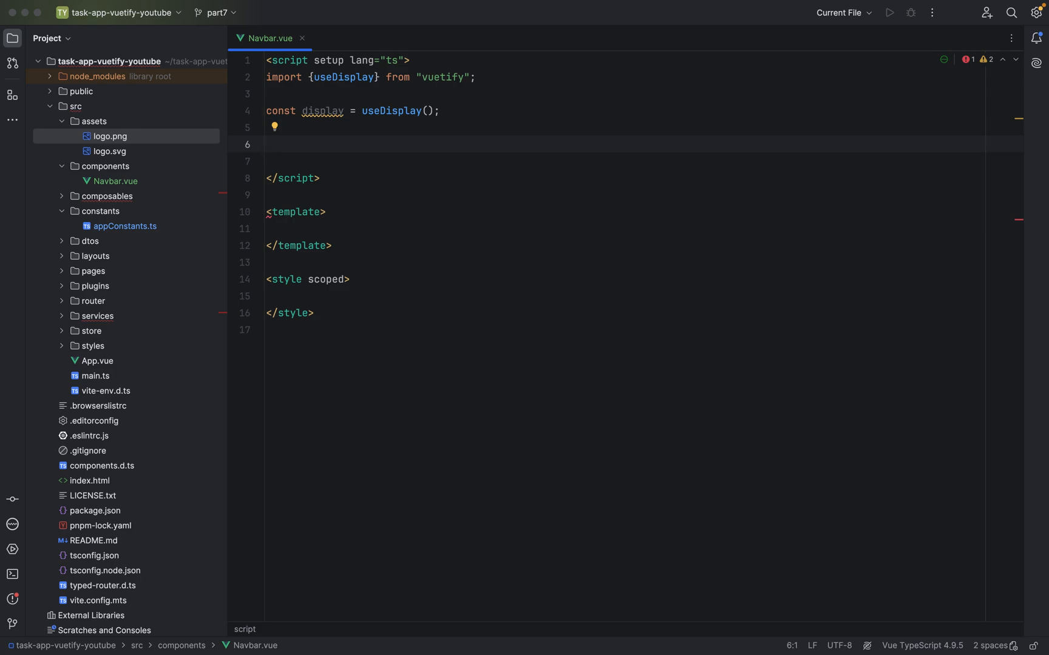
Add const isMobileDevice = computed(() => { return display.mobile; }) with auto-imported computed.
type("const")
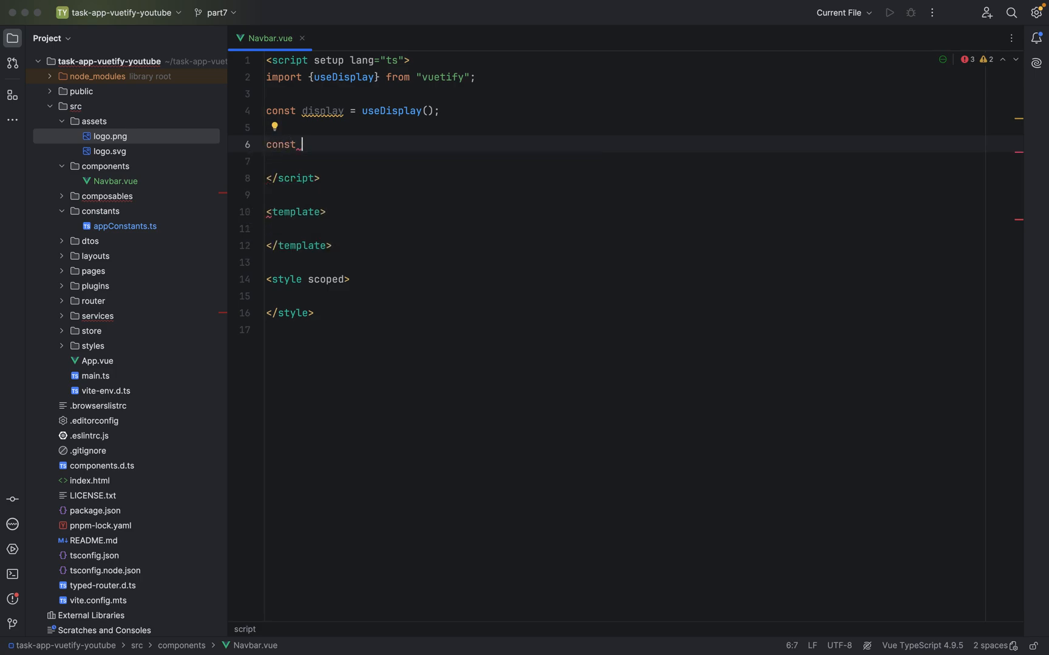
type("isMobile")
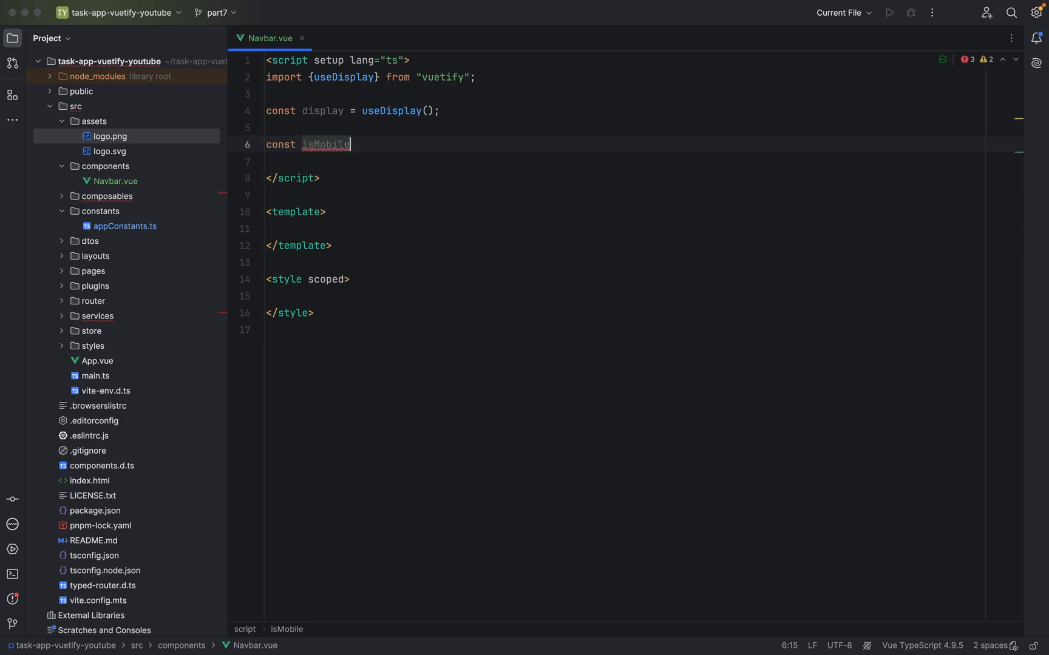
type("Device")
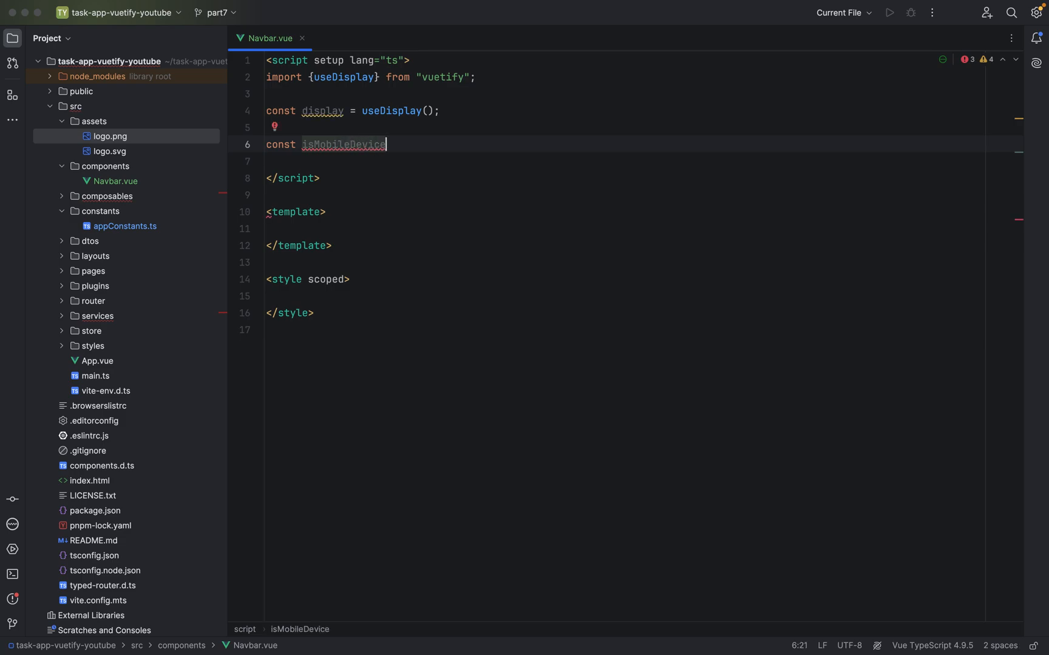
type("= ci")
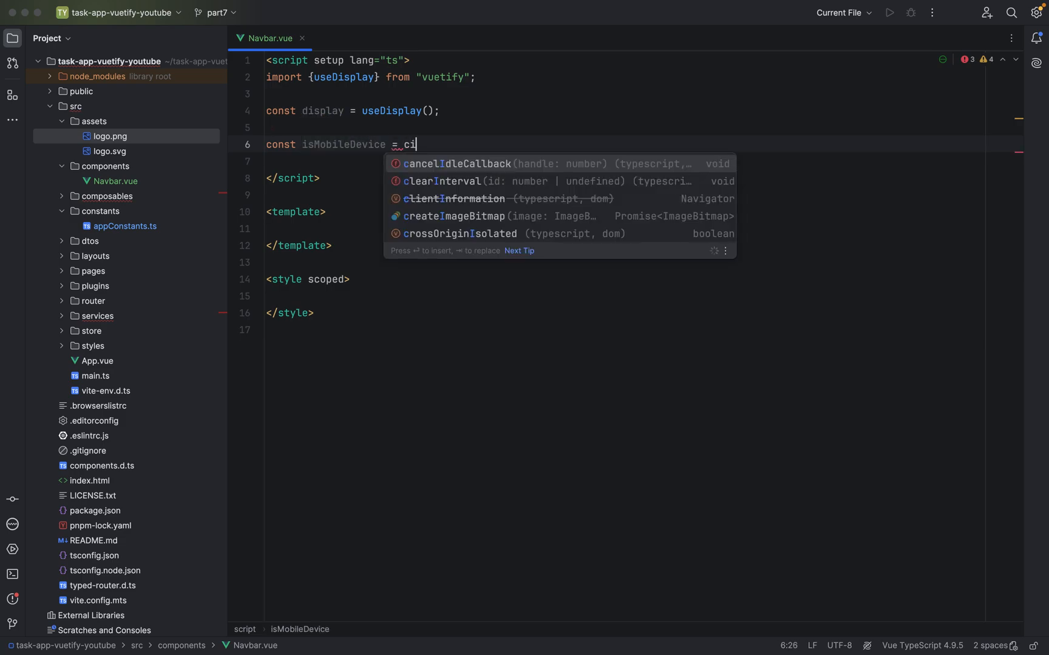
type("omputed")
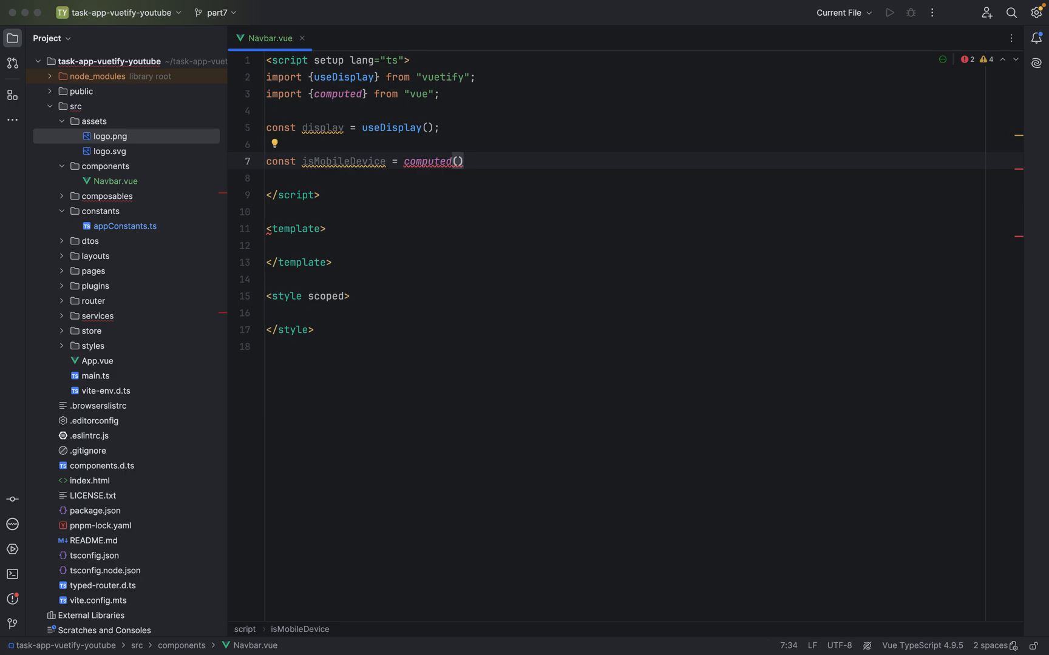
type("()")
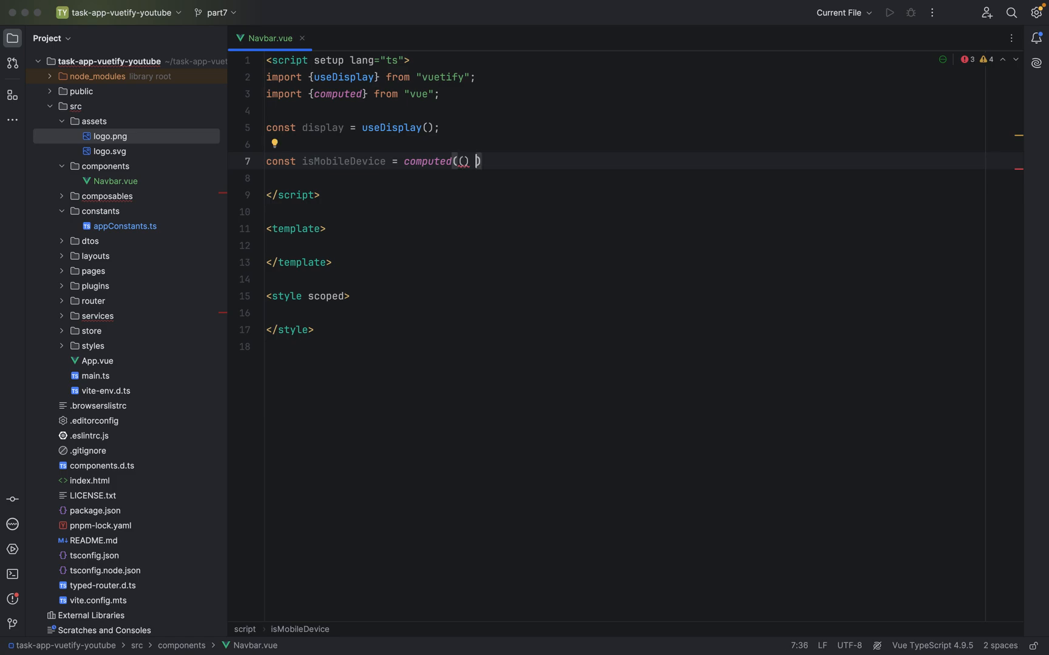
type("getter: () =>")
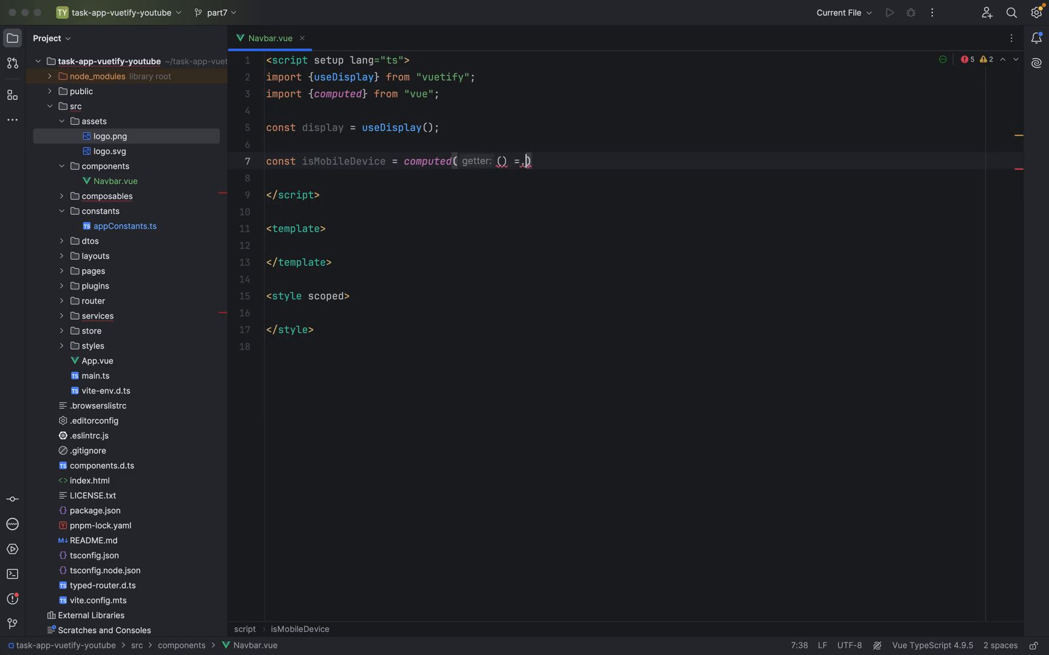
type("> {")
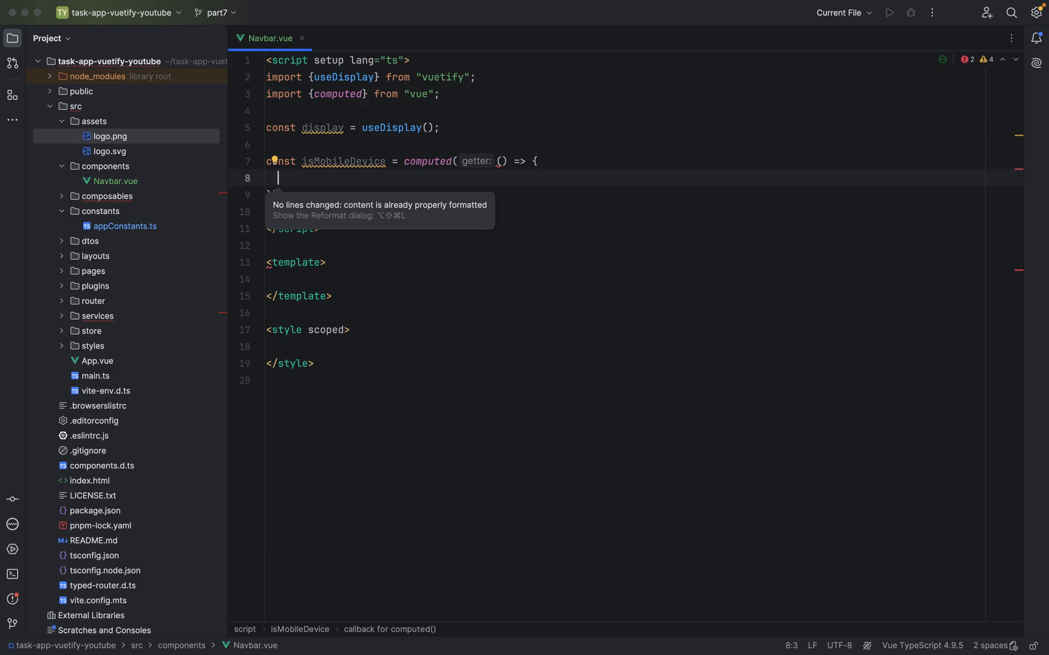
type("return")
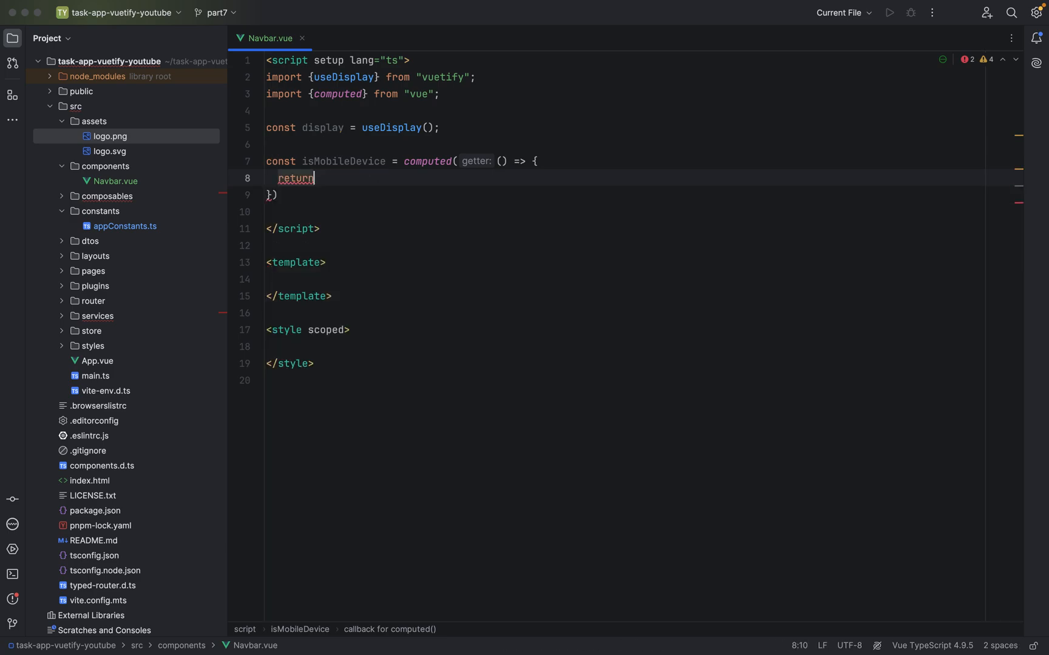
type("s")
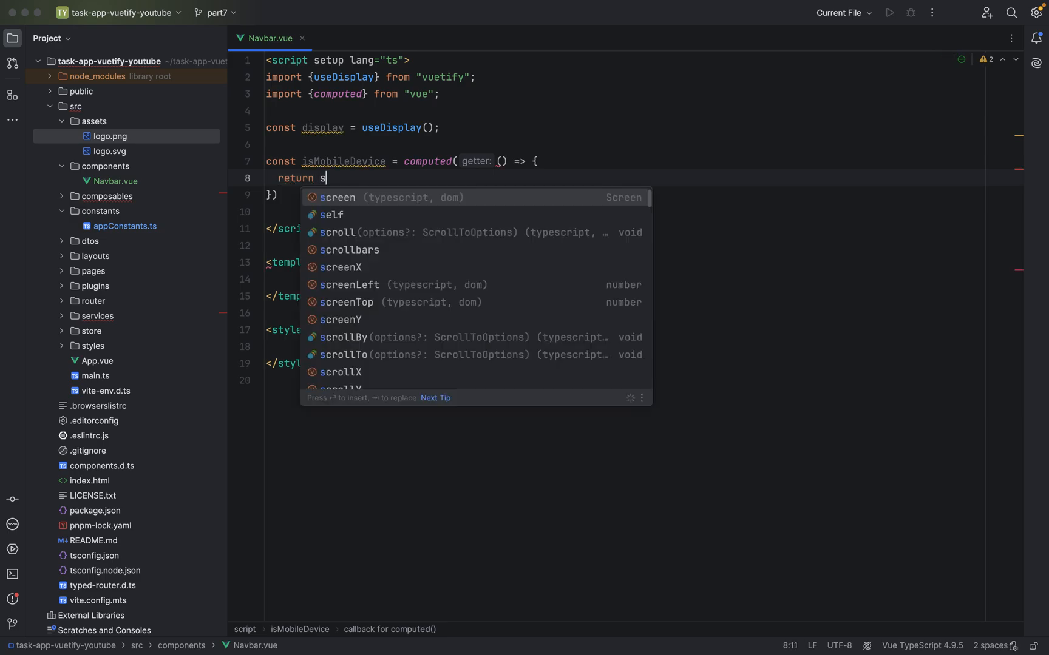
type("isplay.mobile")
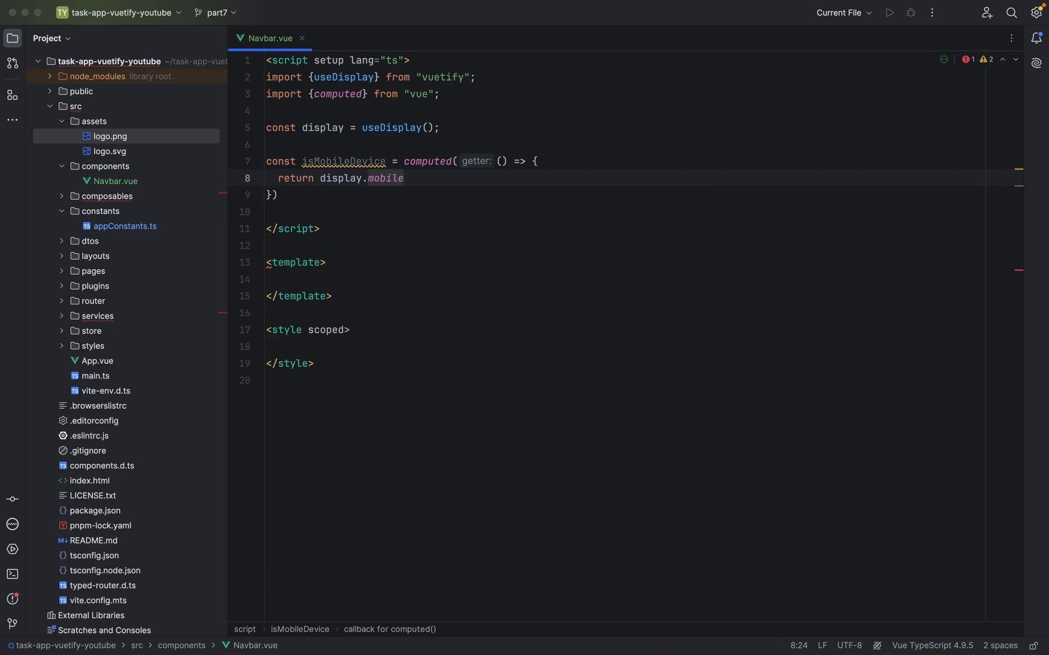
type(";")
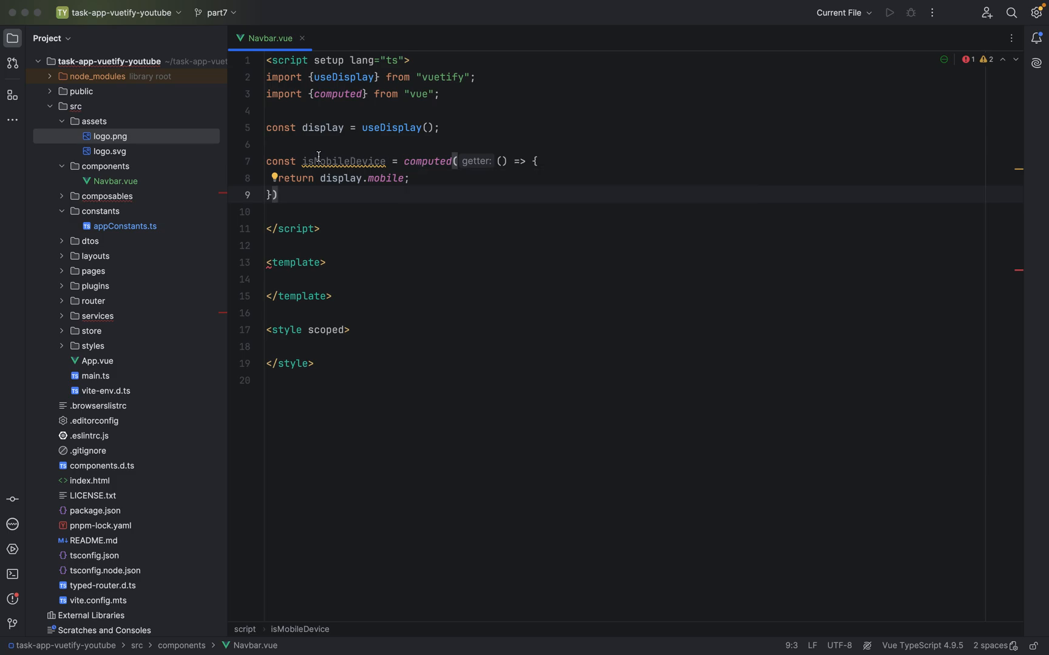
double_click(343, 161)
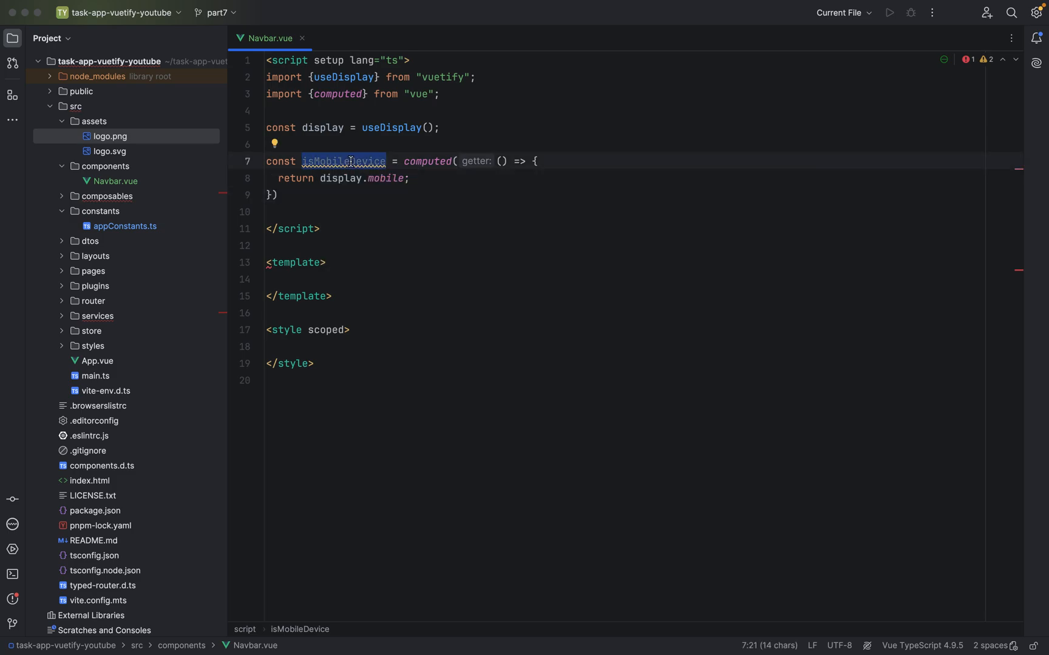
left_click(280, 195)
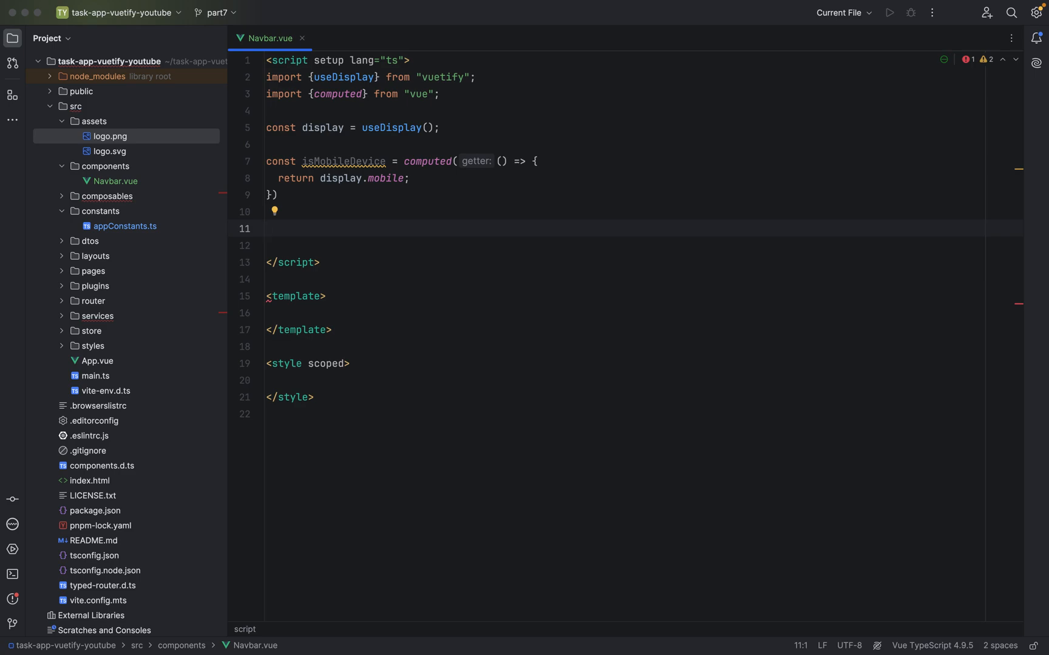
Declare const links: string[] = [OPEN_TASKS, CLOSED_TASKS, ALL_TASKS] via autocompletion.
type("const")
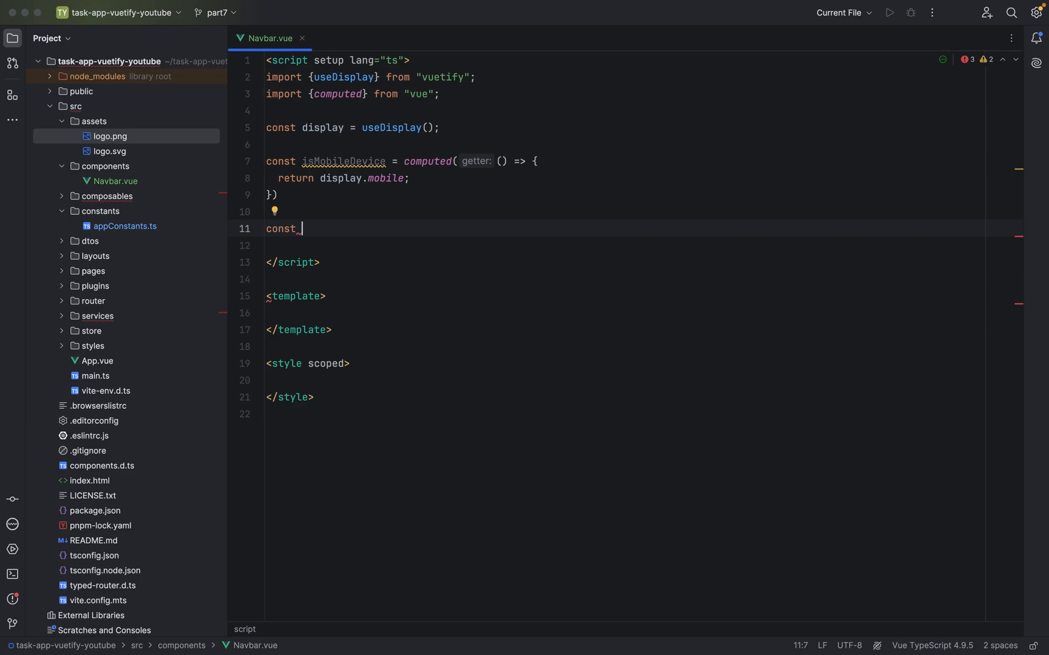
type("links")
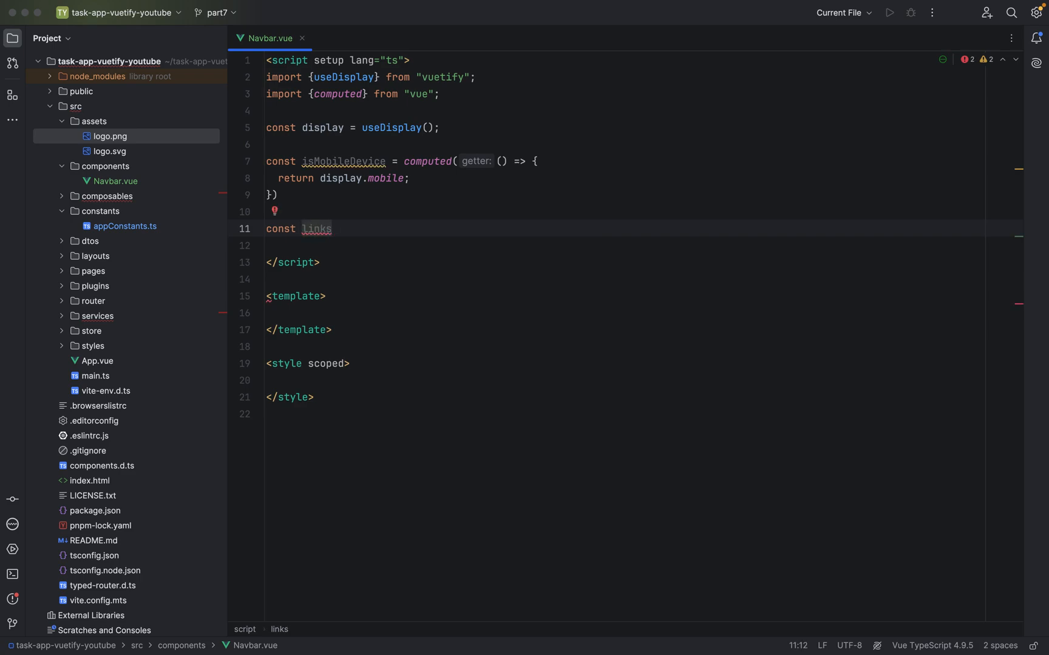
type(": string")
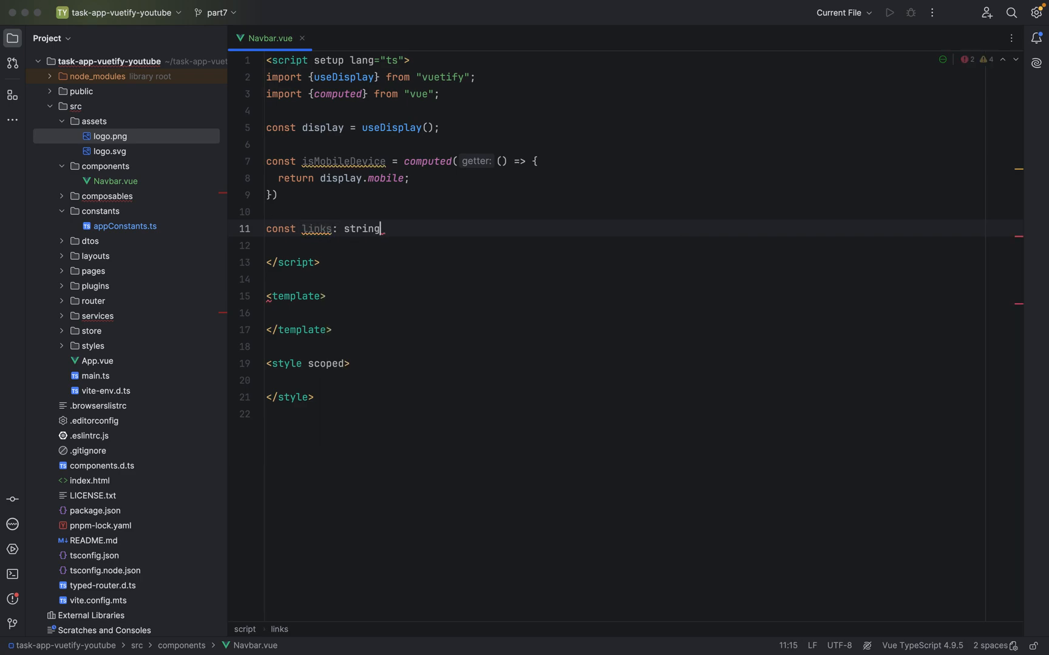
type("[]")
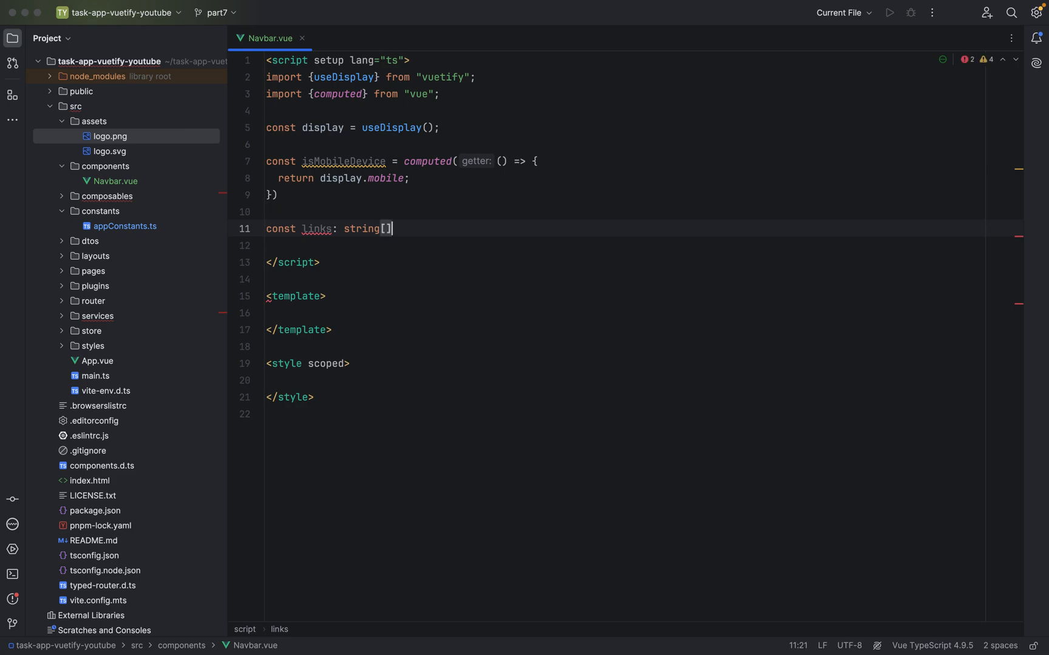
type("=")
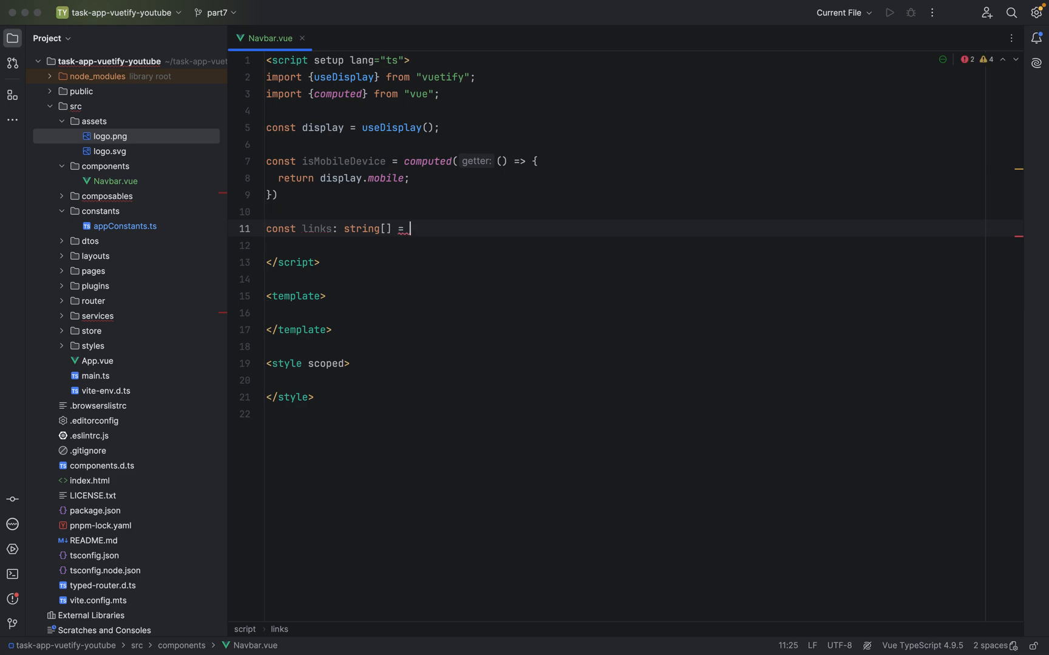
type("[]")
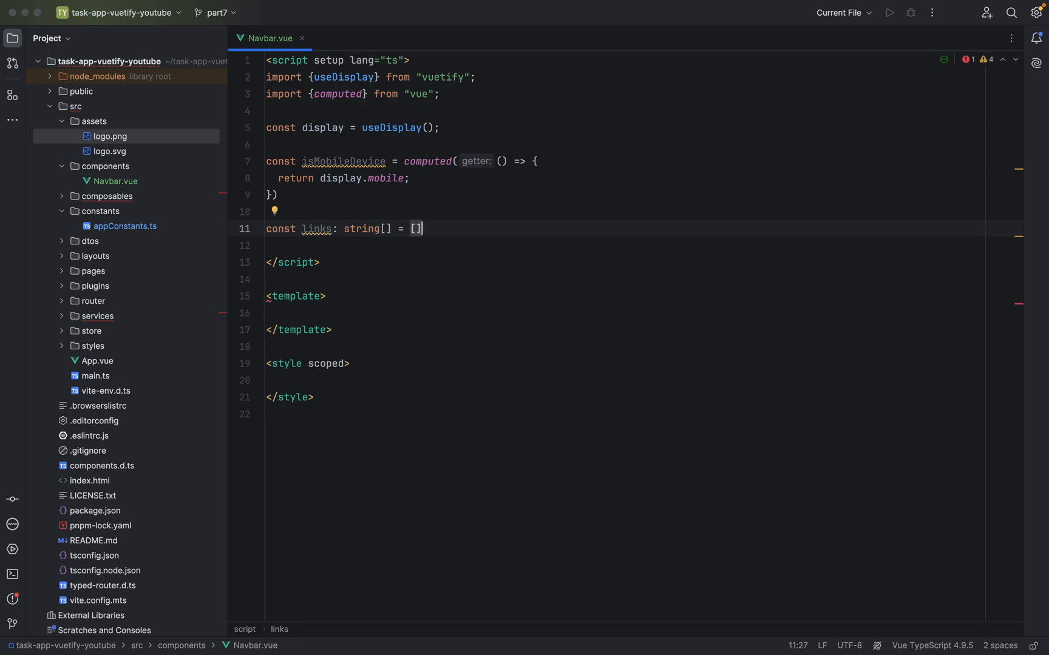
type("OPEN_TASKS,")
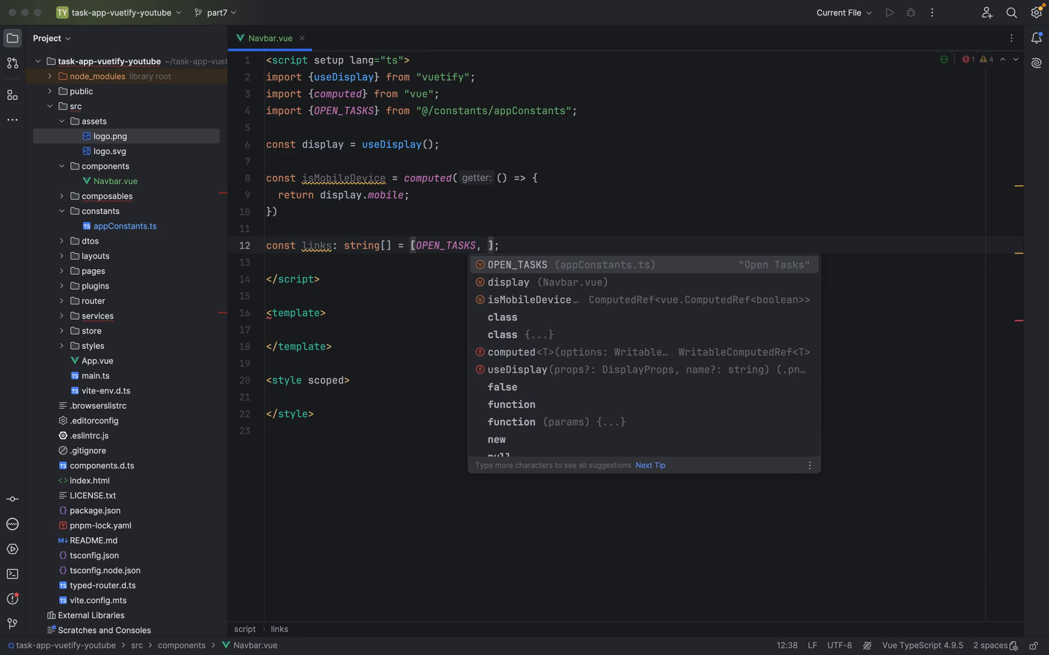
type("CLOSED_TASKS")
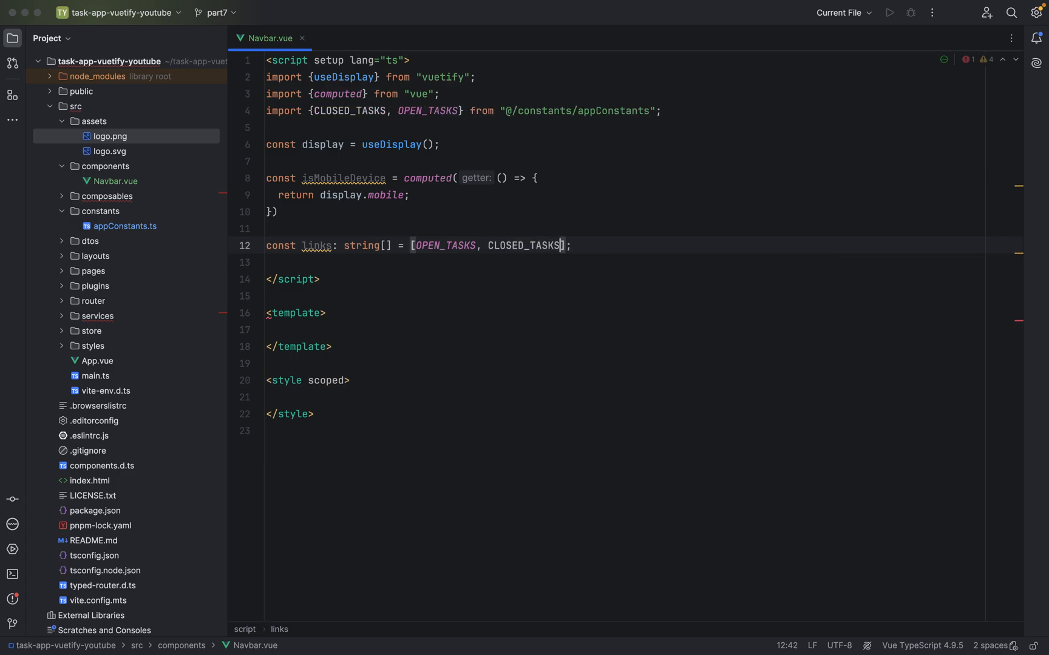
type(", ALL_TASKS")
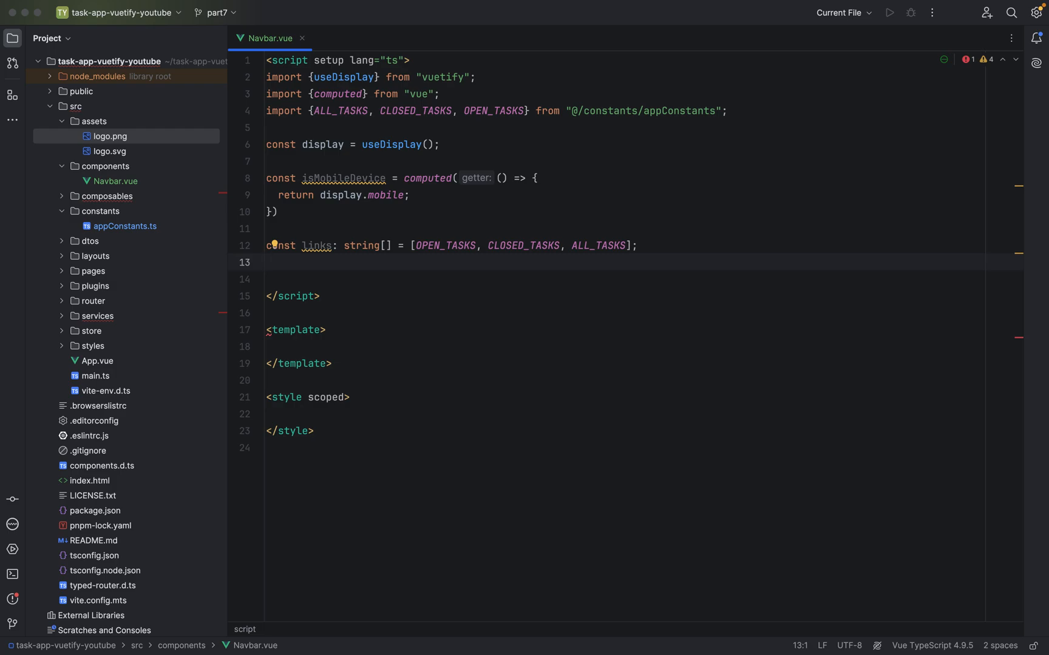
Declare const drawer = ref(false), then rename it to isDrawerActive.
type("const dra")
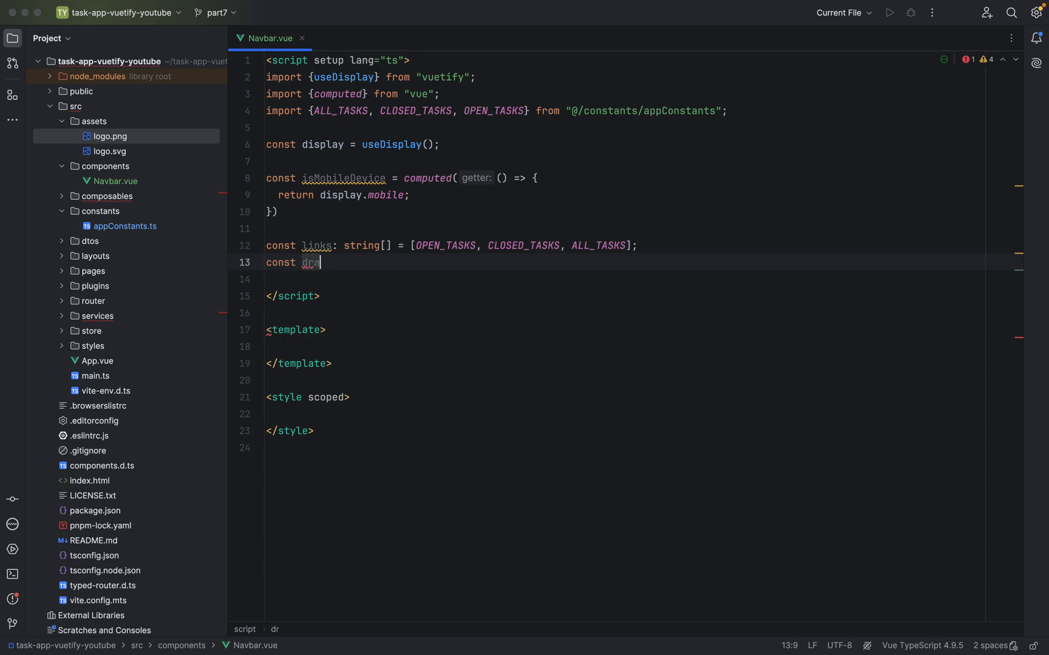
type("wer")
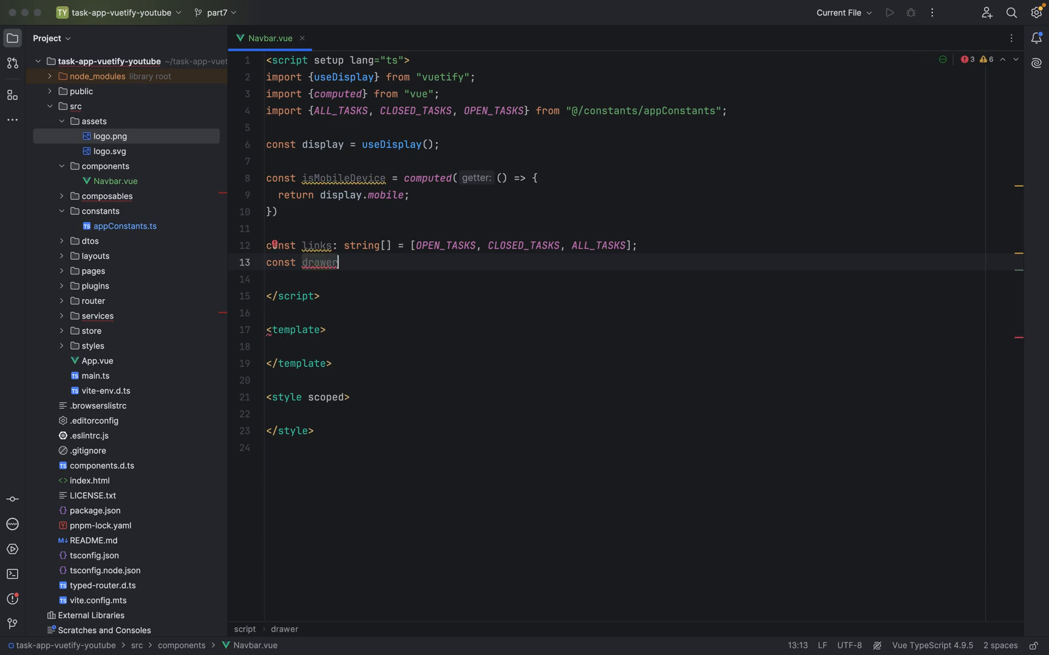
type("=")
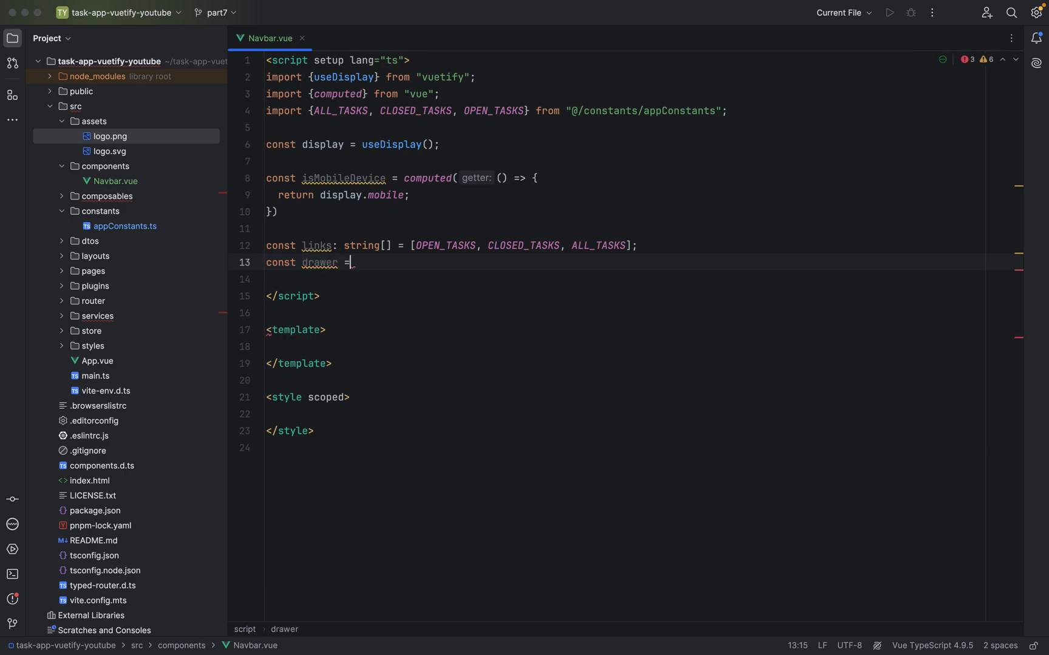
type("ref")
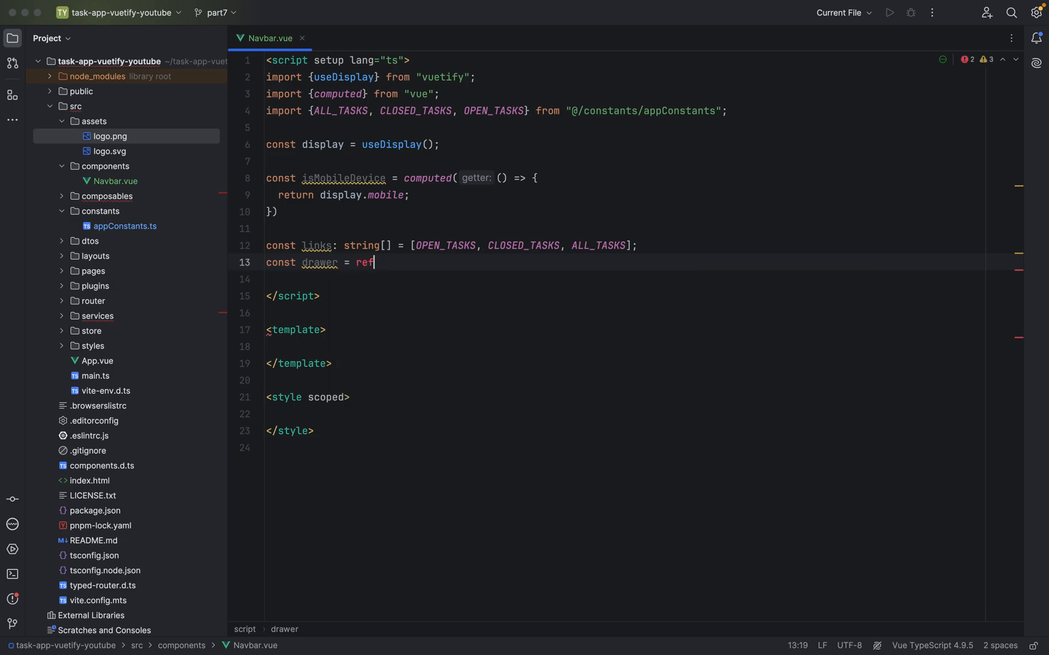
type("();")
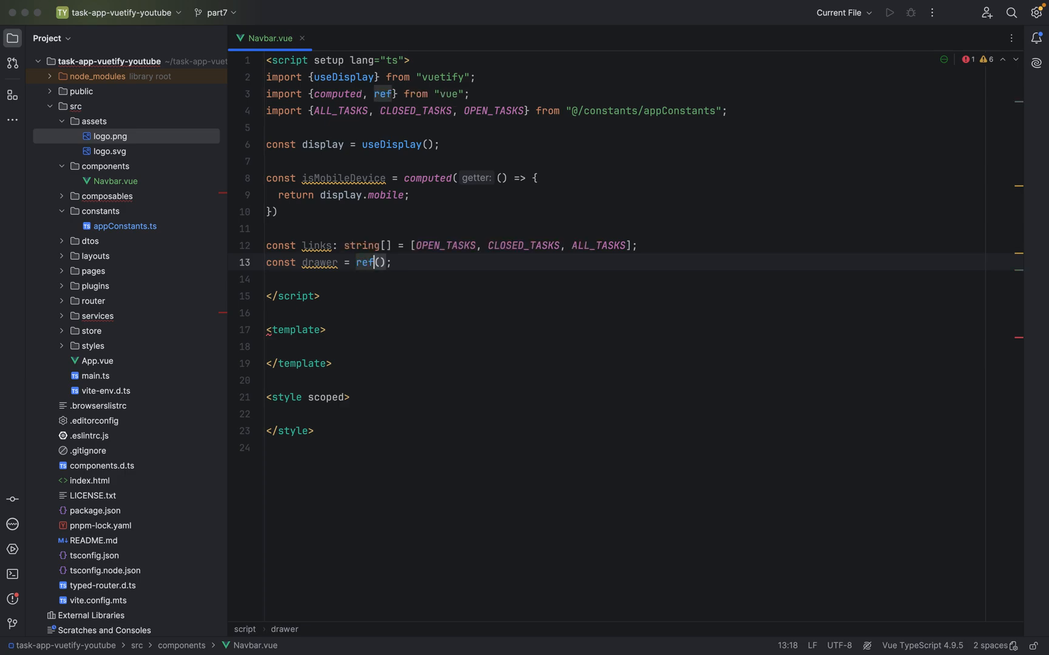
type("false")
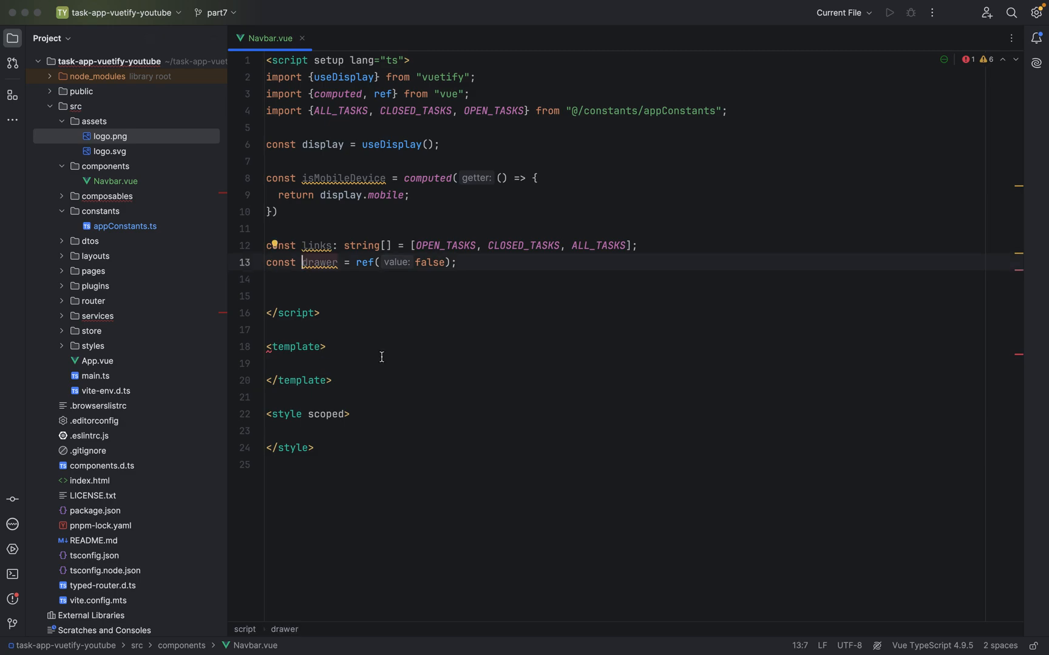
type("isDrawer")
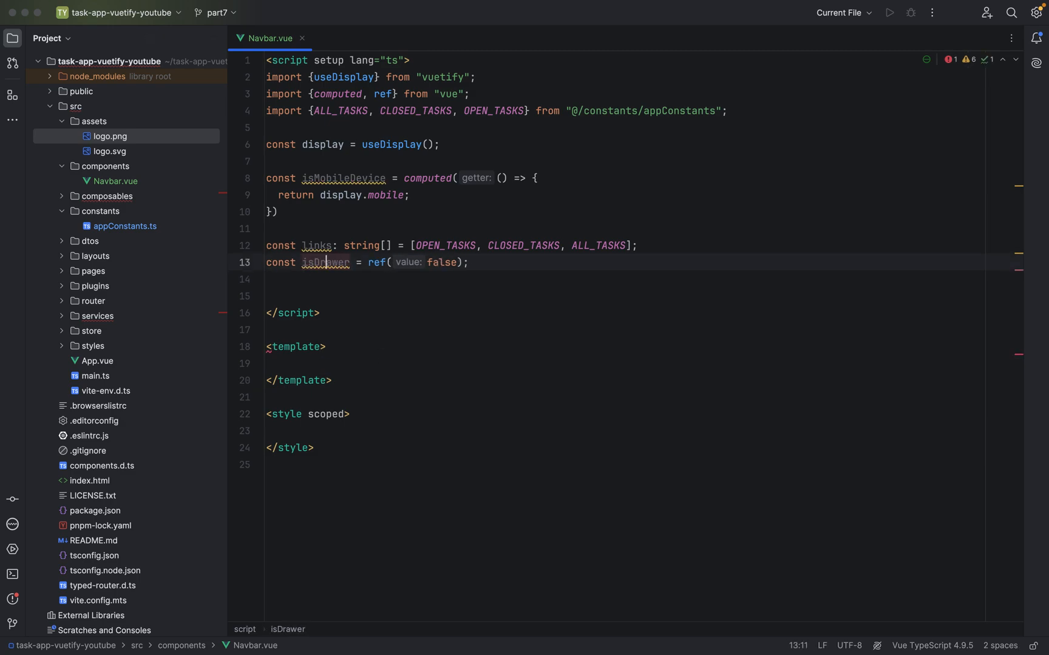
type("Active")
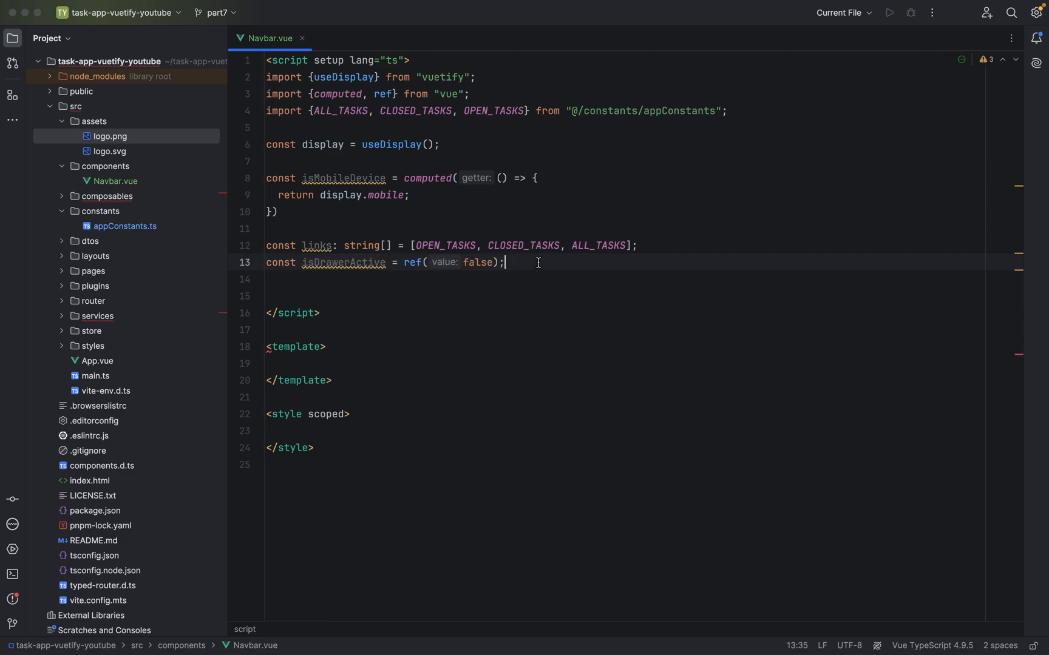
key("Enter")
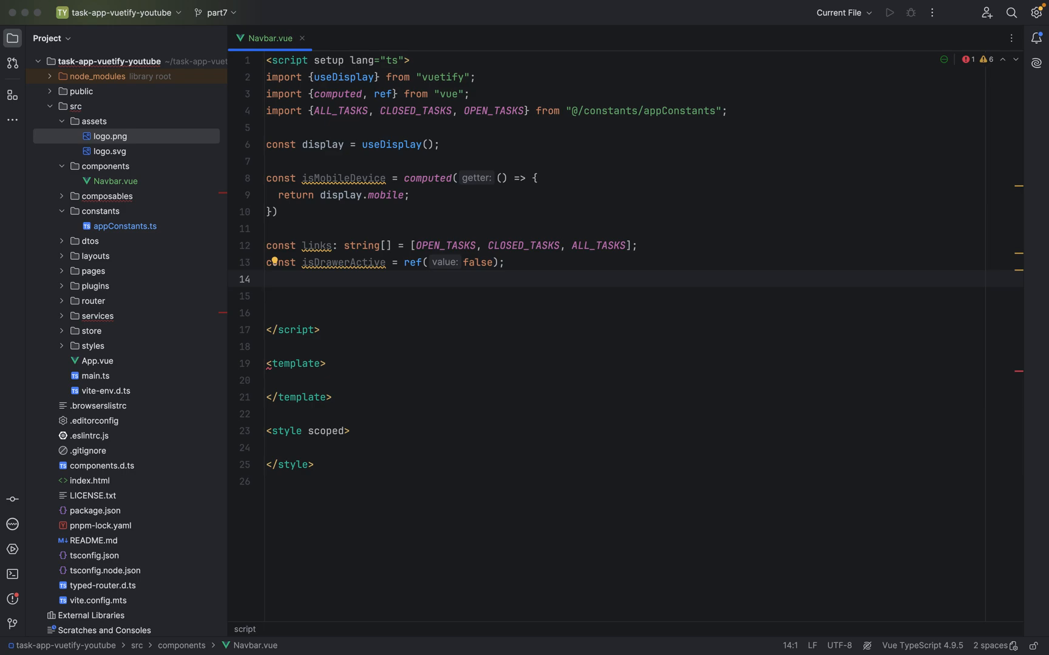
Add const selectedLink = ref('') on the line below isDrawerActive.
type("const s")
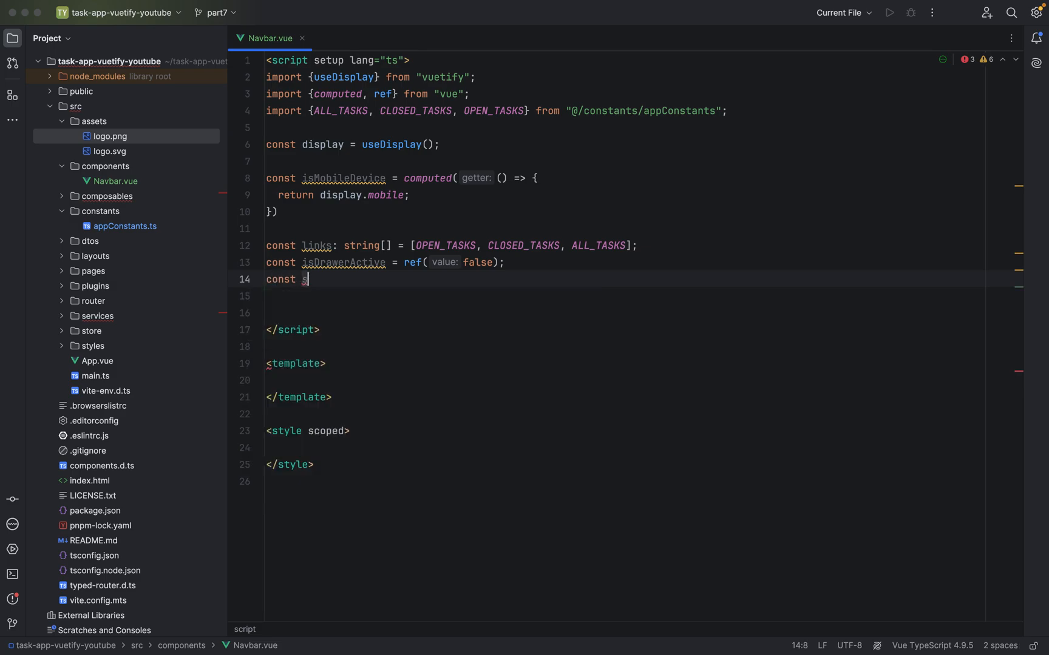
type("ele")
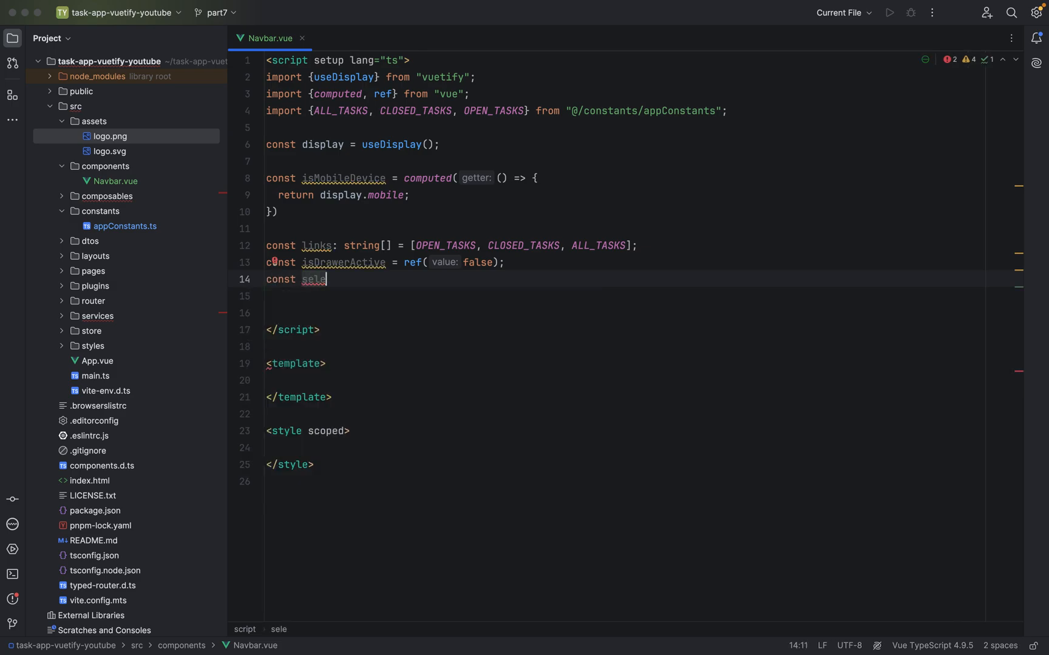
type("cted")
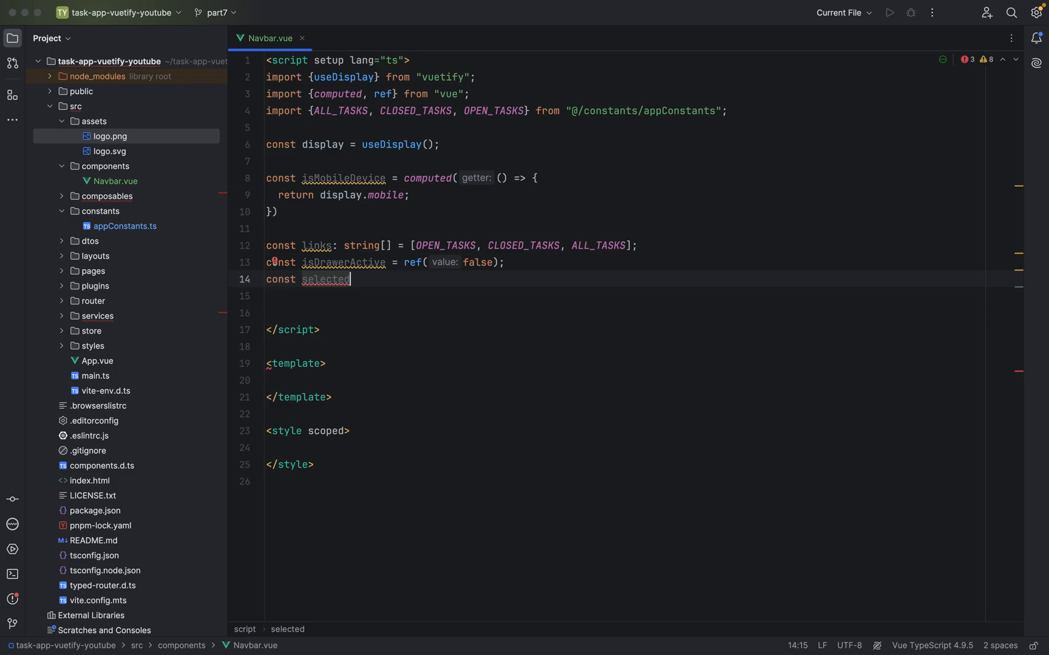
type("Lin")
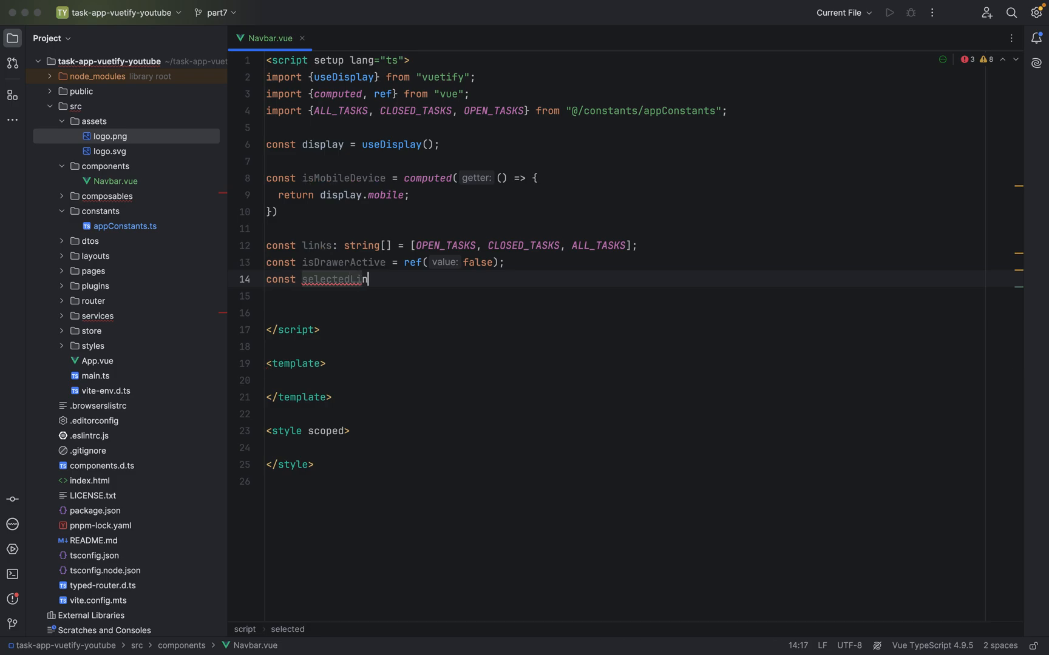
type("k =")
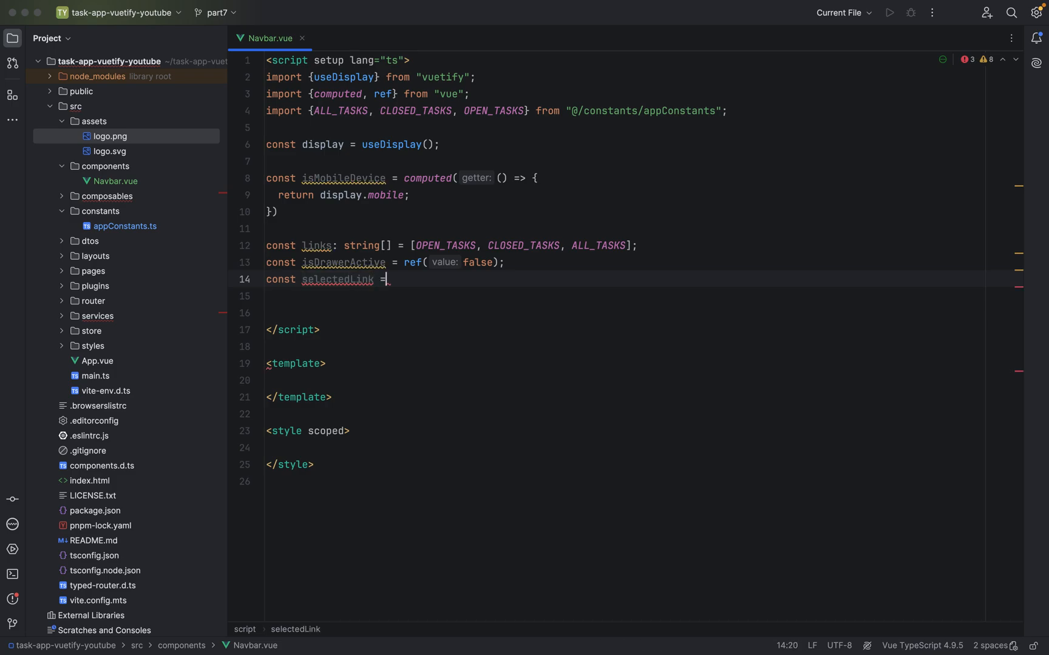
type("ref(")
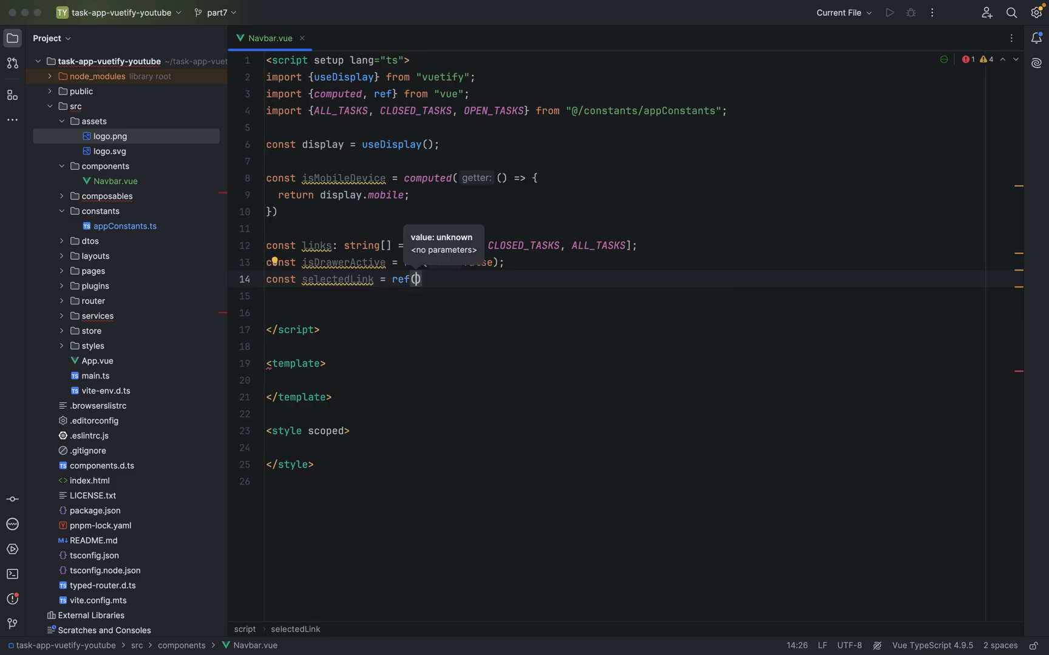
type("'")
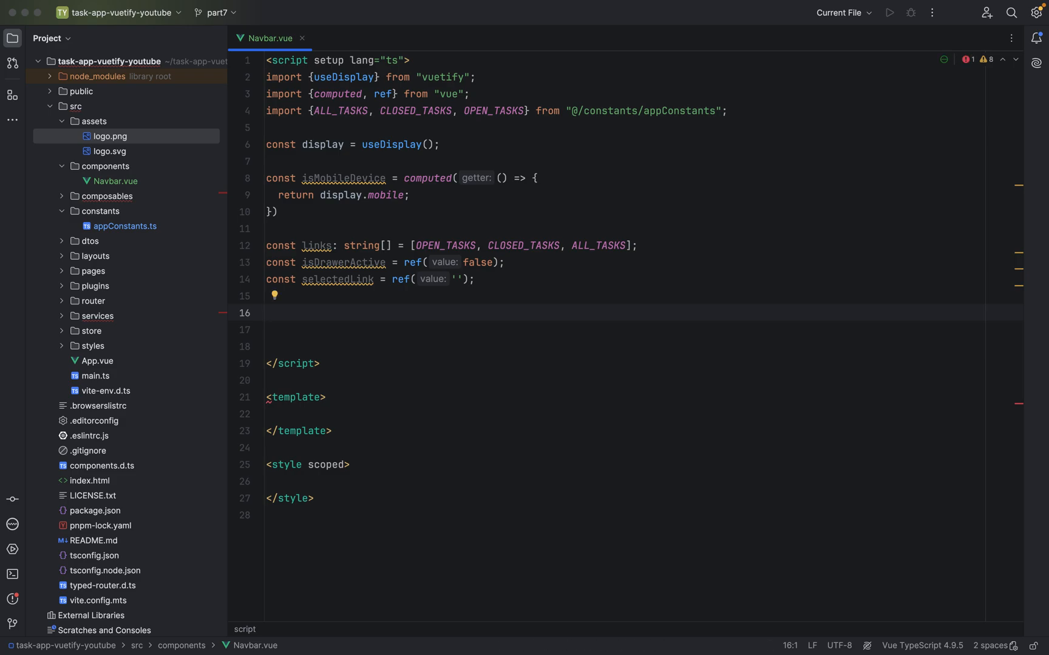
Type const emit = defineEmits(['task-type-selected', 'logo-clicked']) in the script block.
type("const")
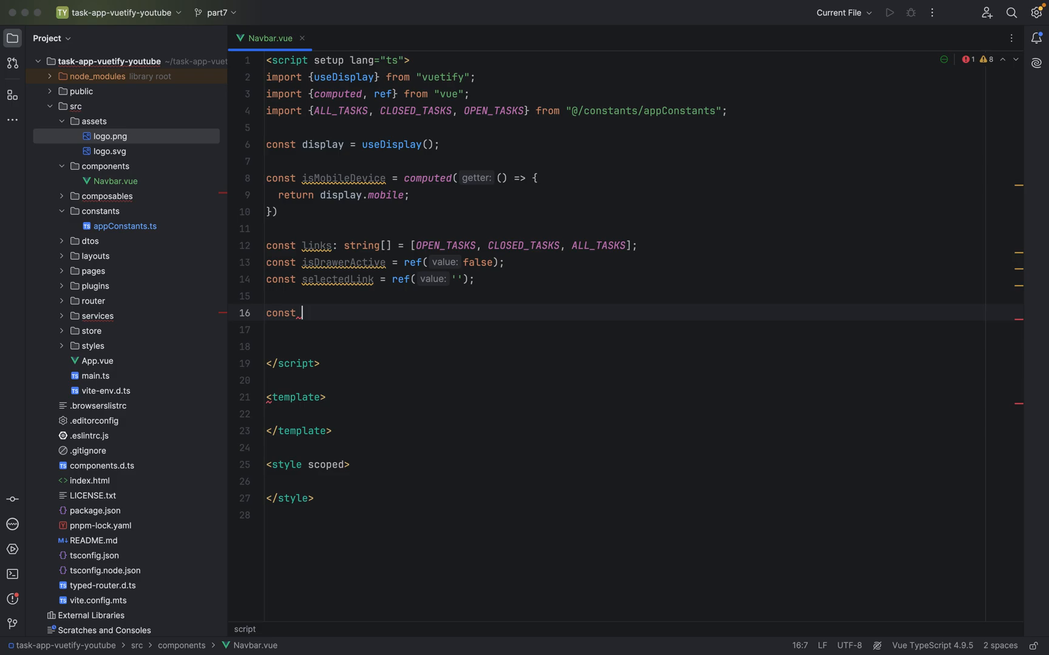
type("emit =")
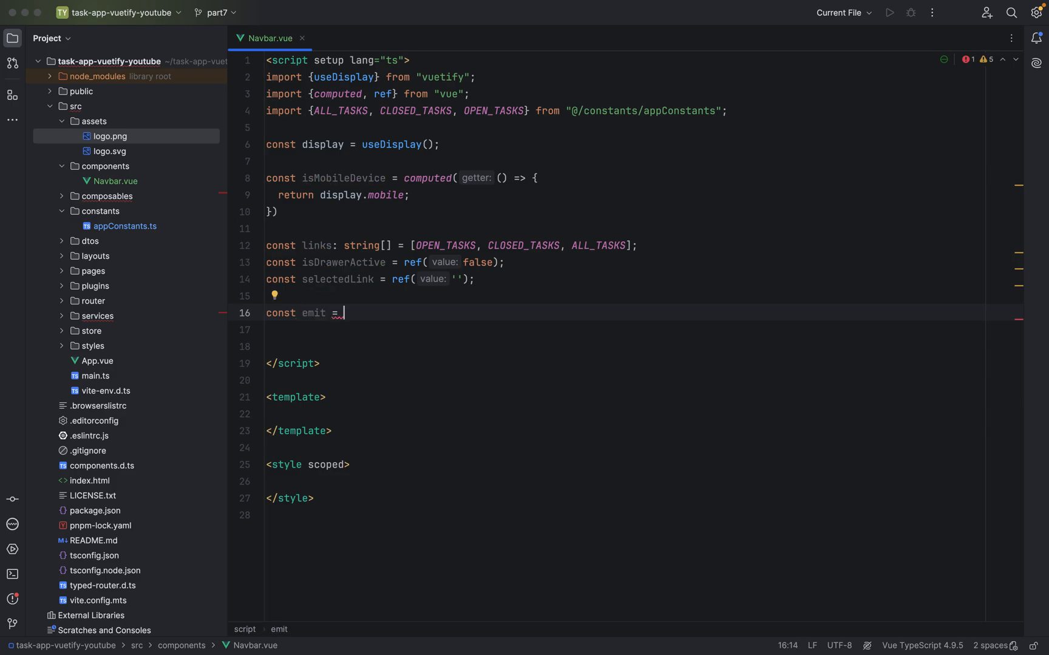
type("defineEmits()")
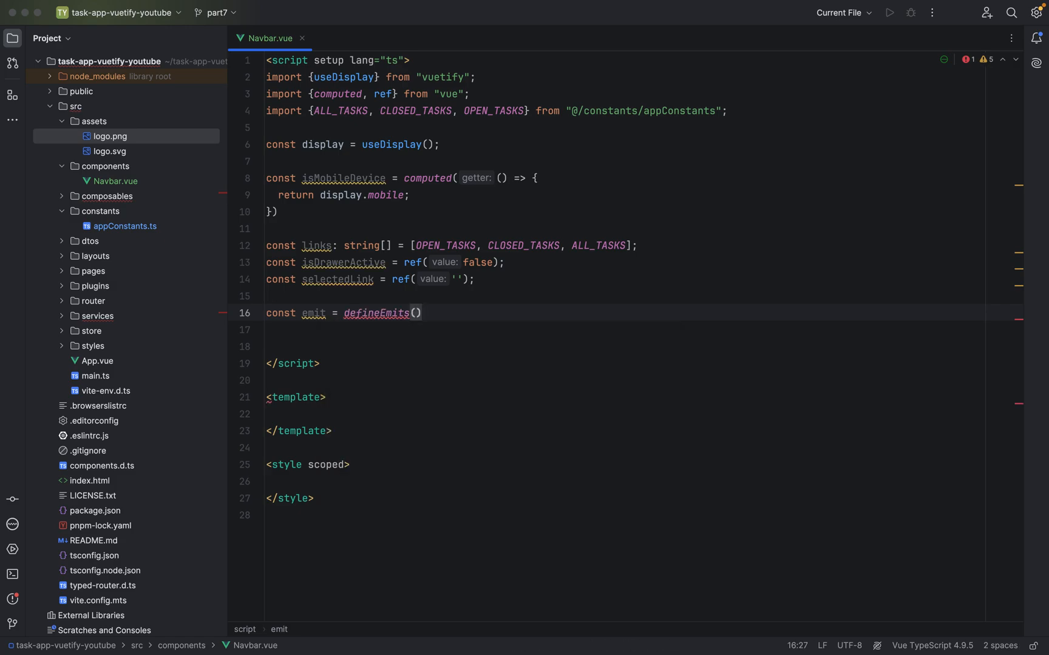
type("[]")
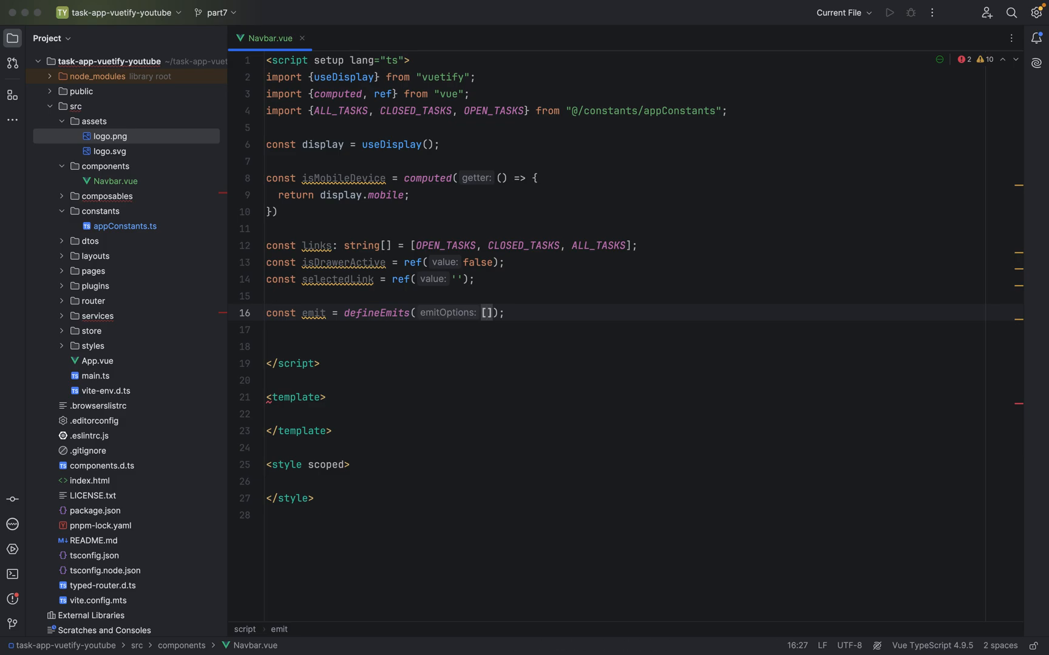
type("''")
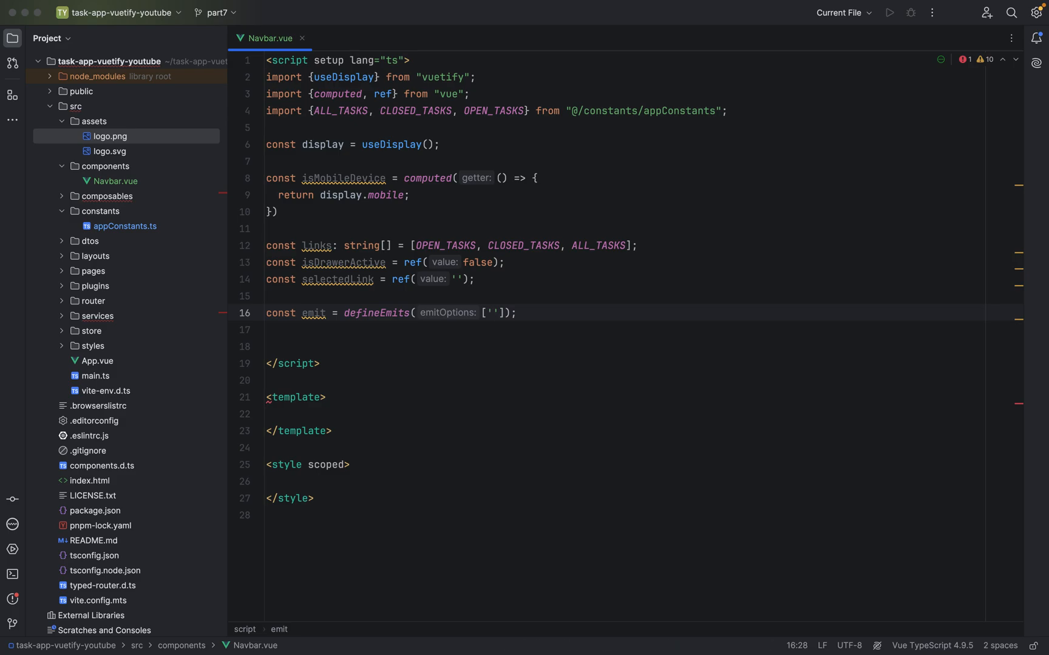
type("task-")
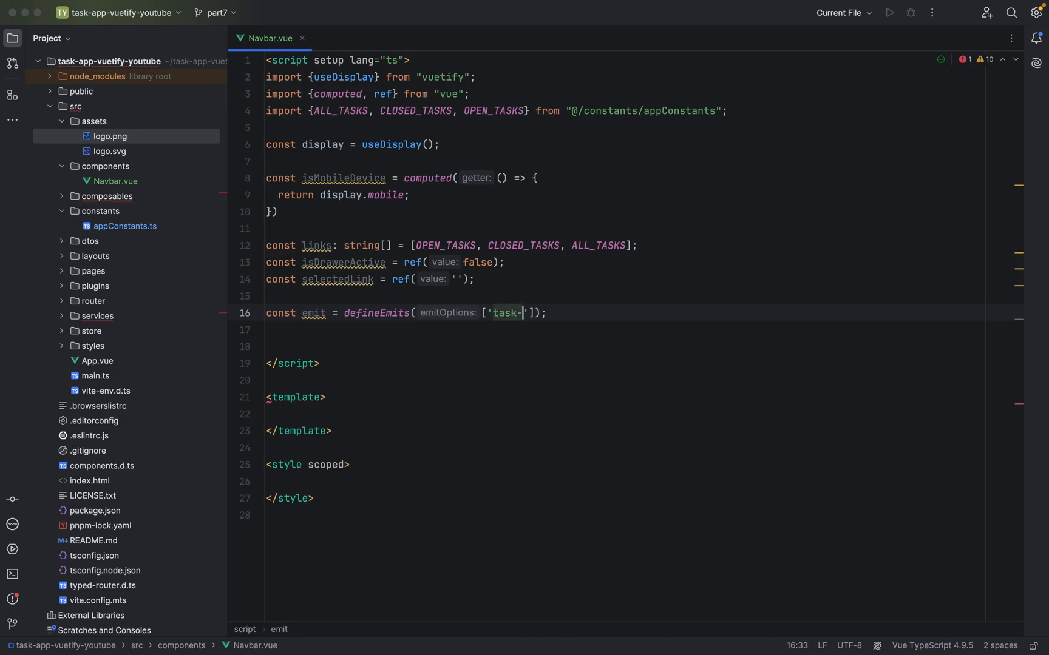
type("type")
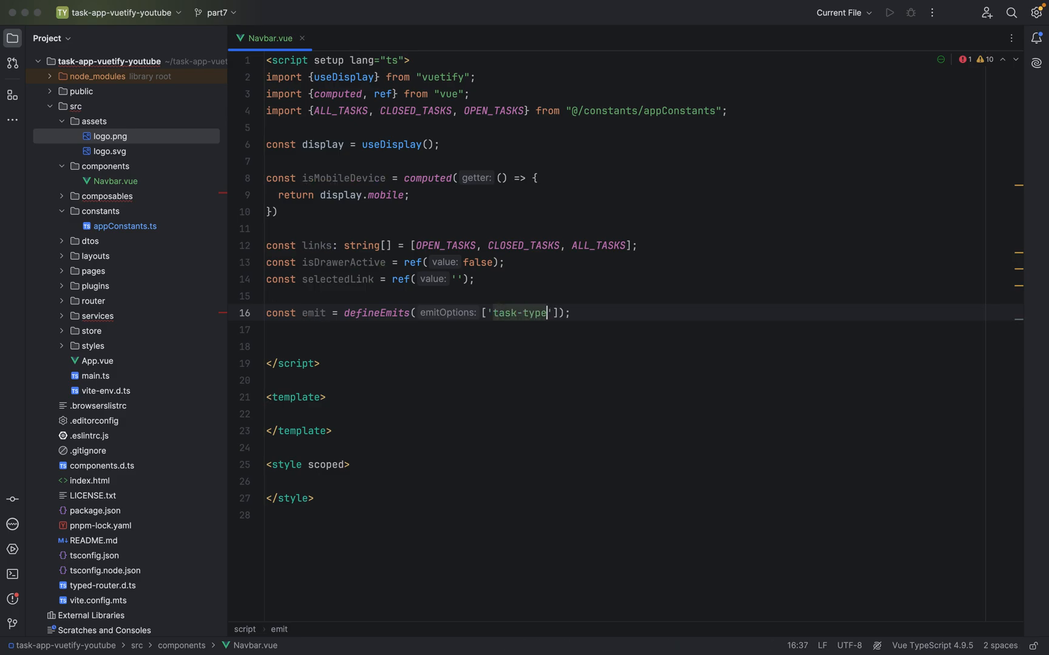
type("-s")
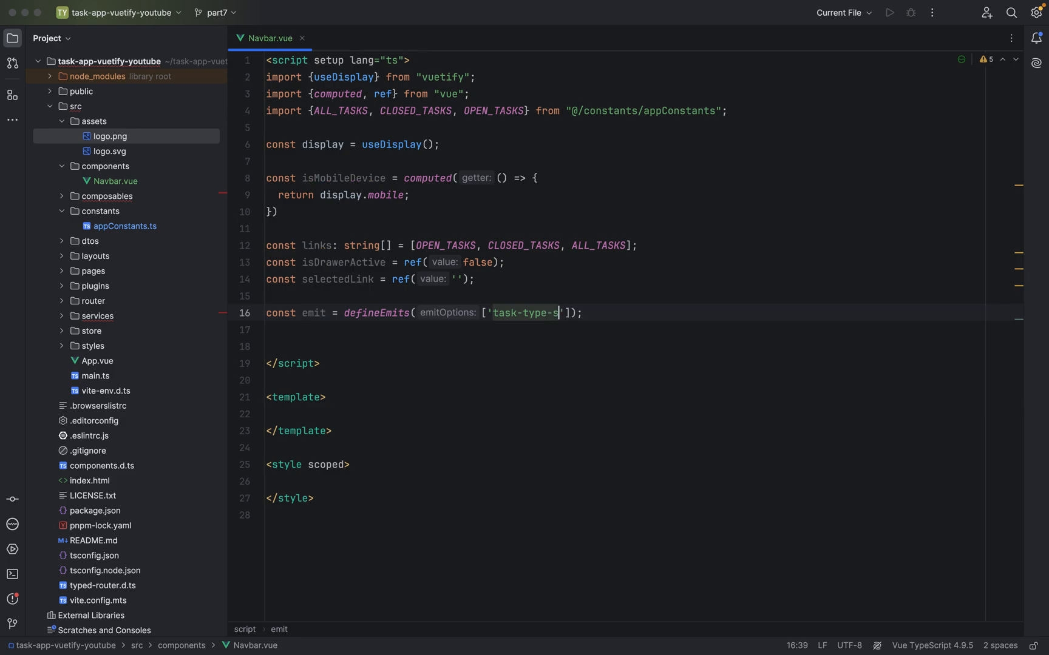
type("elected")
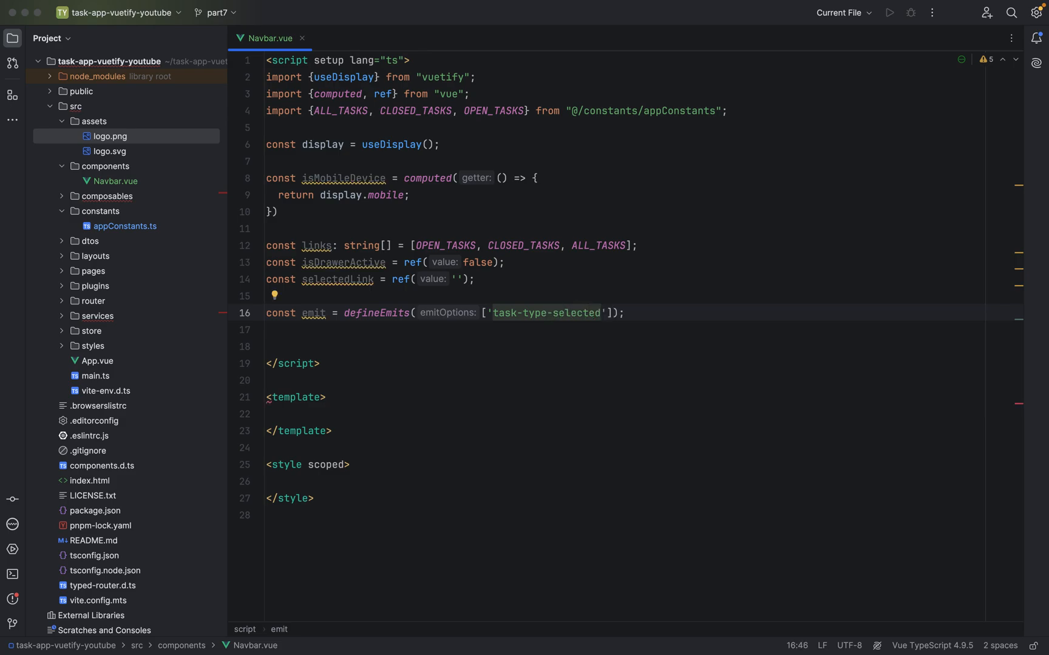
type("', '")
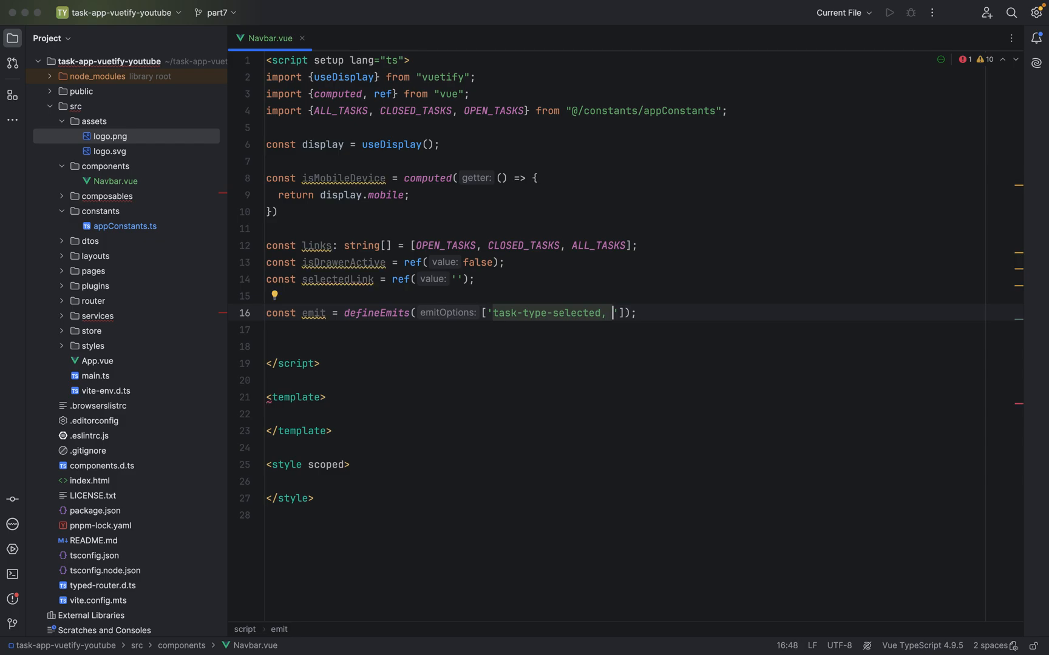
key("BackSpace")
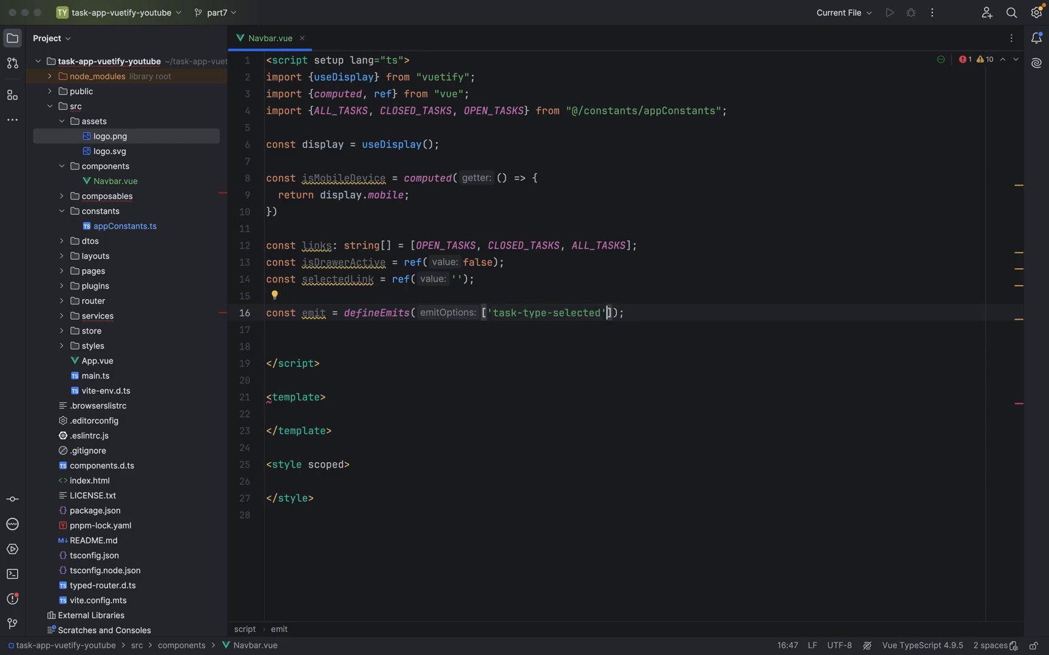
type(", '")
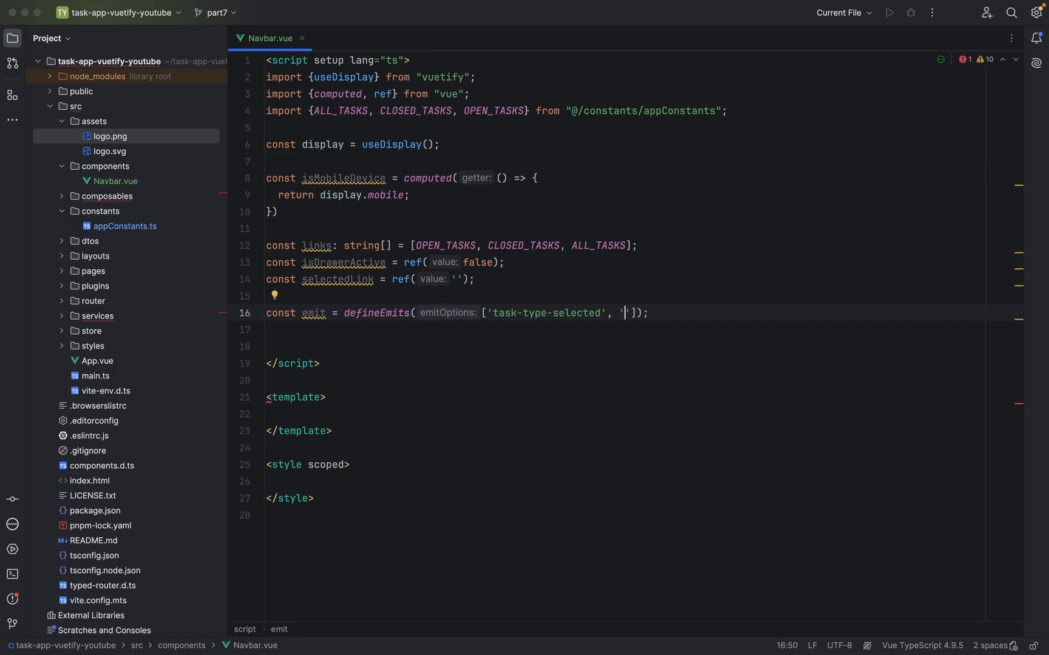
type("logo-cl")
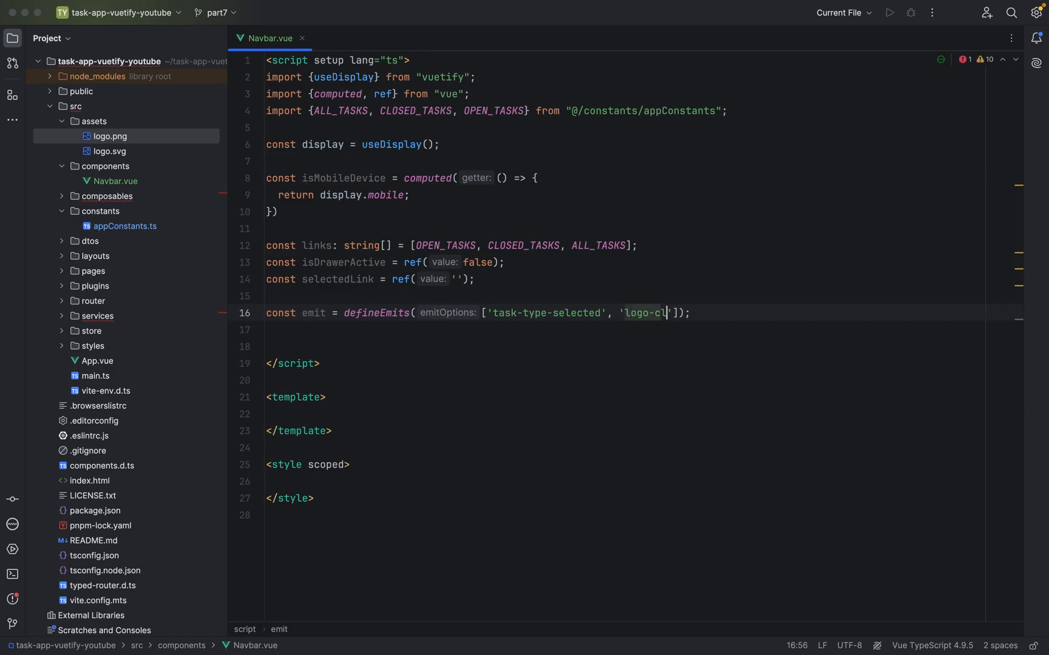
type("icked")
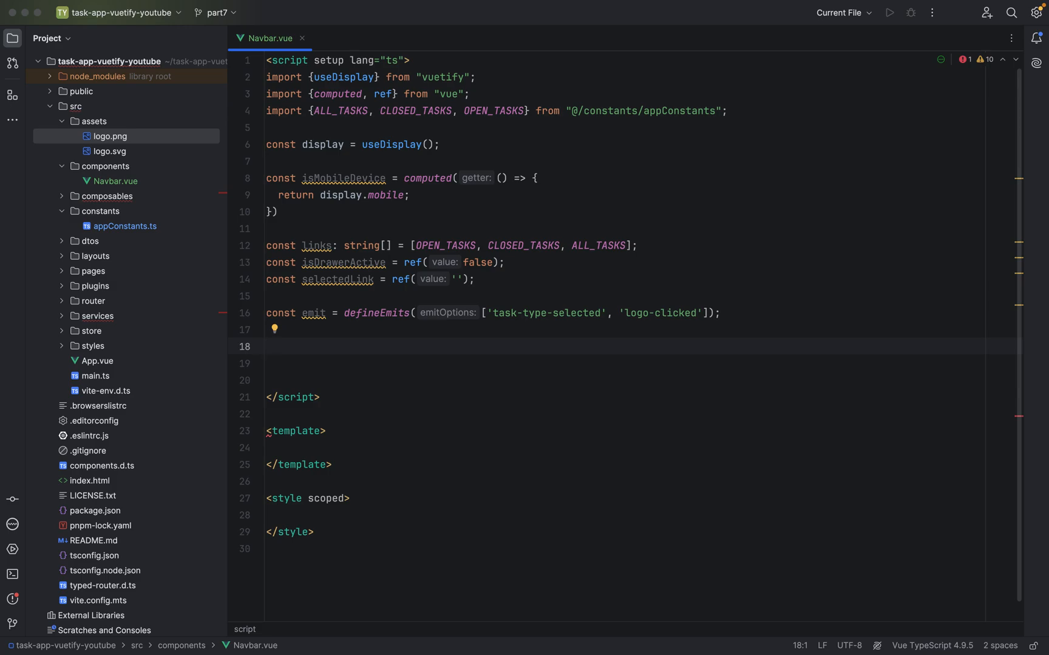
Declare const selectedTaskType = (taskType: string) => {} on line 18.
type("const")
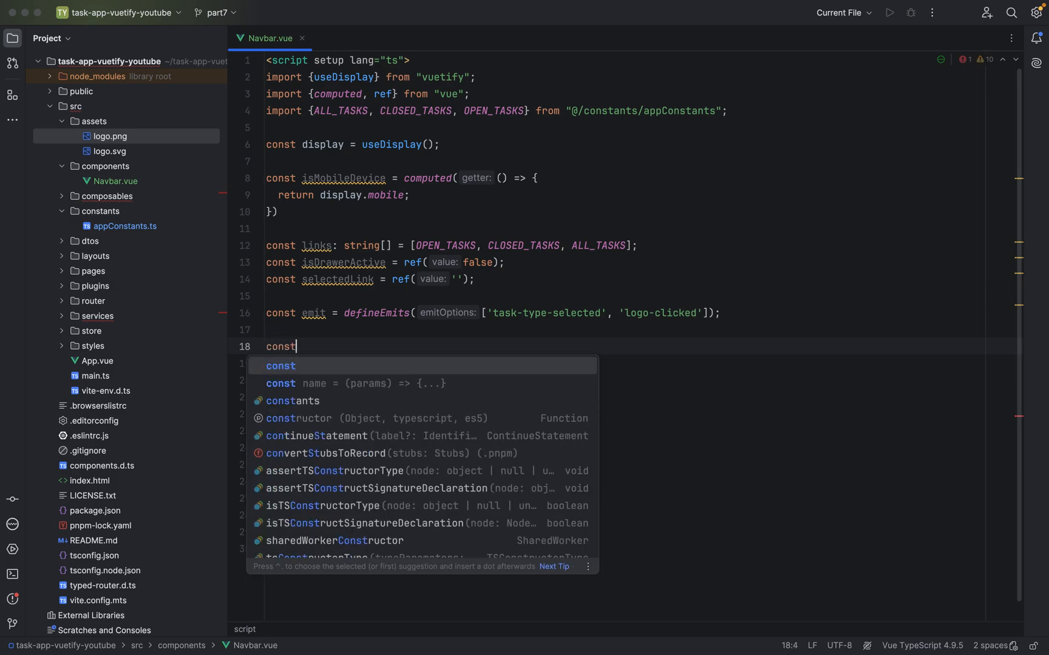
type("slected")
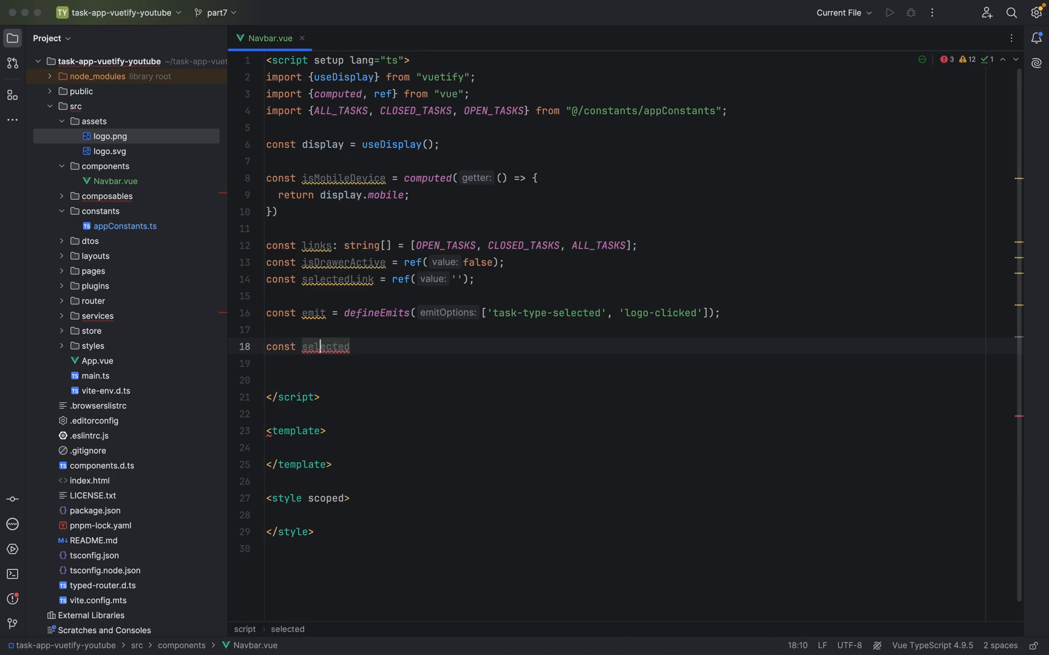
type("Task")
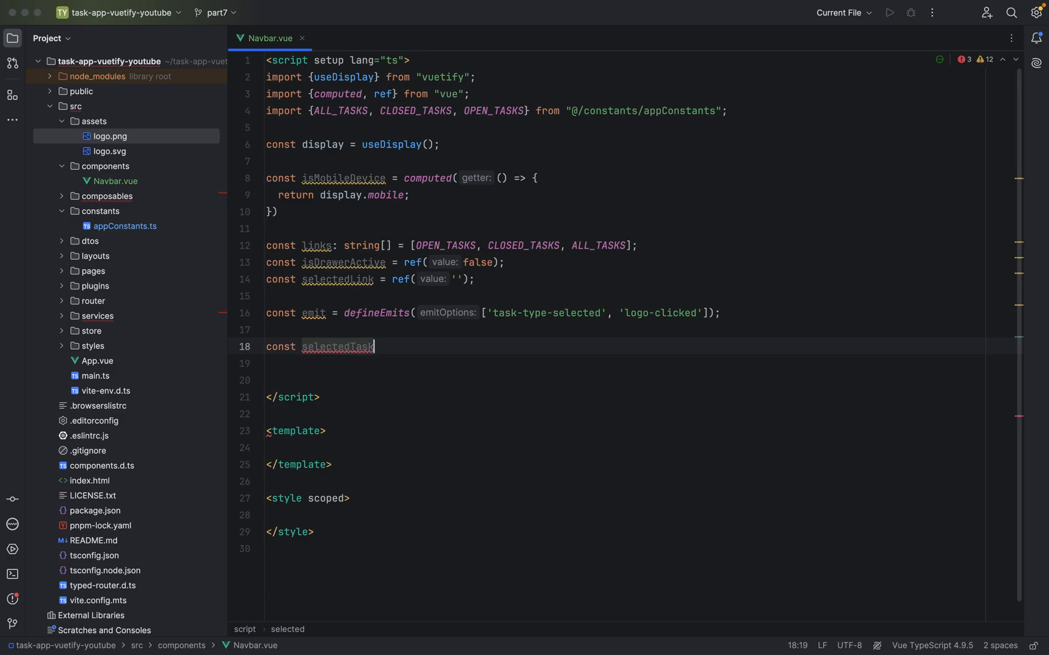
type("Type =")
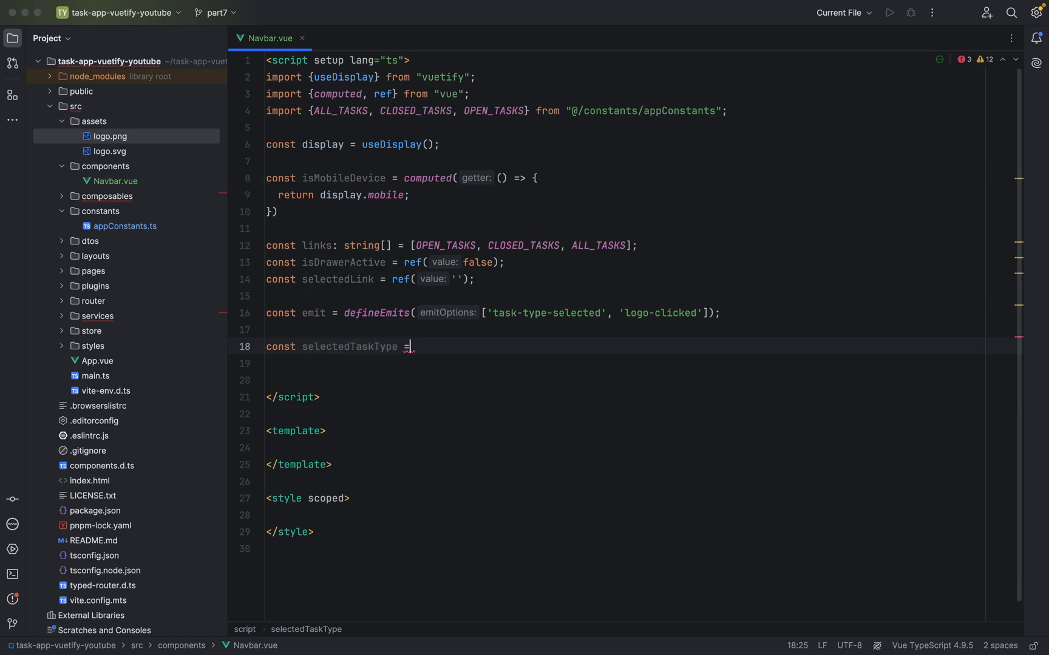
type("()")
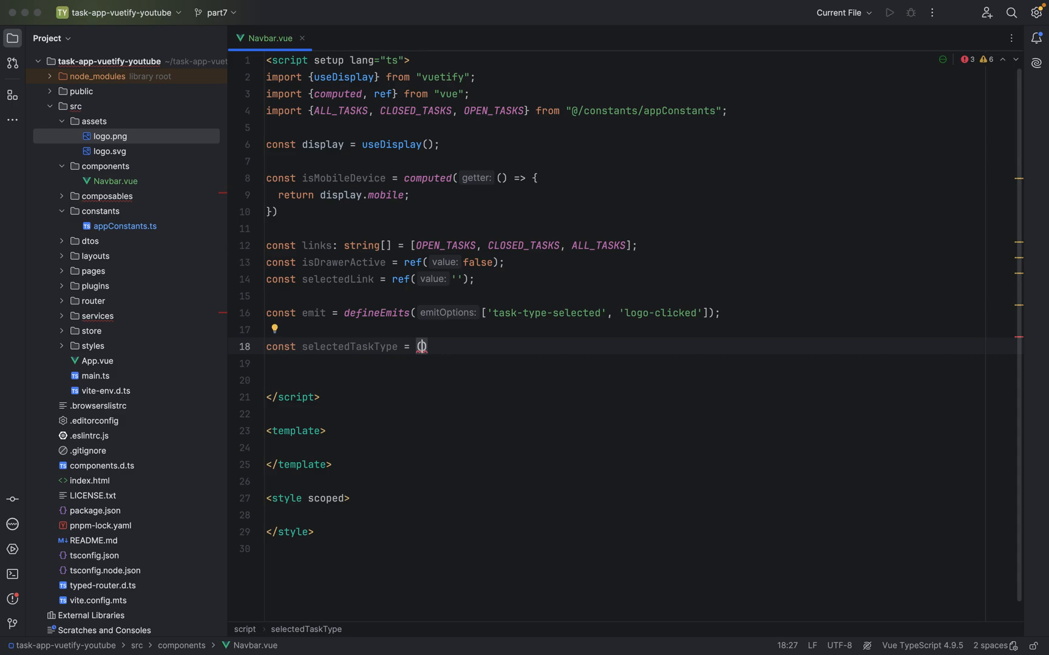
type("taskType")
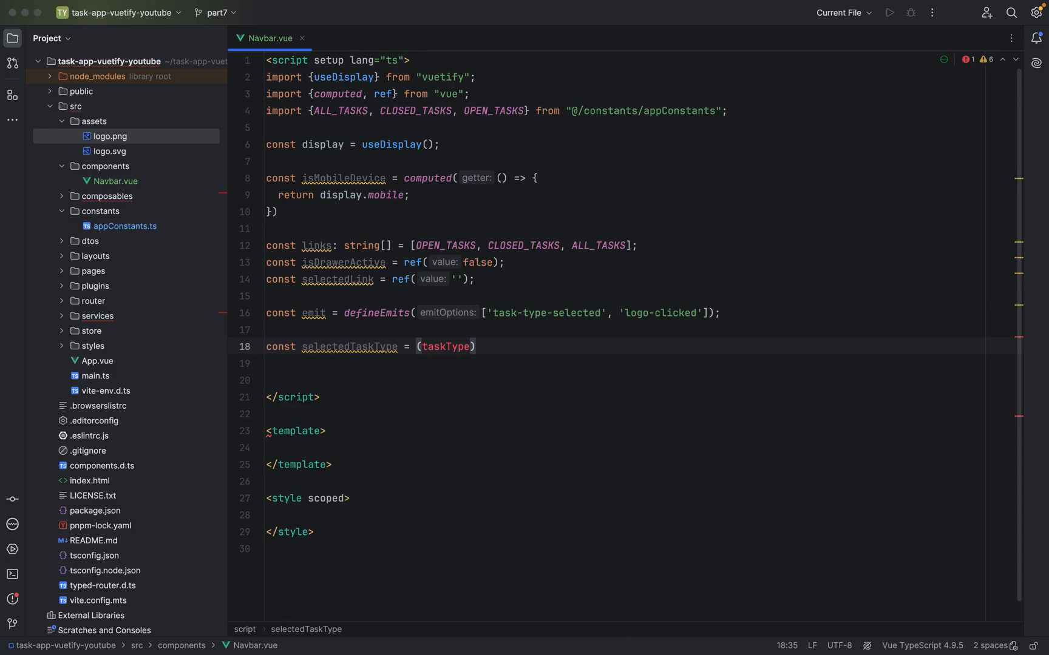
type(": string")
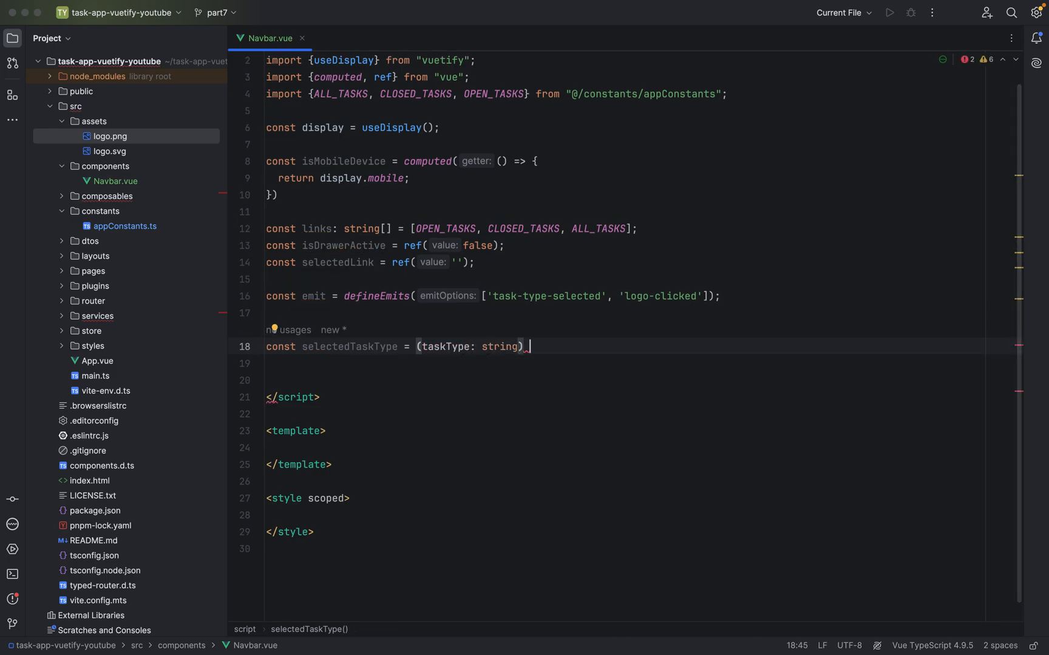
type("=>")
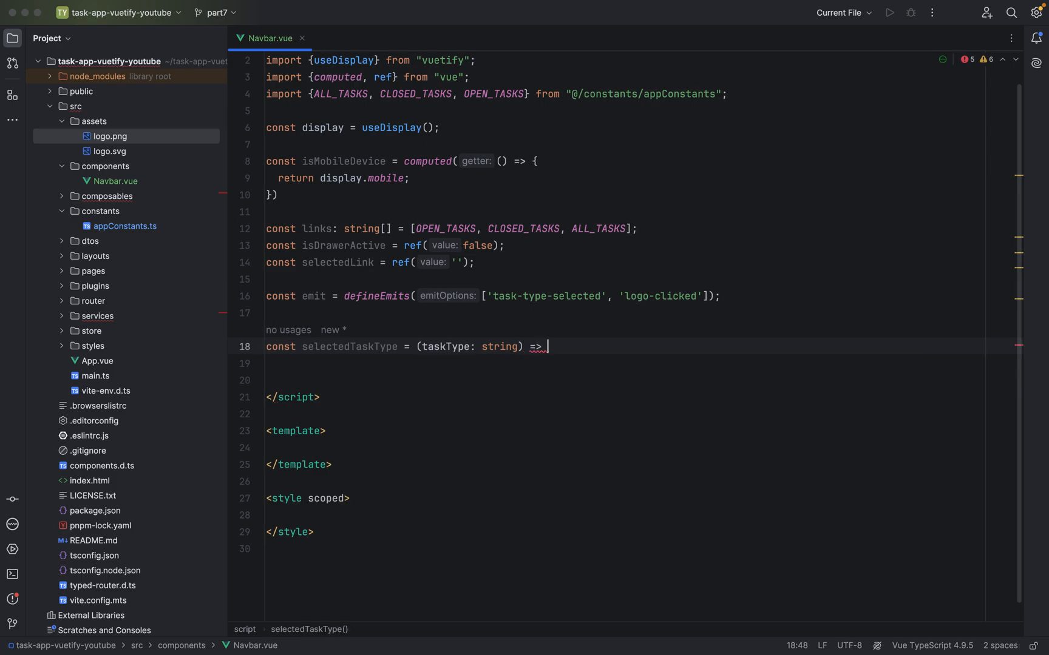
type("{}")
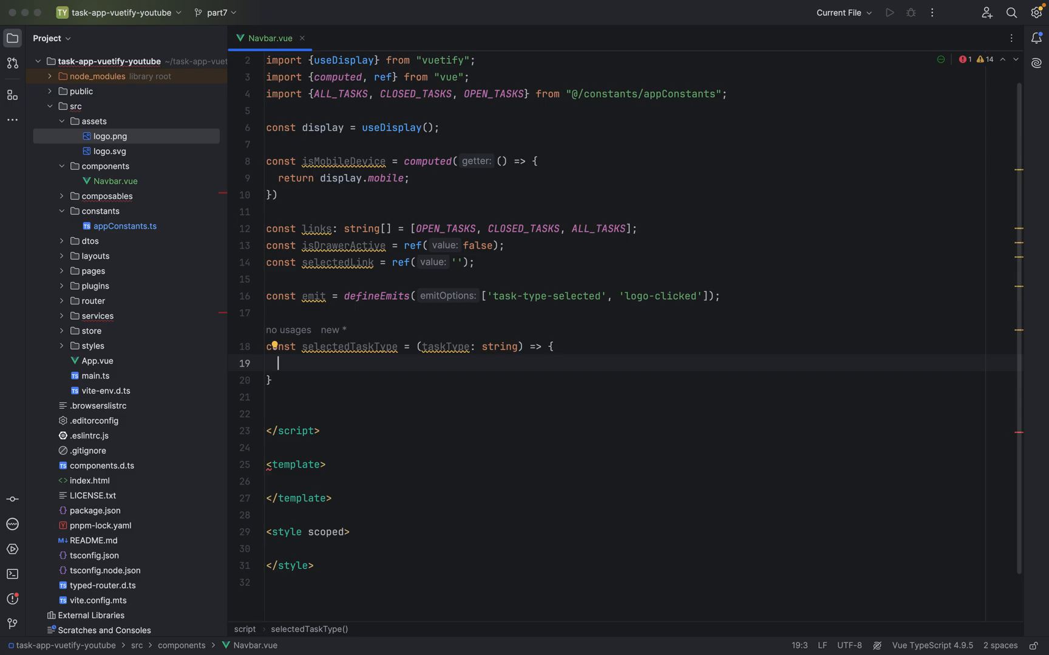
Assign taskType to selectedLink.value and begin an emit call on the next line.
type("s")
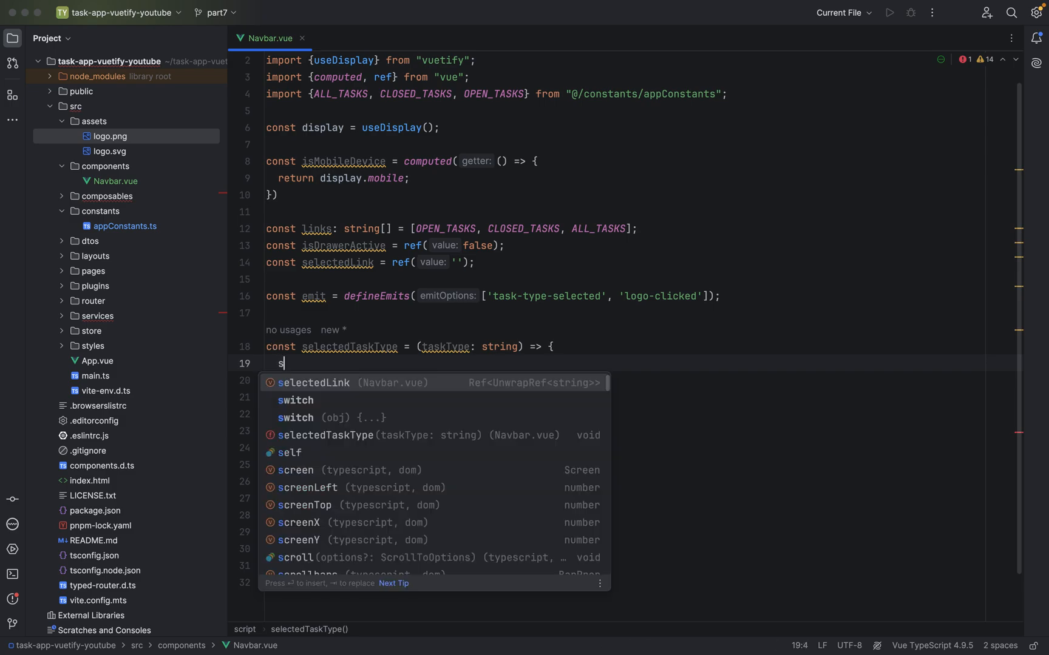
type("electedLink.value = t")
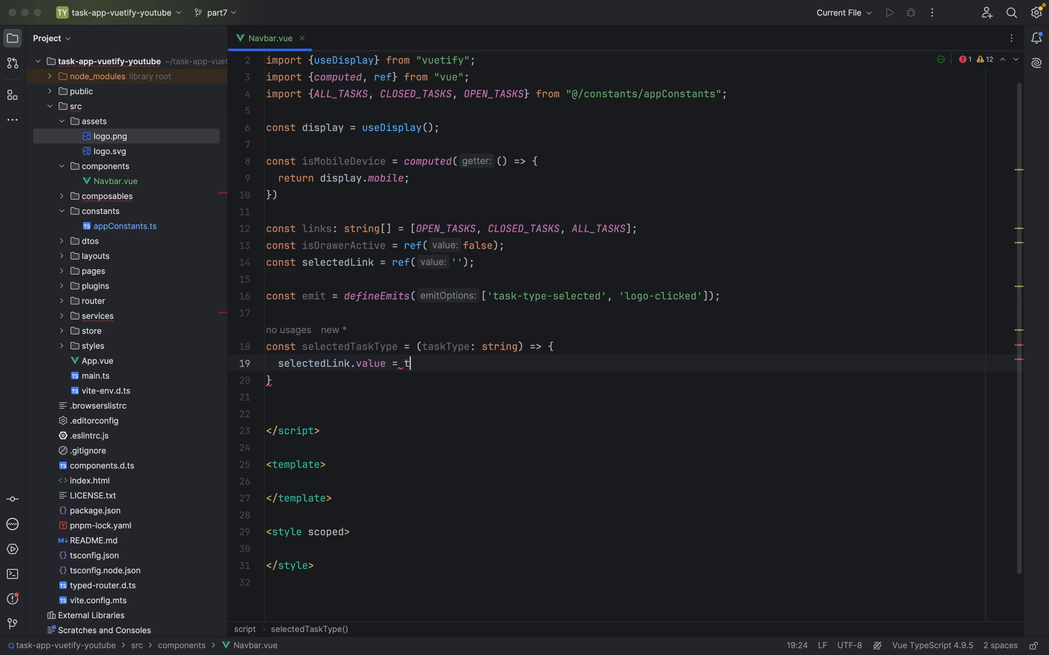
type("askType")
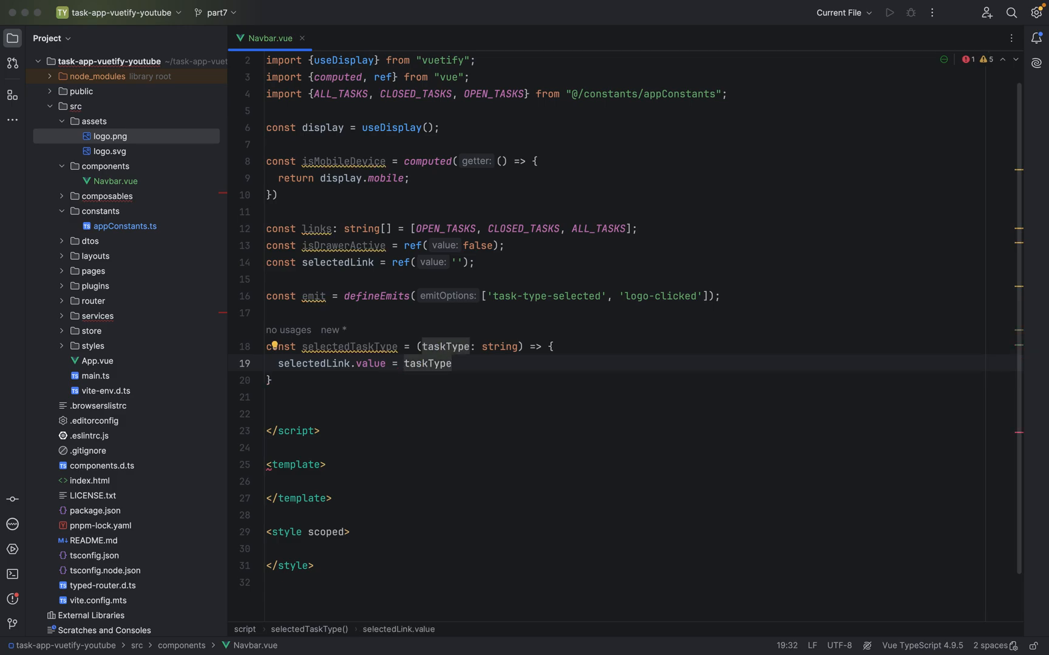
key("Enter")
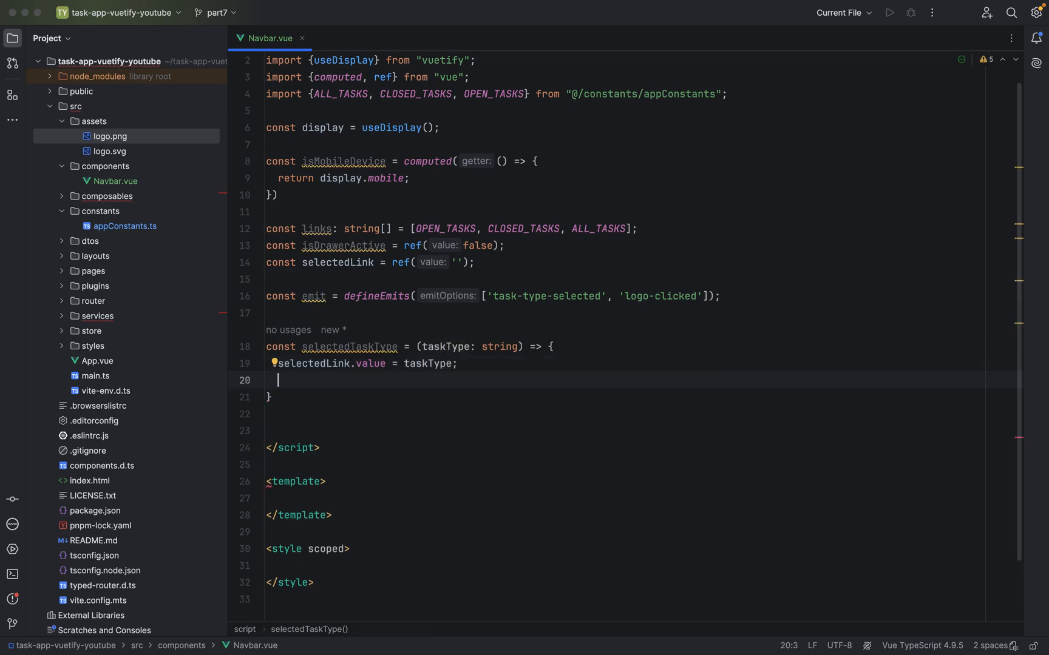
type("em")
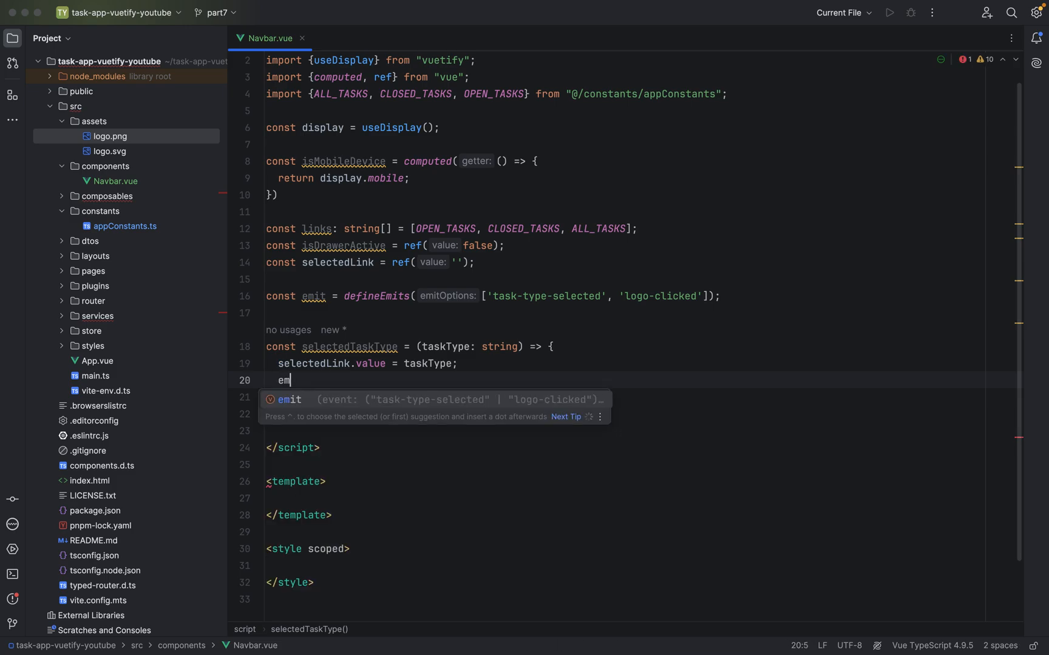
key("Tab")
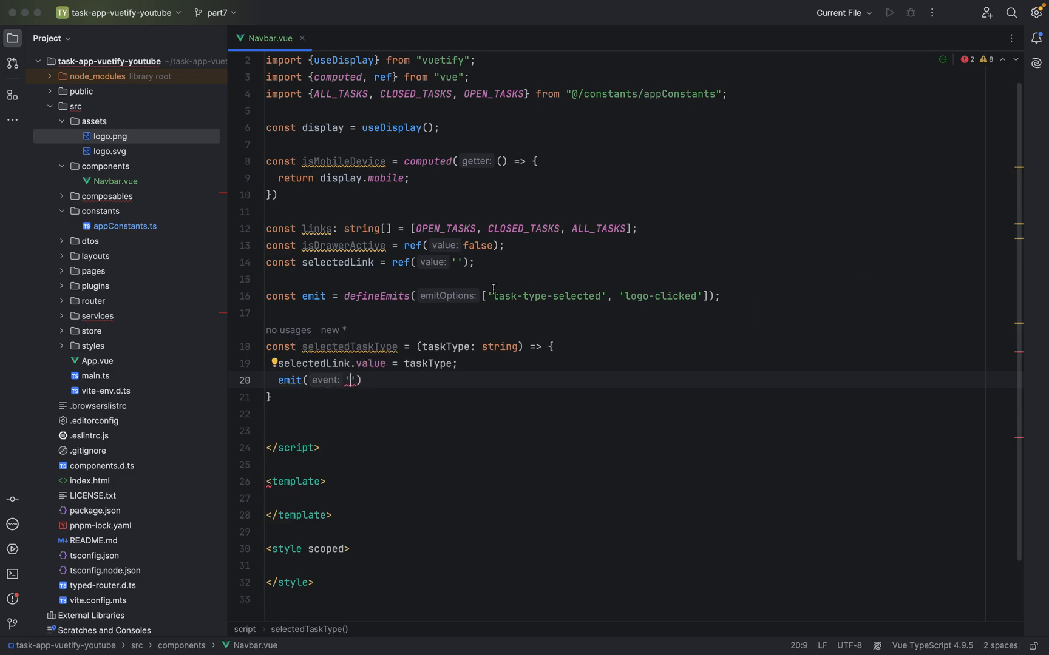
Emit 'task-type-selected' with taskType and set isDrawerActive.value to false.
double_click(546, 296)
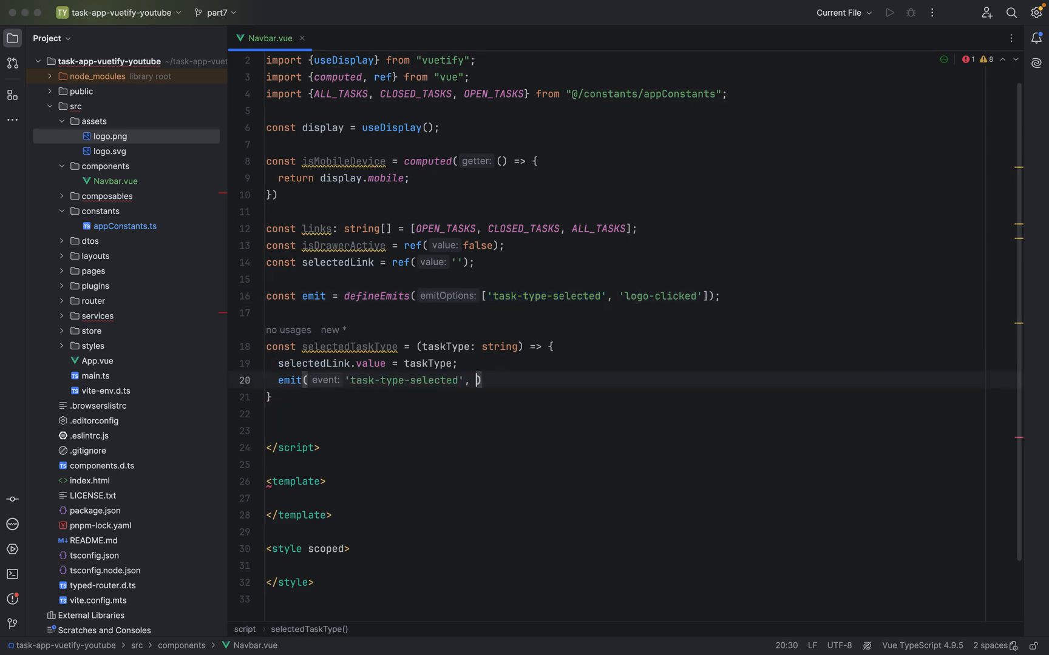
type("sle")
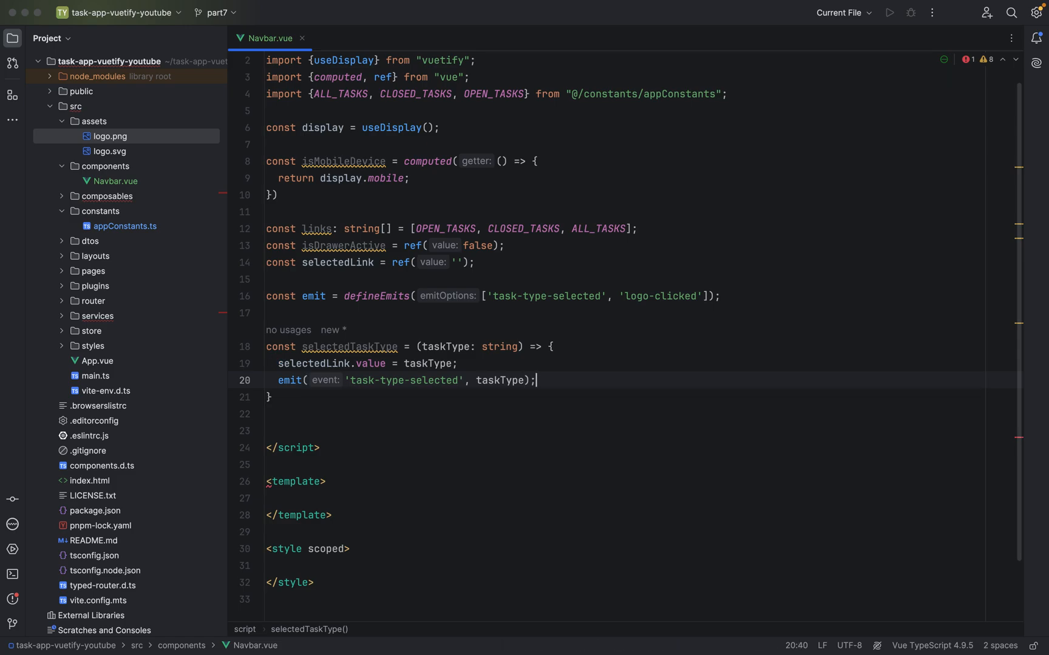
type("isDrawerActive")
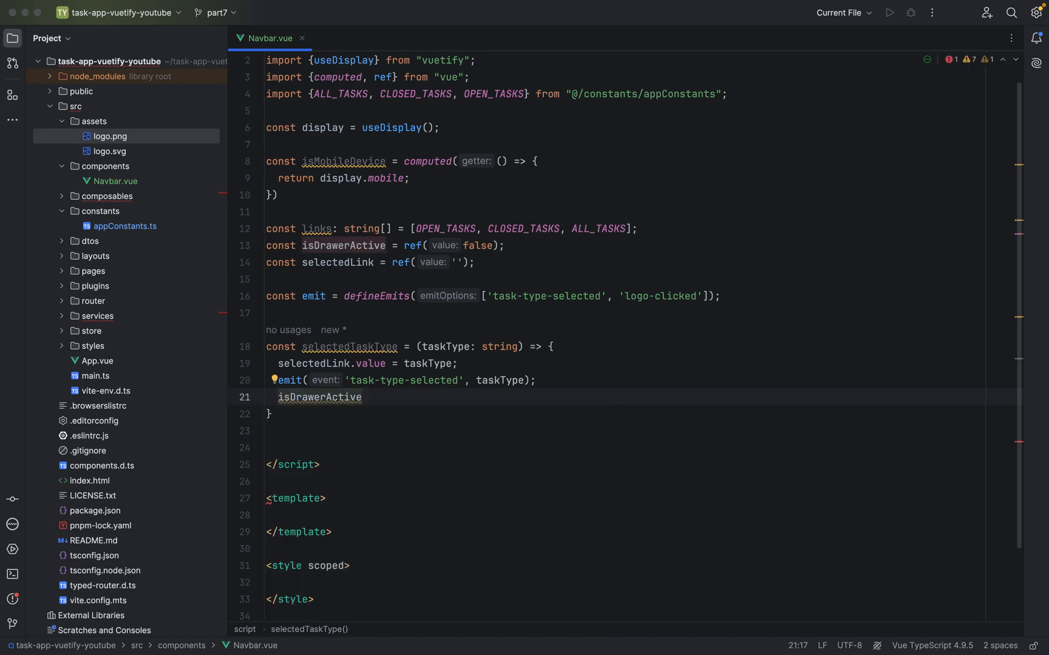
type(".value")
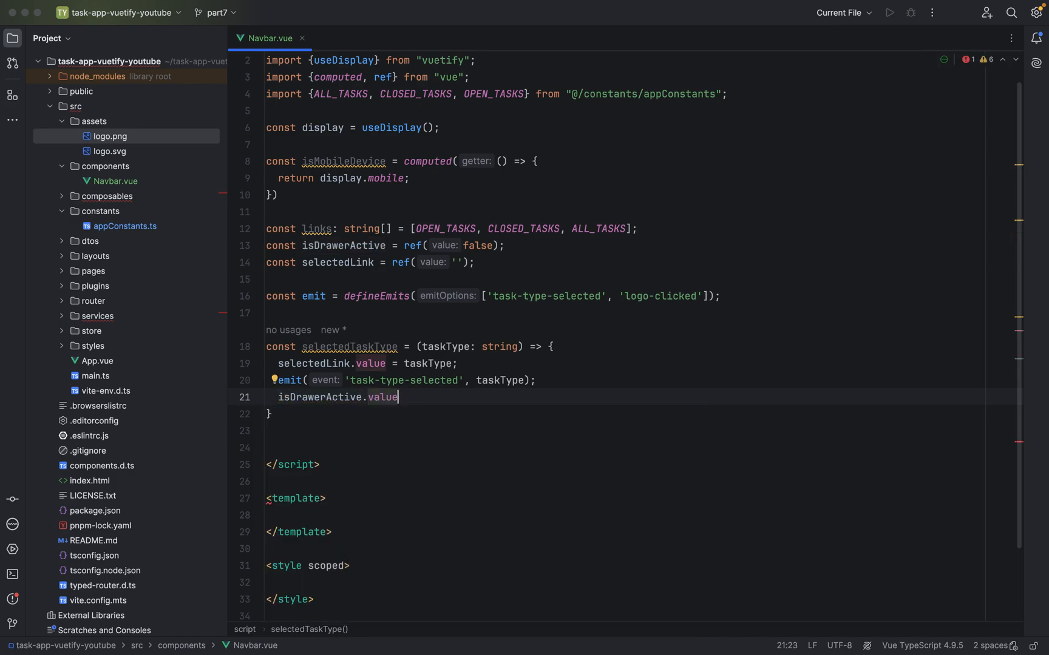
type("=")
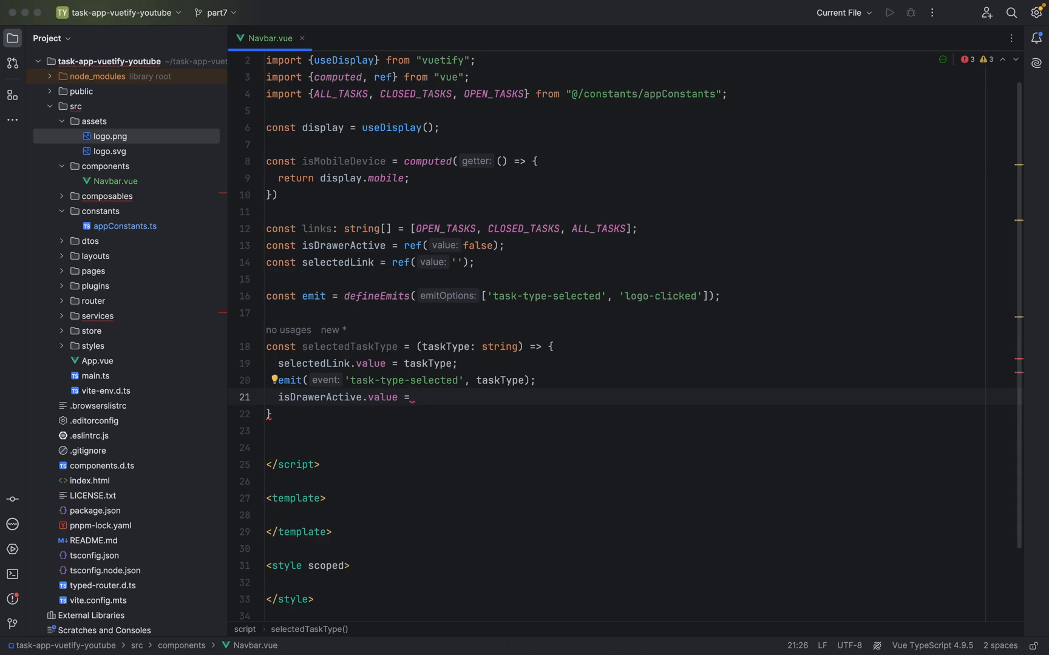
type("false;")
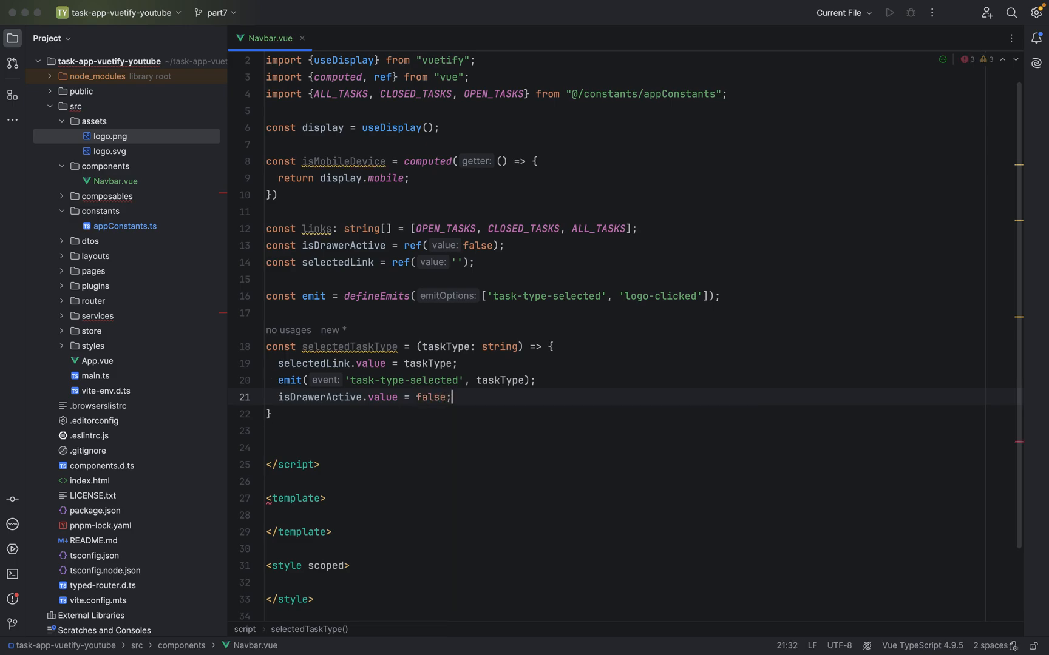
Below selectedTaskType, declare const logoClicked = () => {.
key("Enter")
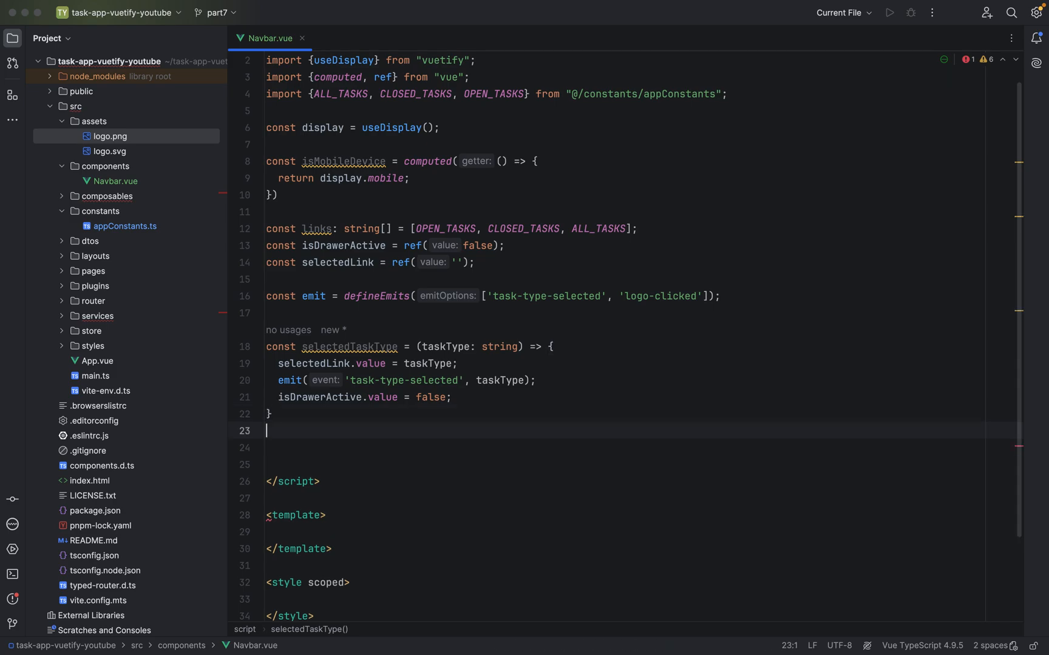
key("Enter")
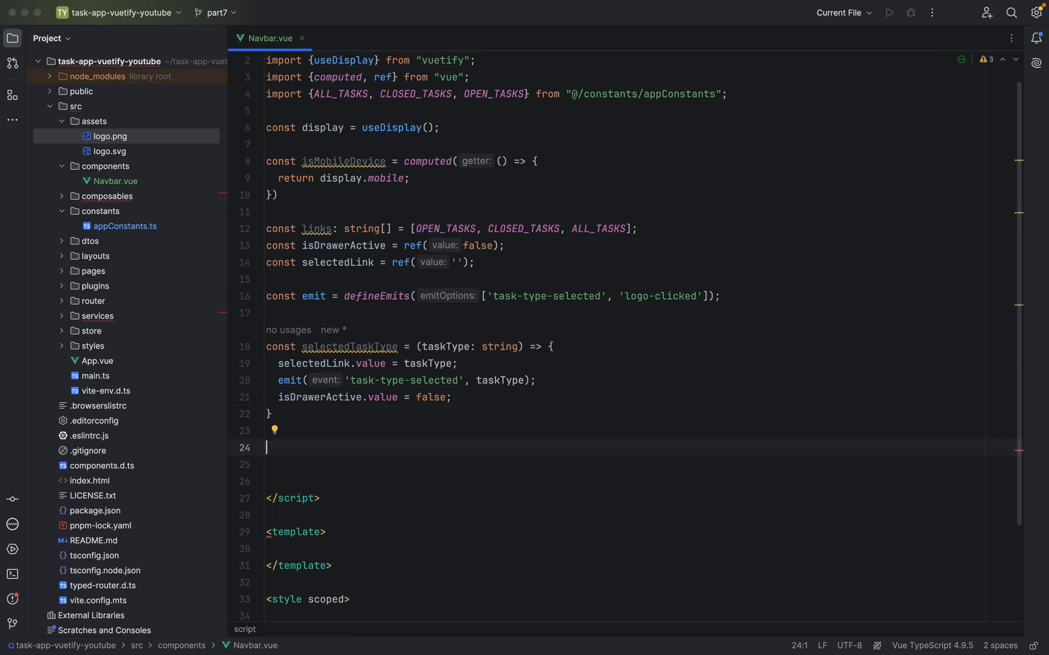
type("const")
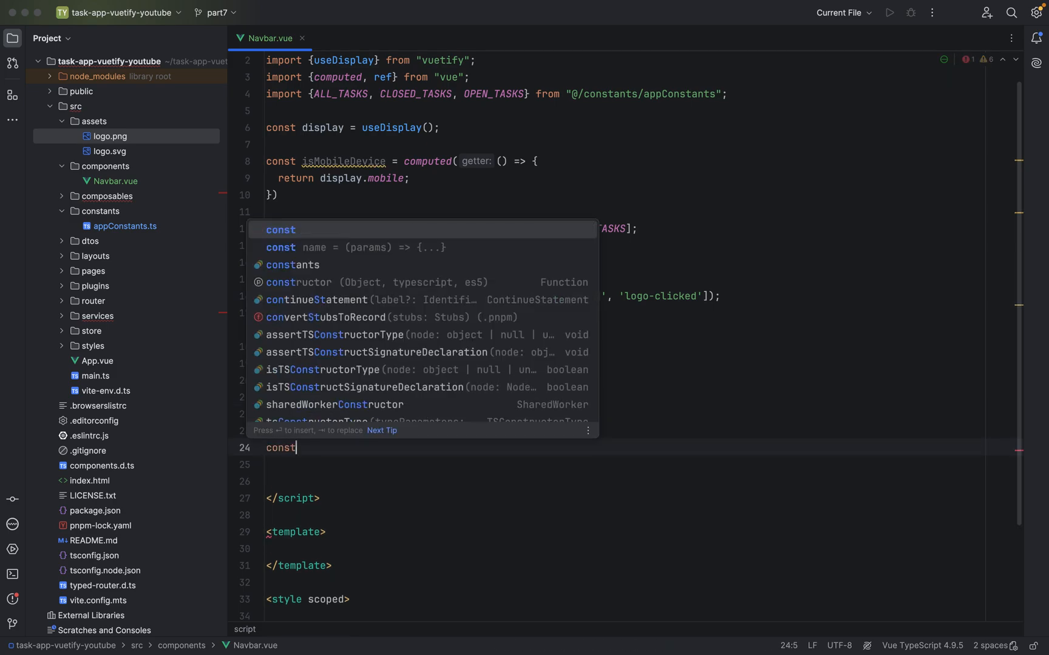
type("logo")
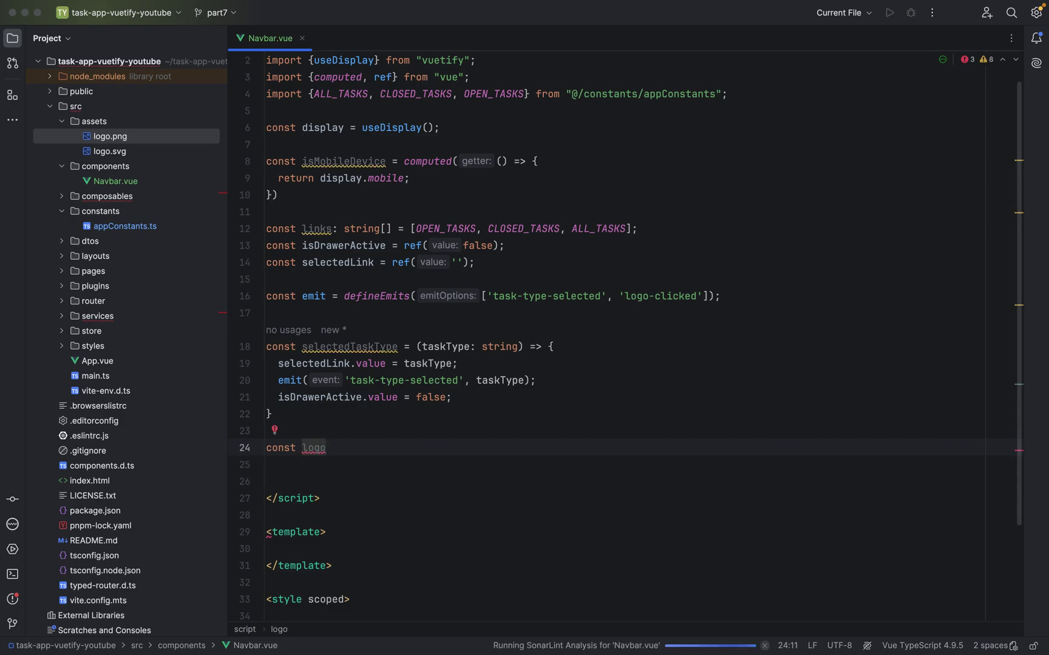
type("C")
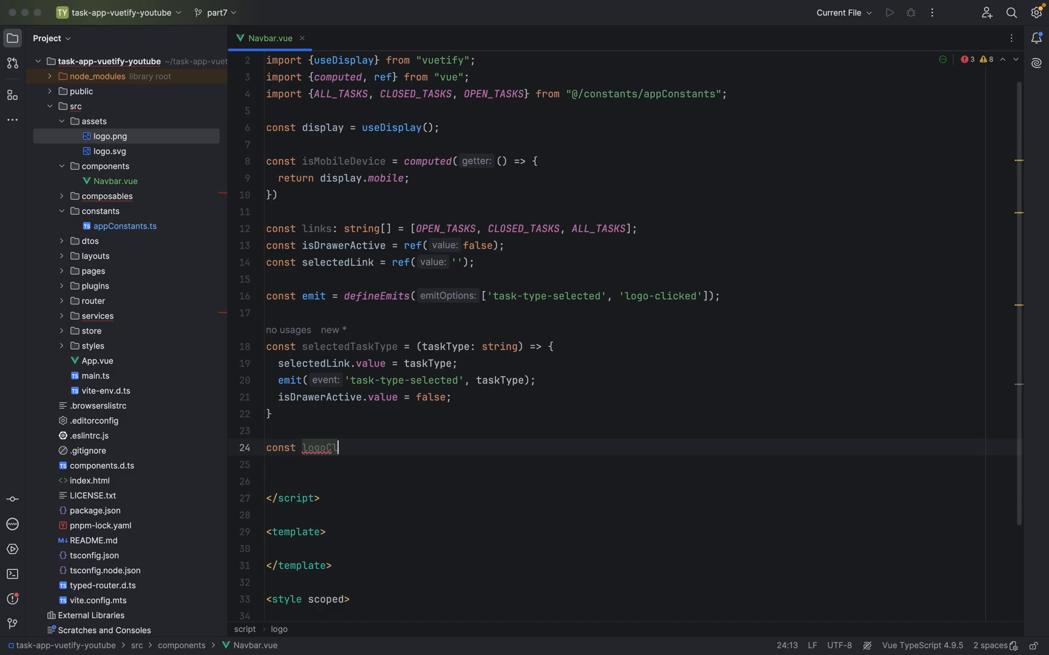
type("licked =")
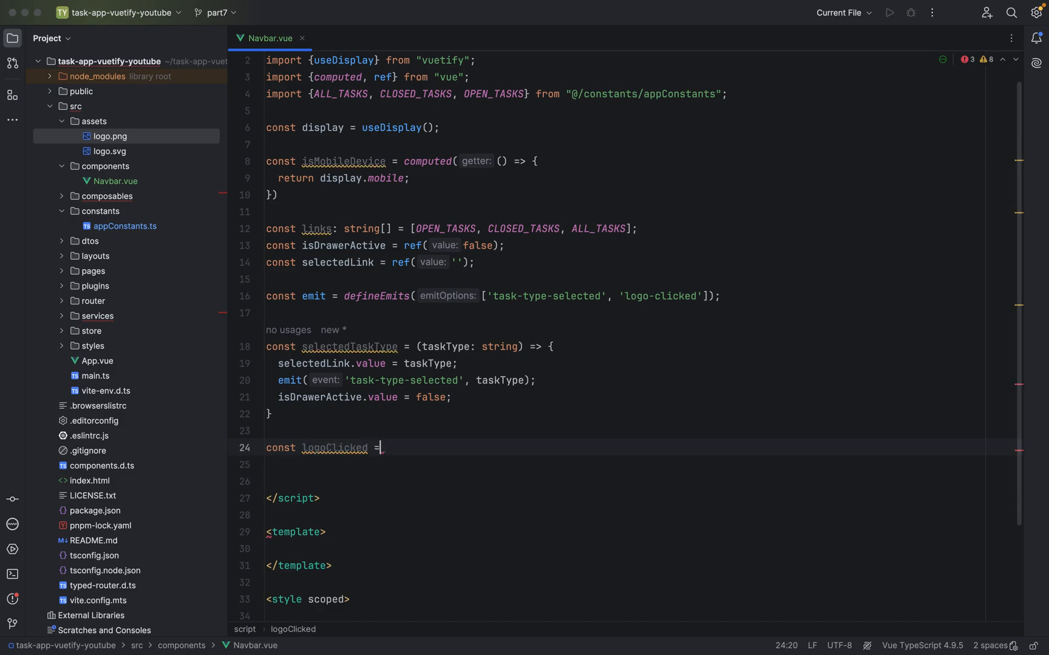
type("()")
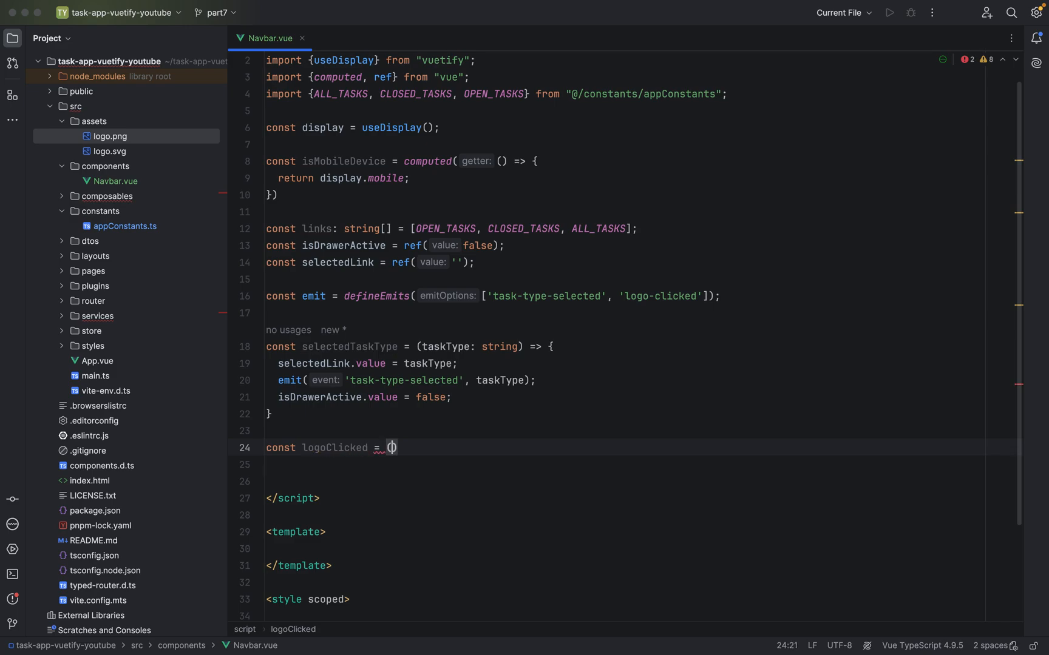
type("=")
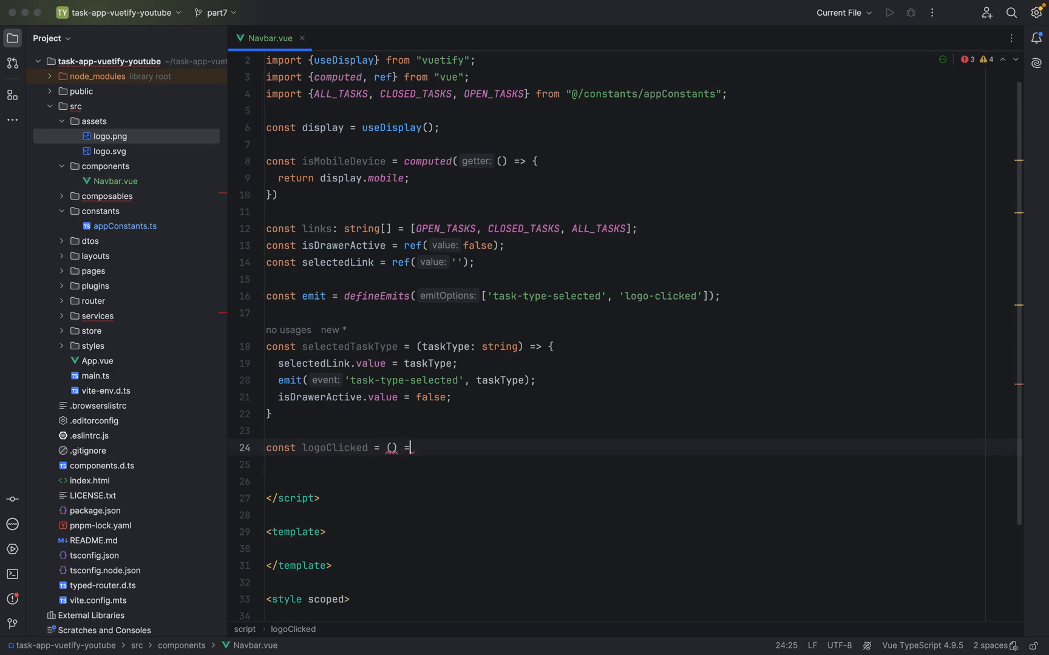
type(">")
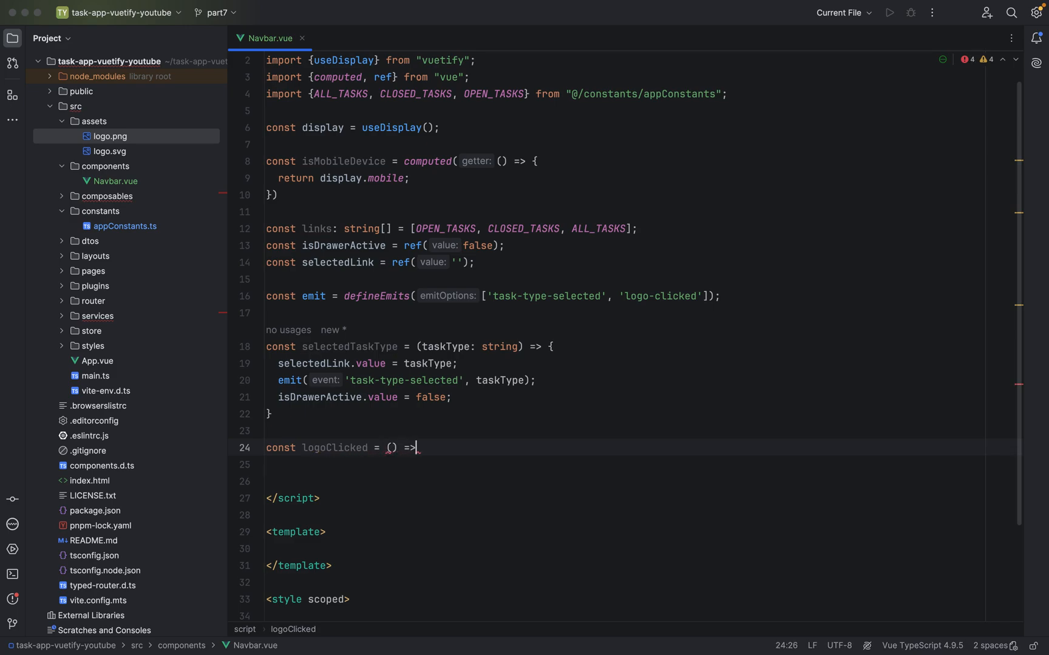
type("{")
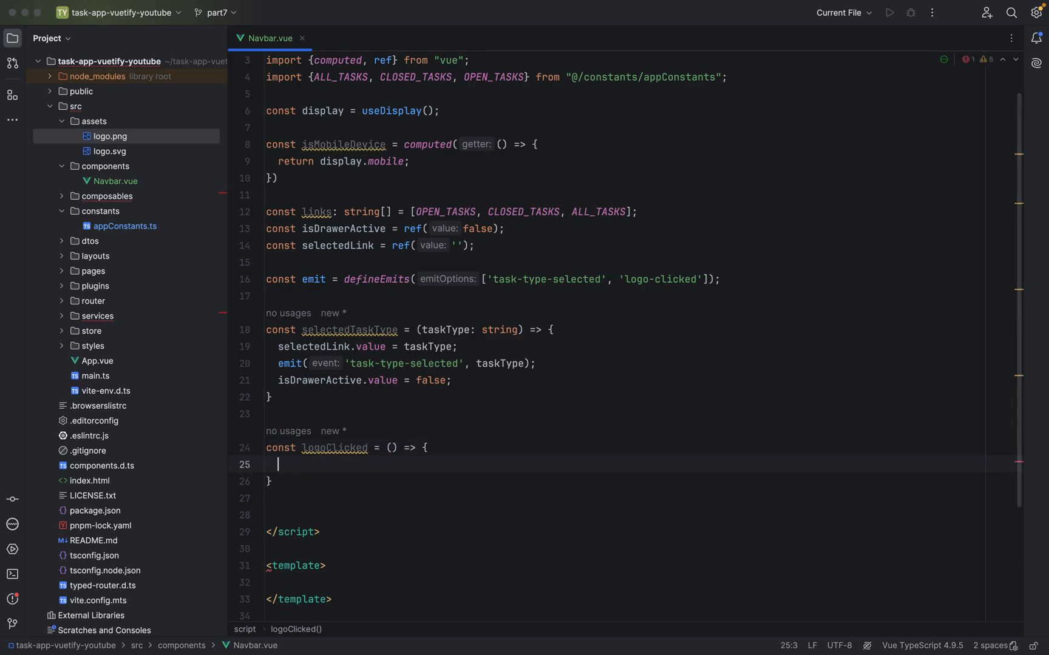
Make logoClicked's body emit('logo-clicked'), copying the name from defineEmits.
type("emit(")
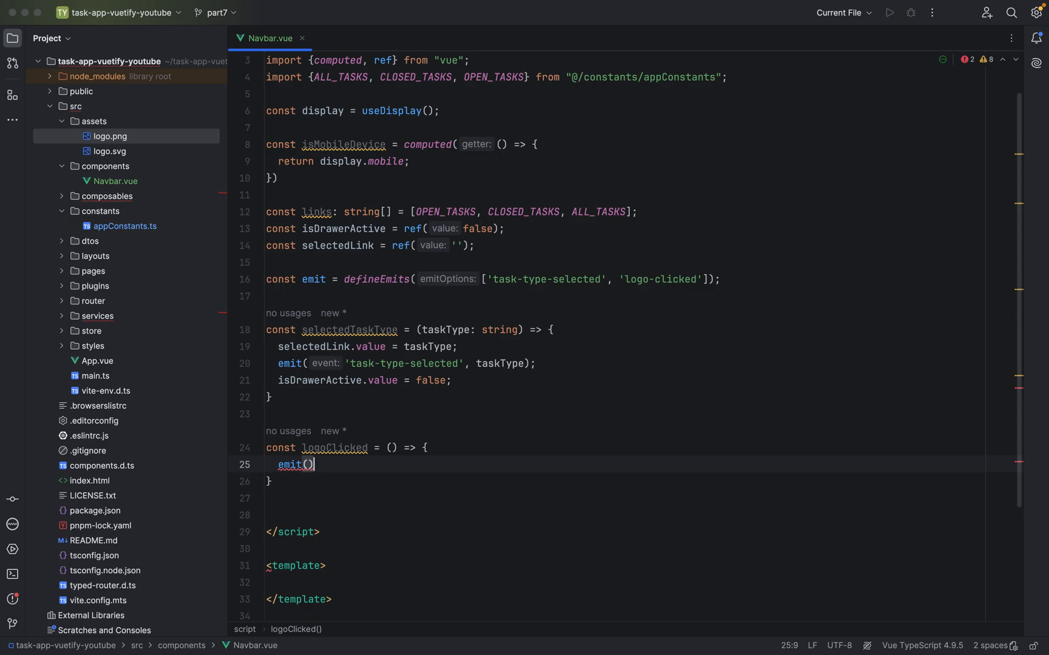
type(";")
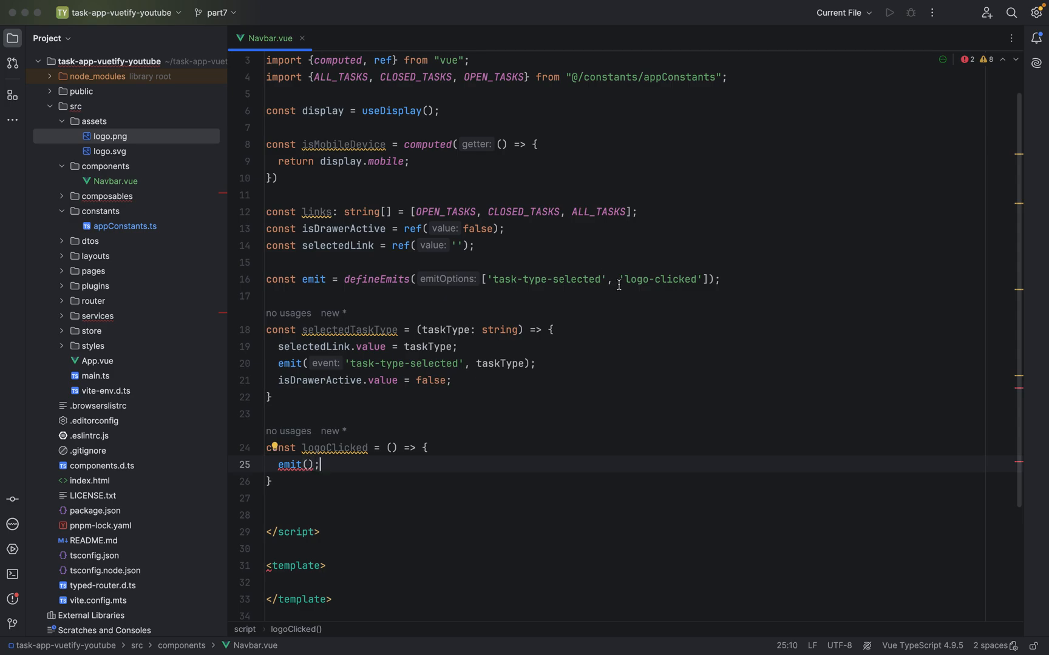
double_click(658, 279)
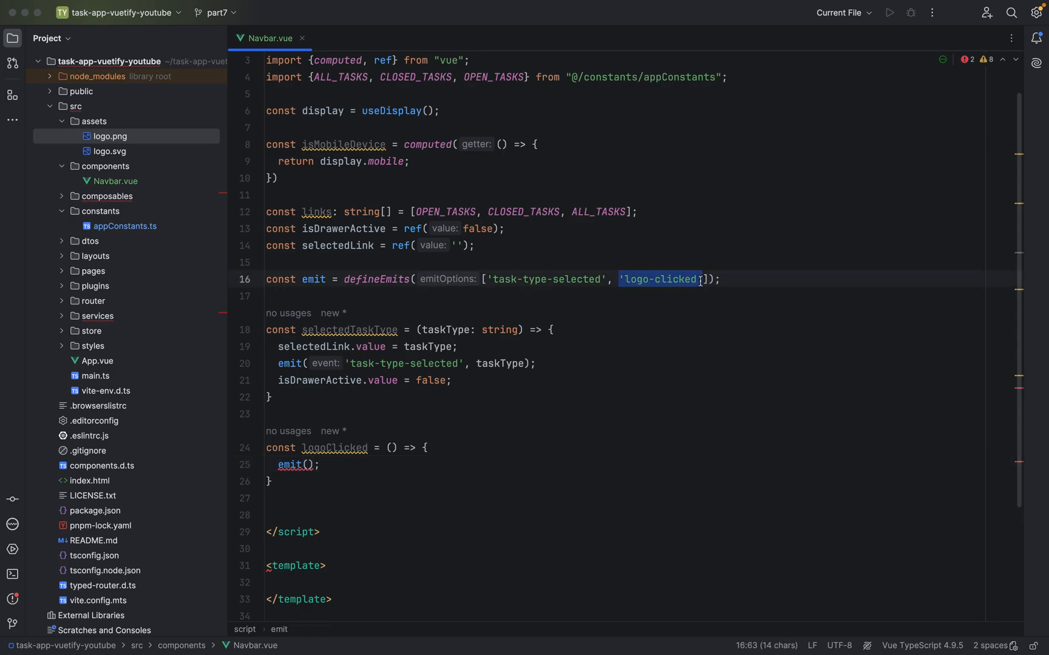
type("'logo-clicked'")
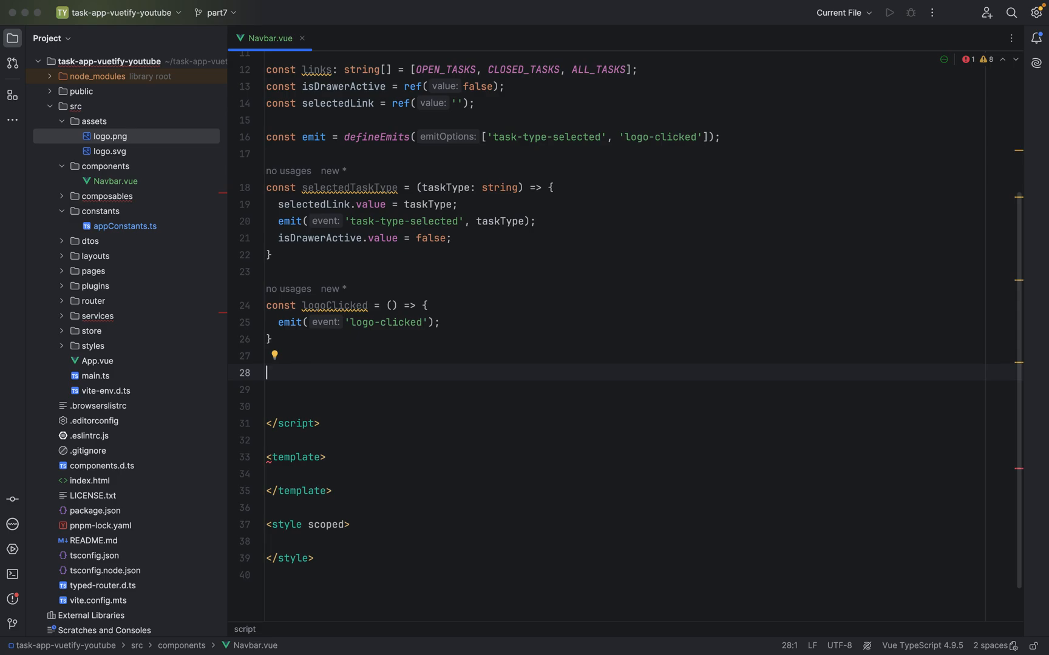
Declare const createTask = () => { and begin a router.push() call inside it.
type("const")
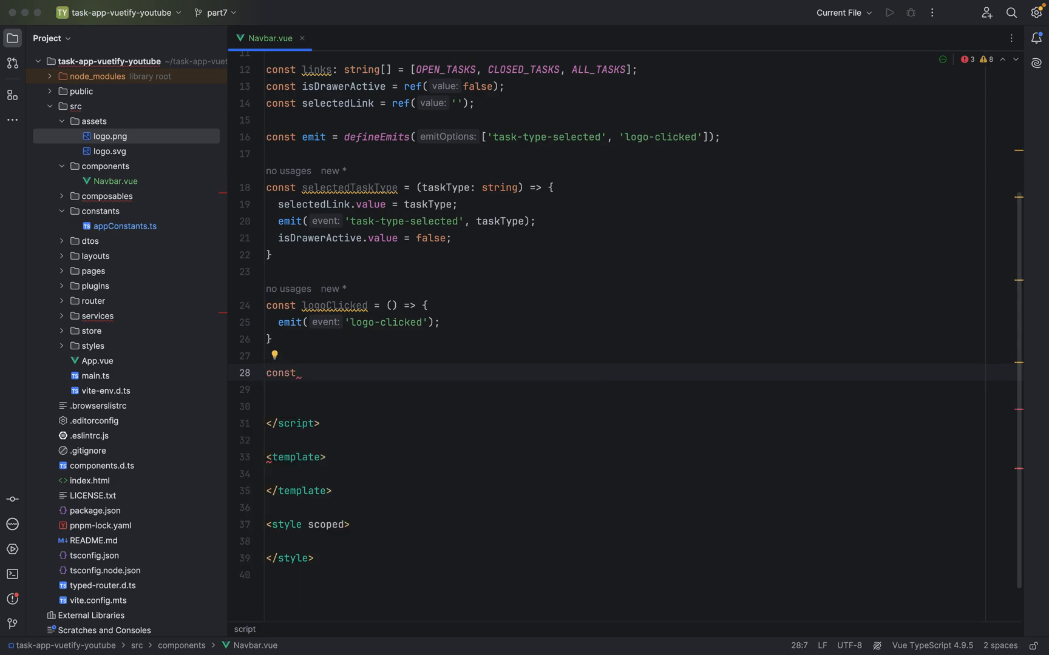
type("createTa")
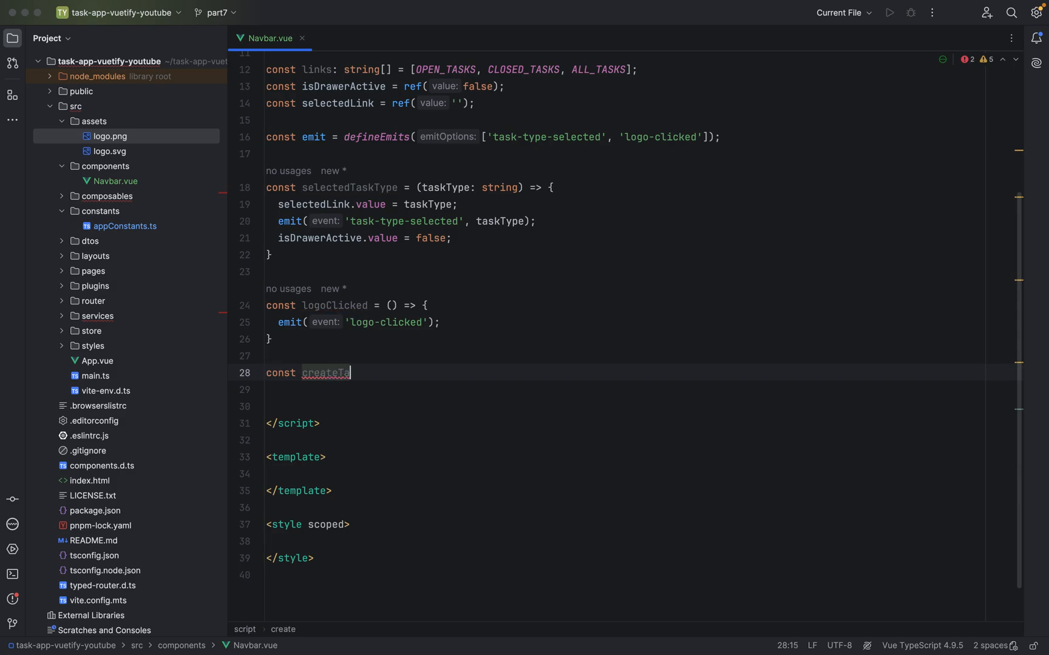
type("sk =")
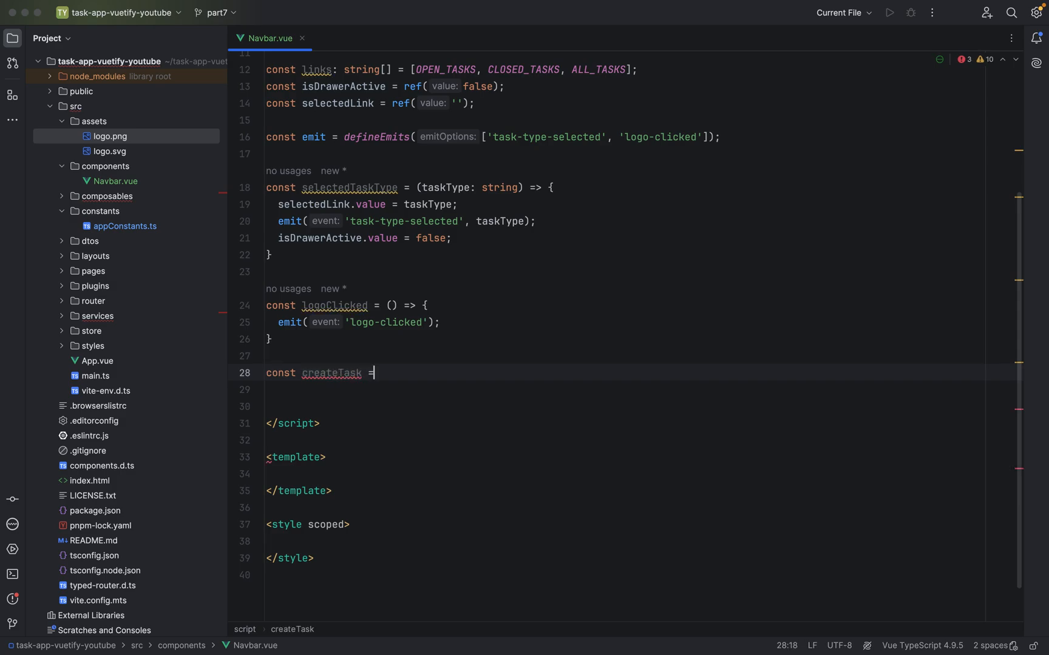
type("() =")
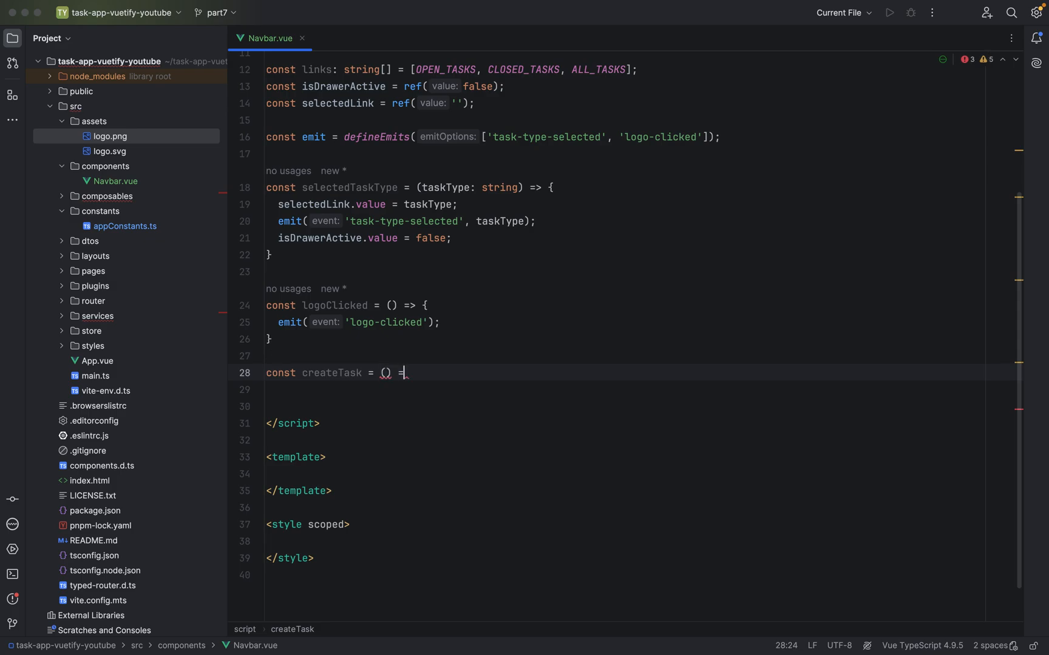
type("> {")
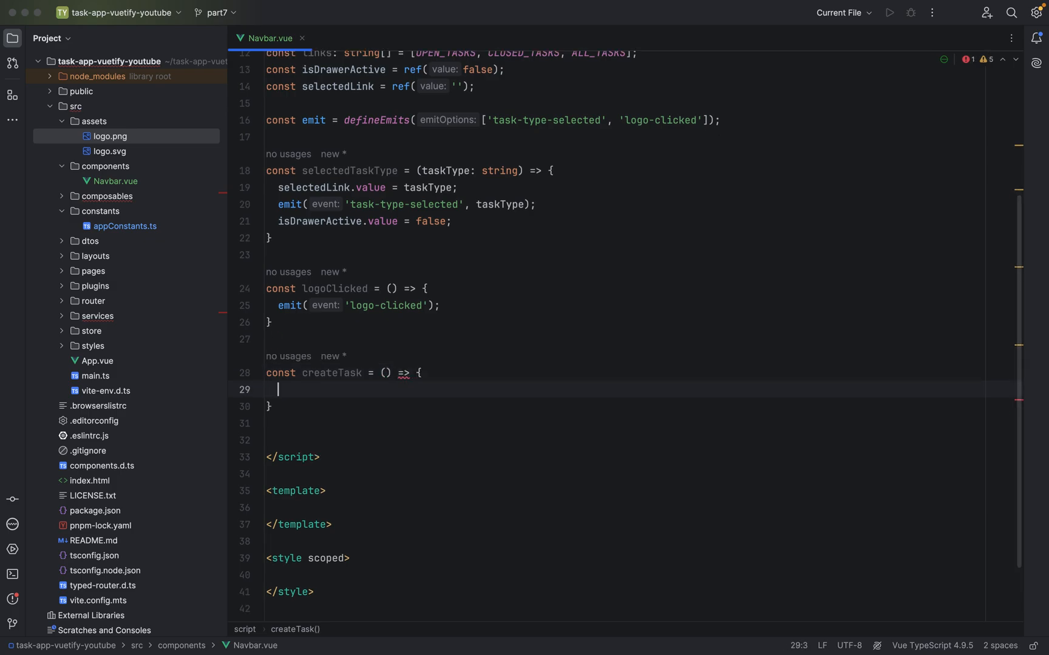
type("n")
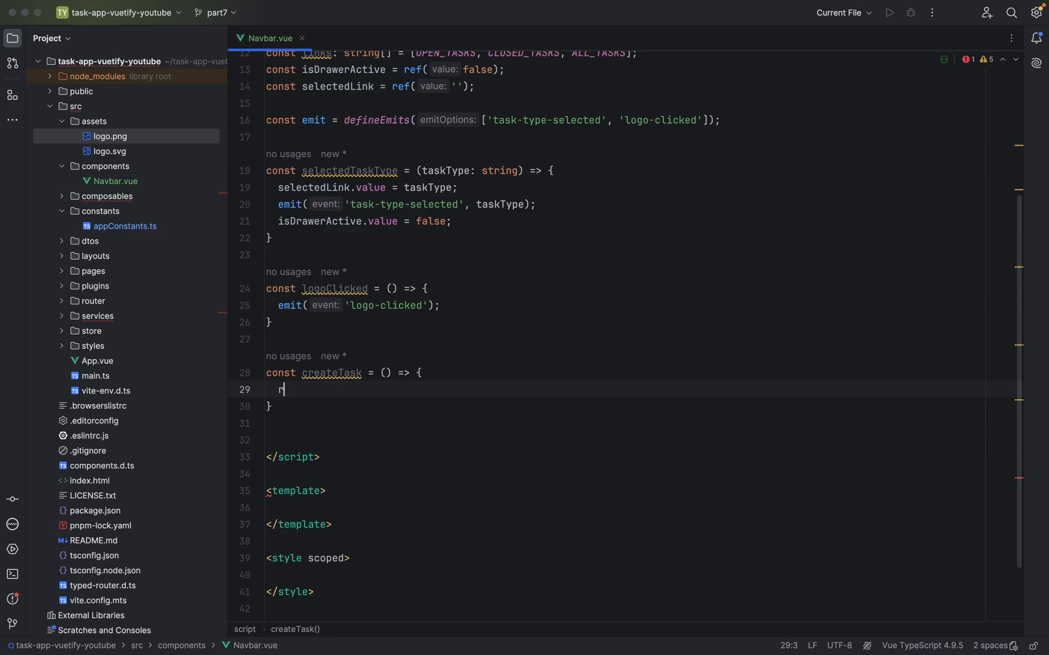
type("r")
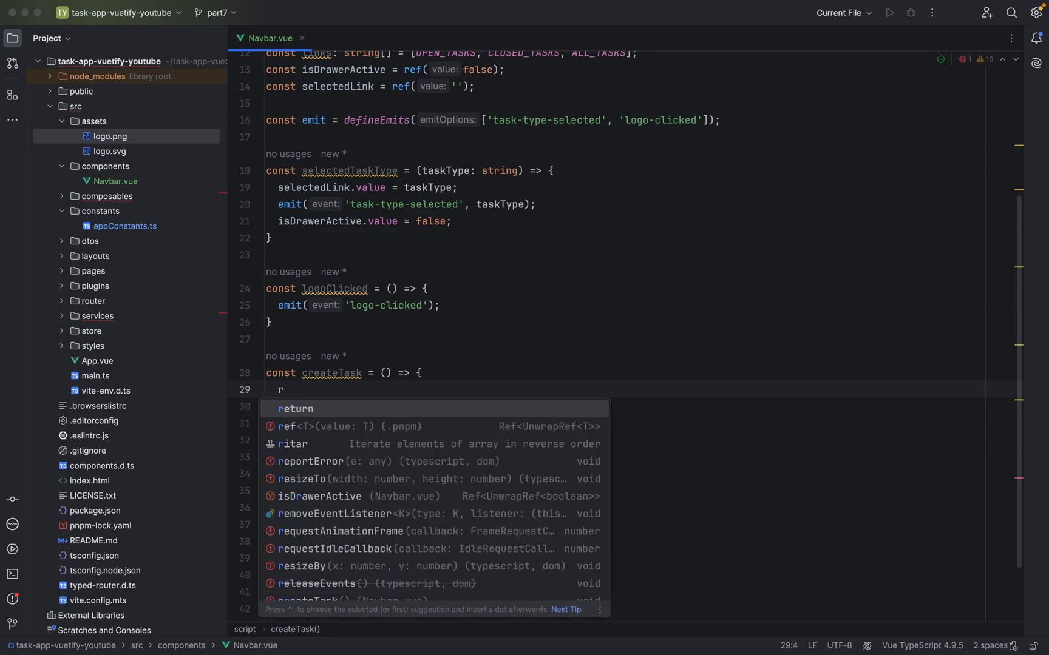
type("outer.push(")
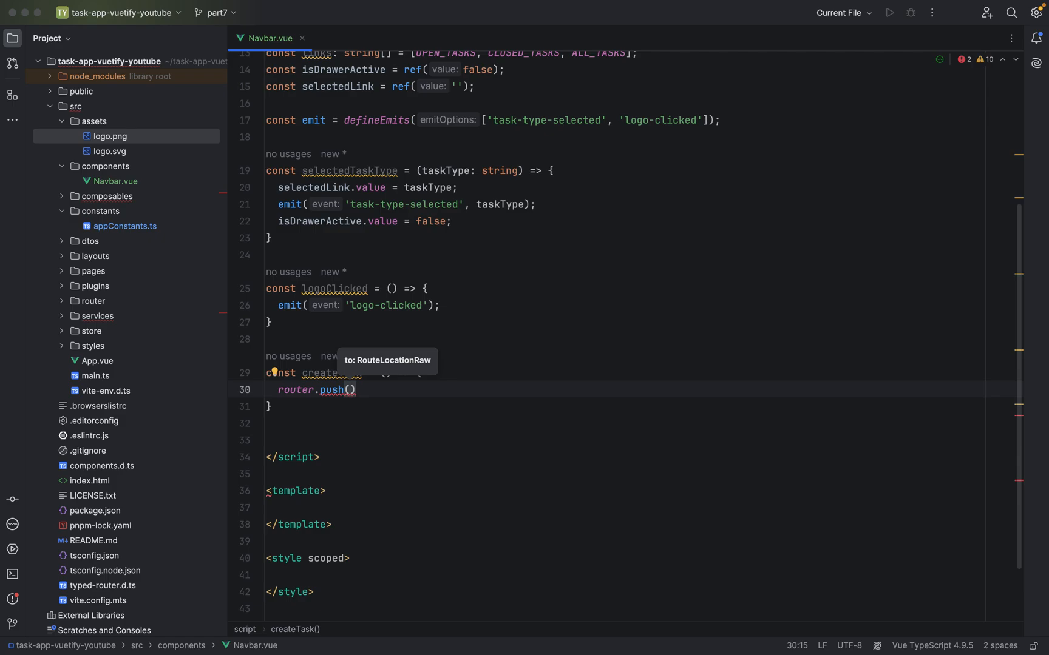
Make createTask call router.push({name: TASK_CREATE_VIEW}).then(), with a new line below.
type(";")
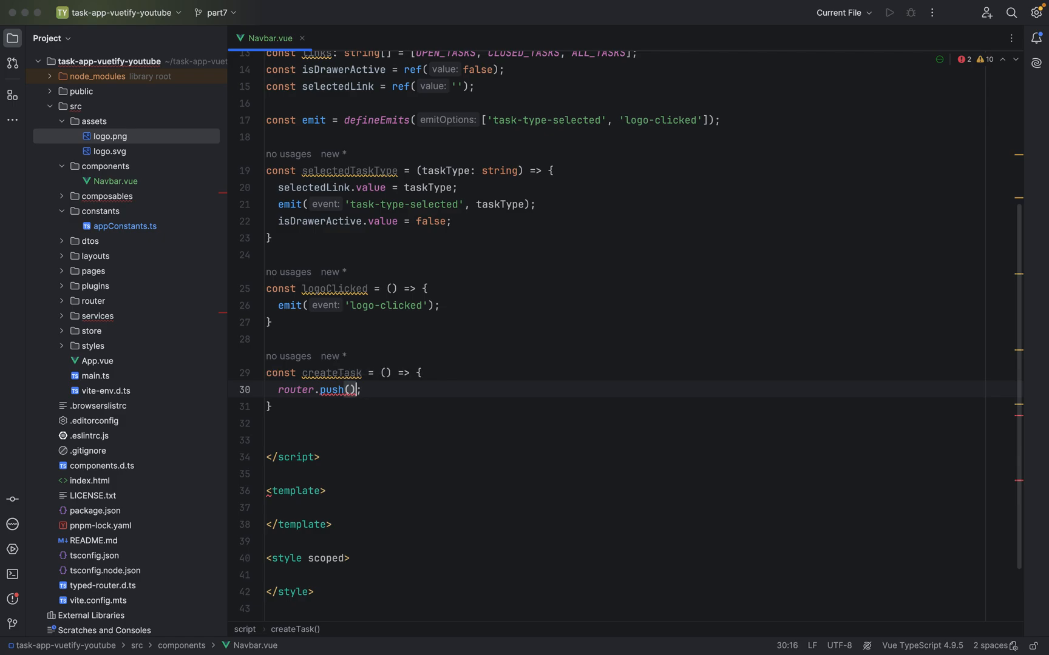
type("{}")
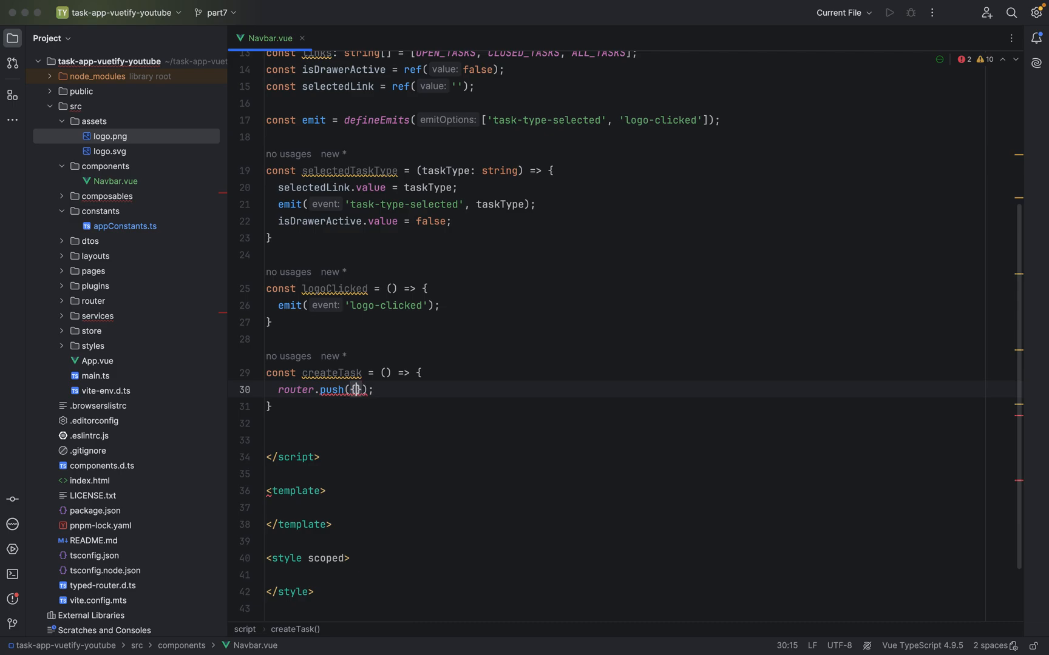
type("name")
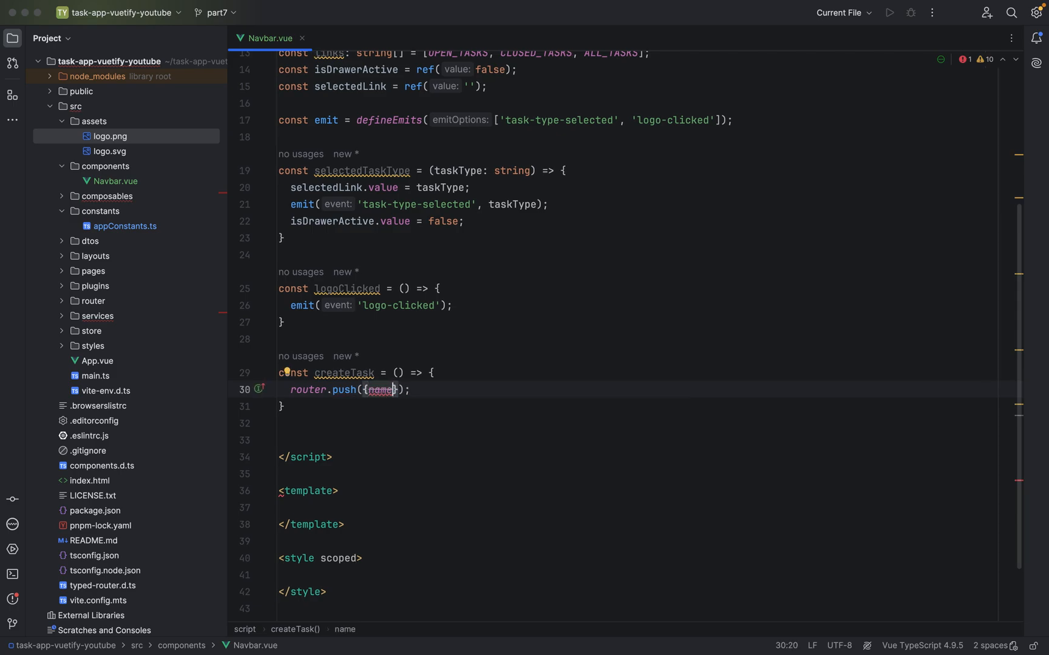
type("name:")
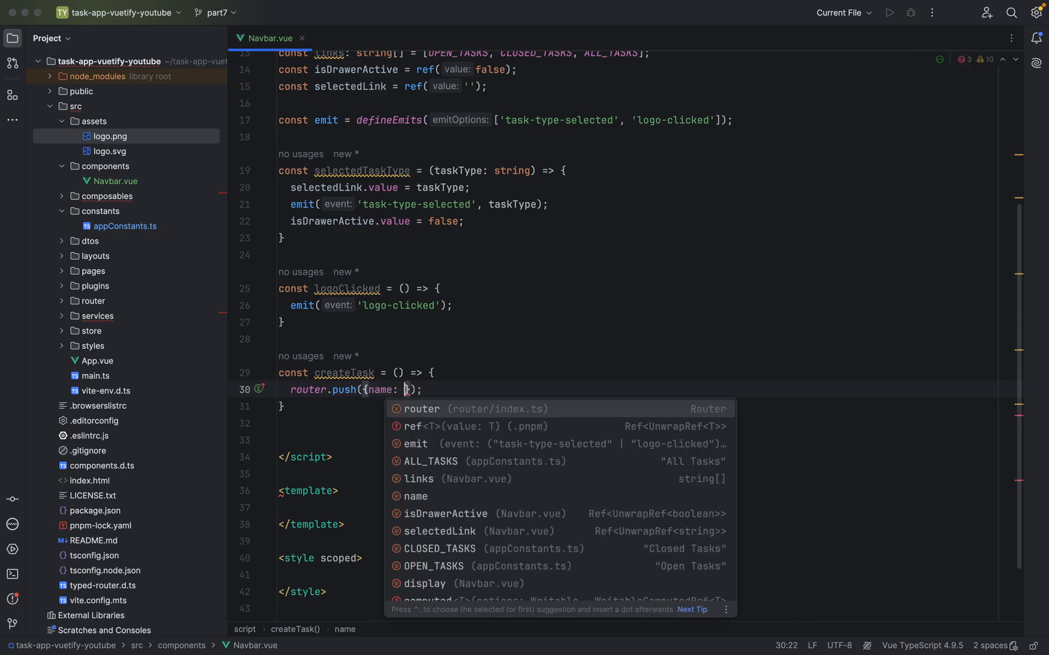
type("T")
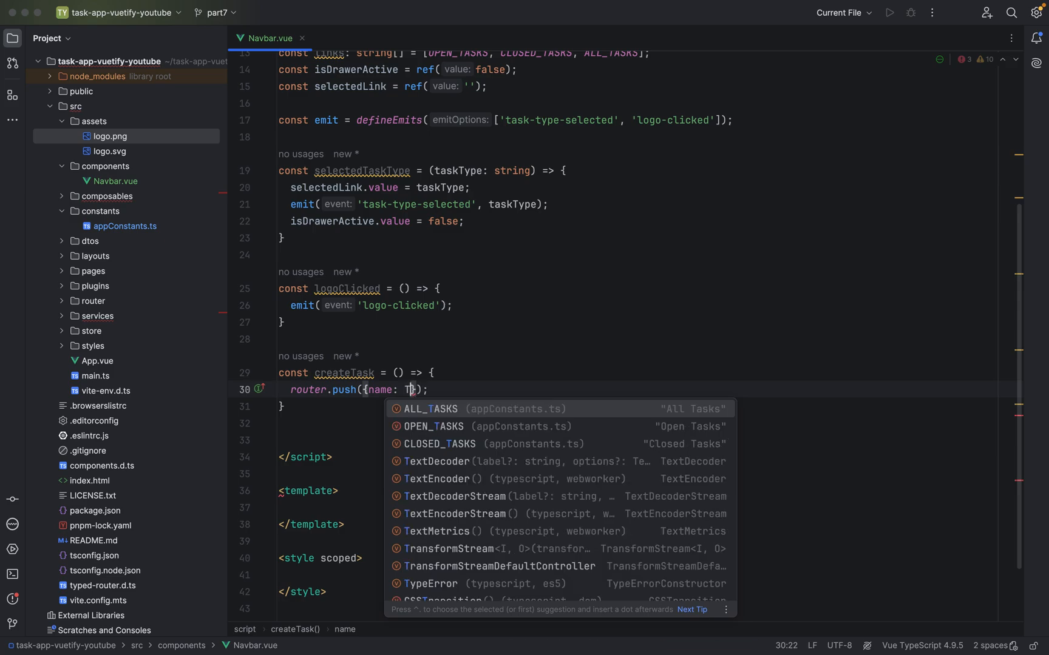
type("ASK_CREATE_VIEW")
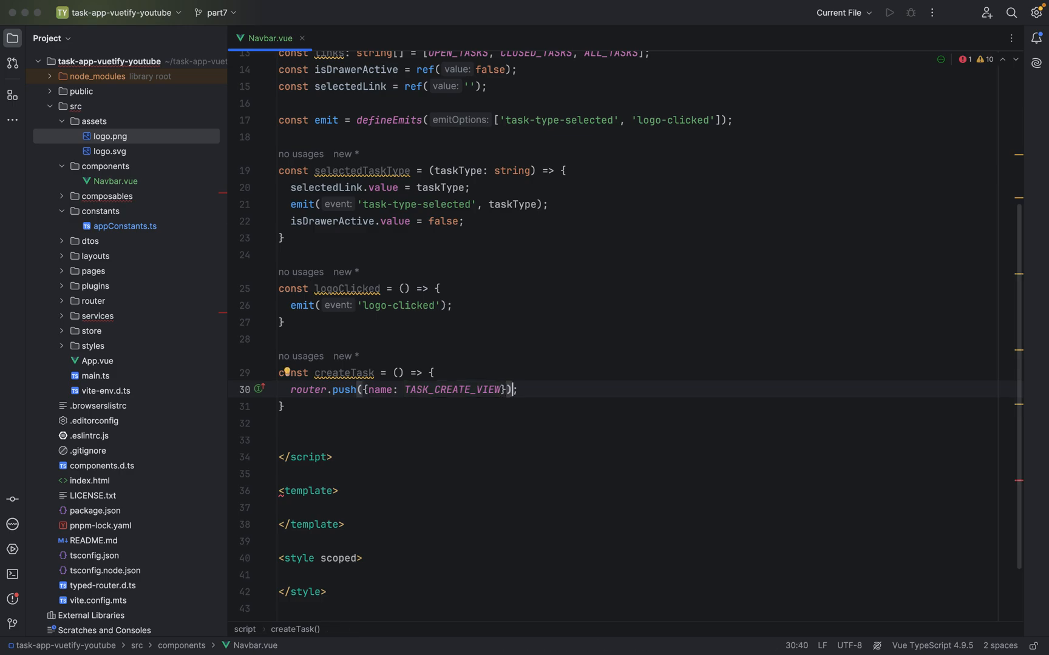
type(".then()")
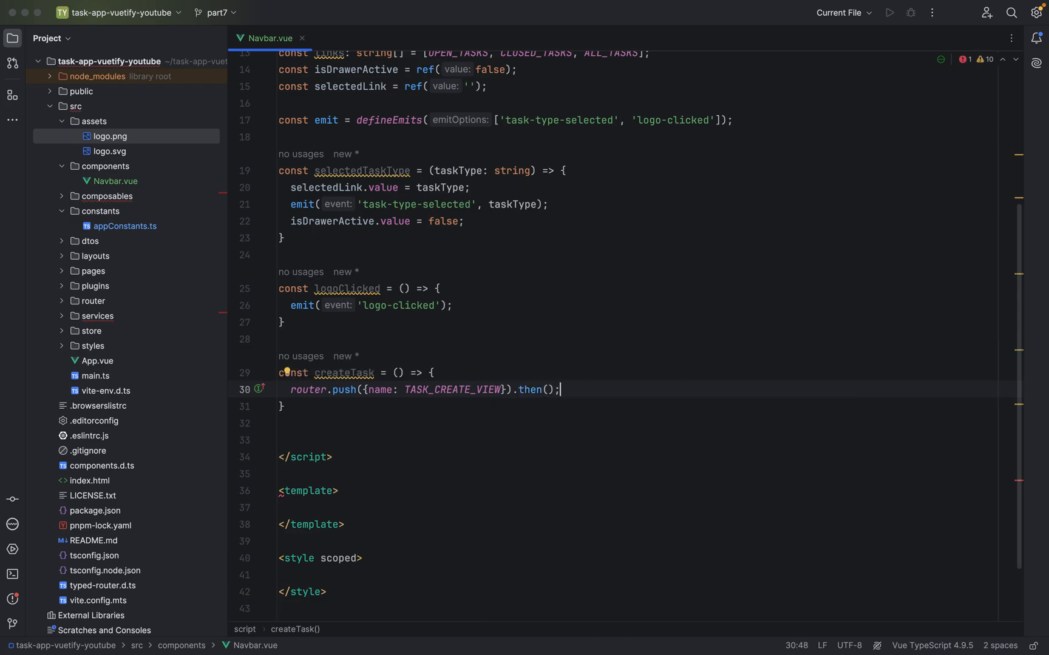
key("Enter")
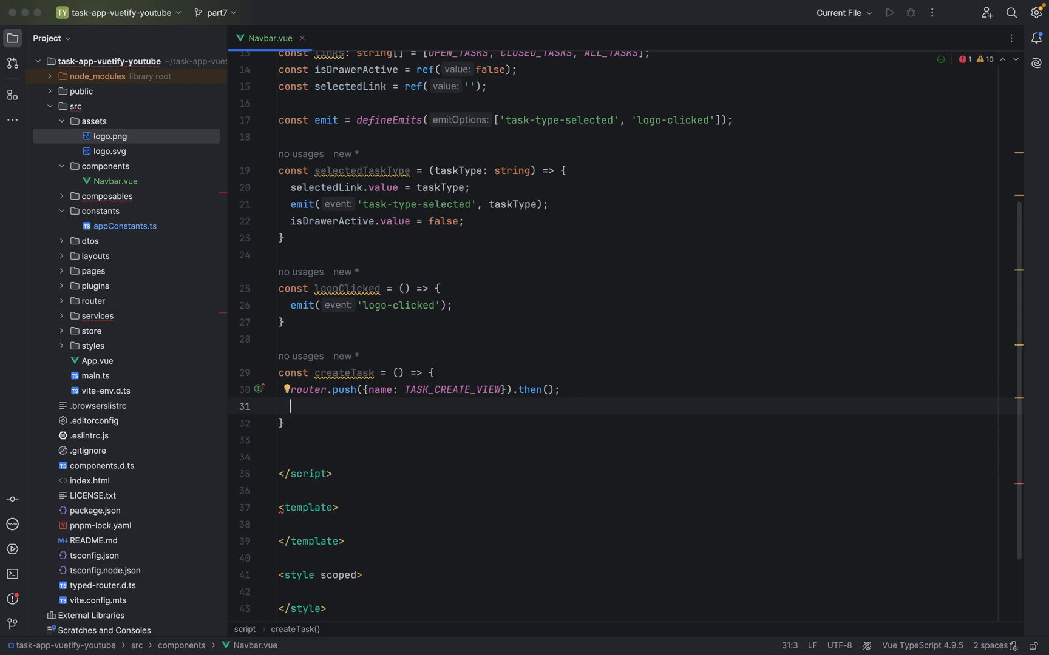
Add isDrawerActive.value = false; as createTask's second statement.
type("isDrawerActive.value")
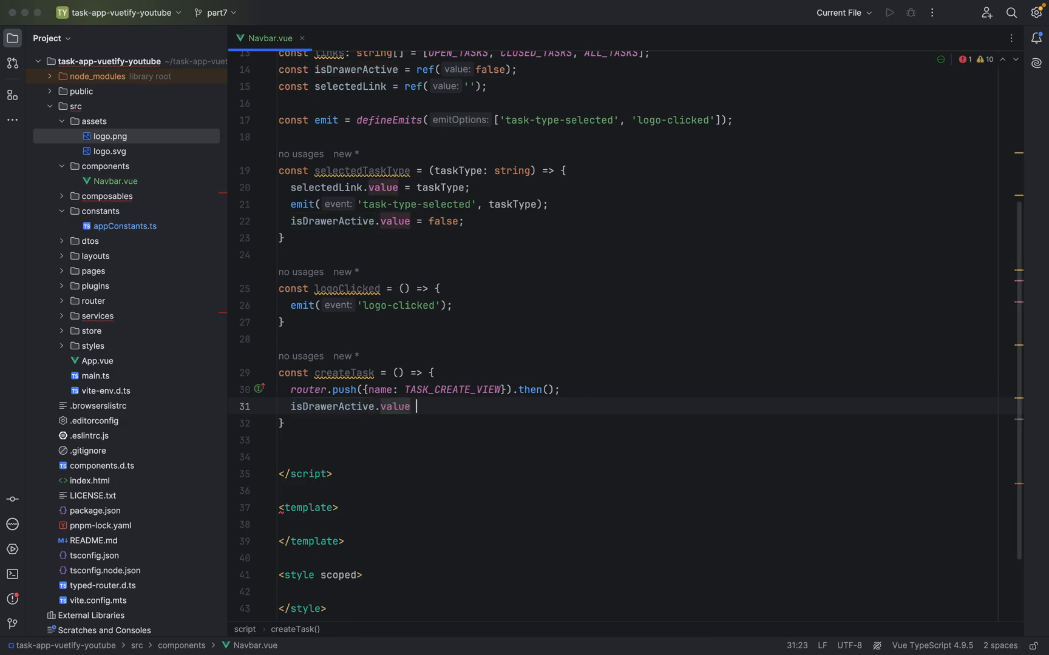
type("= fals")
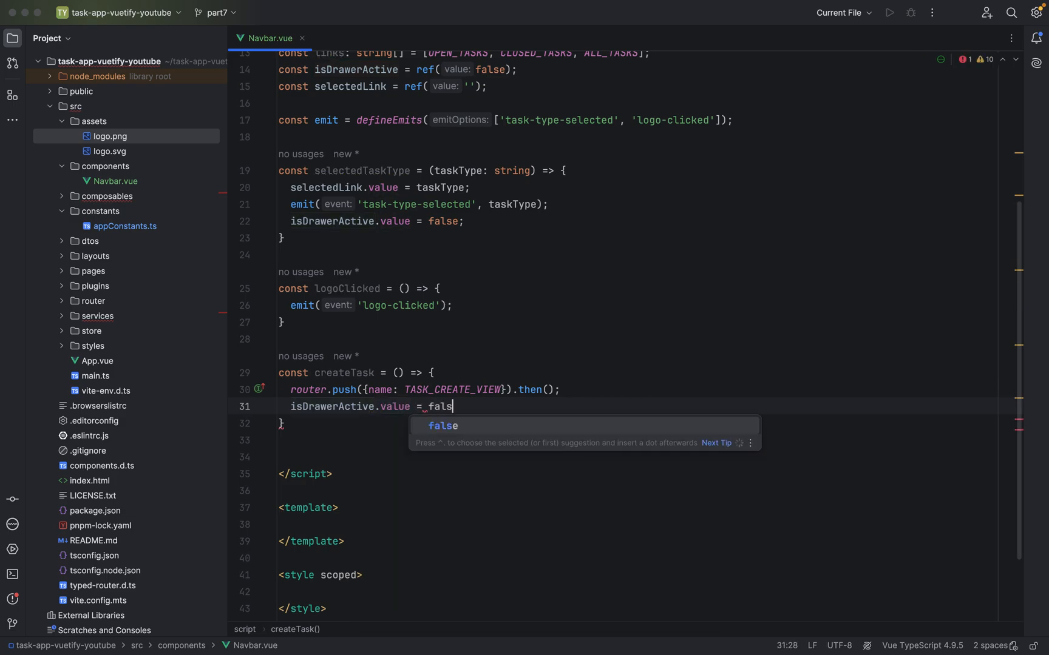
key("Tab")
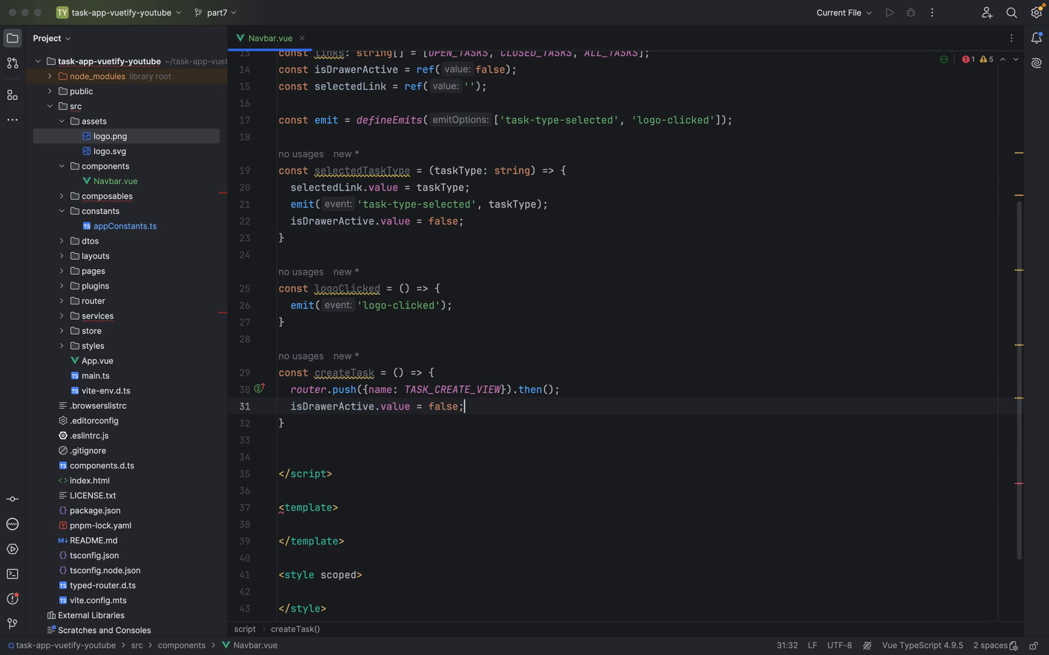
scroll("down", 3)
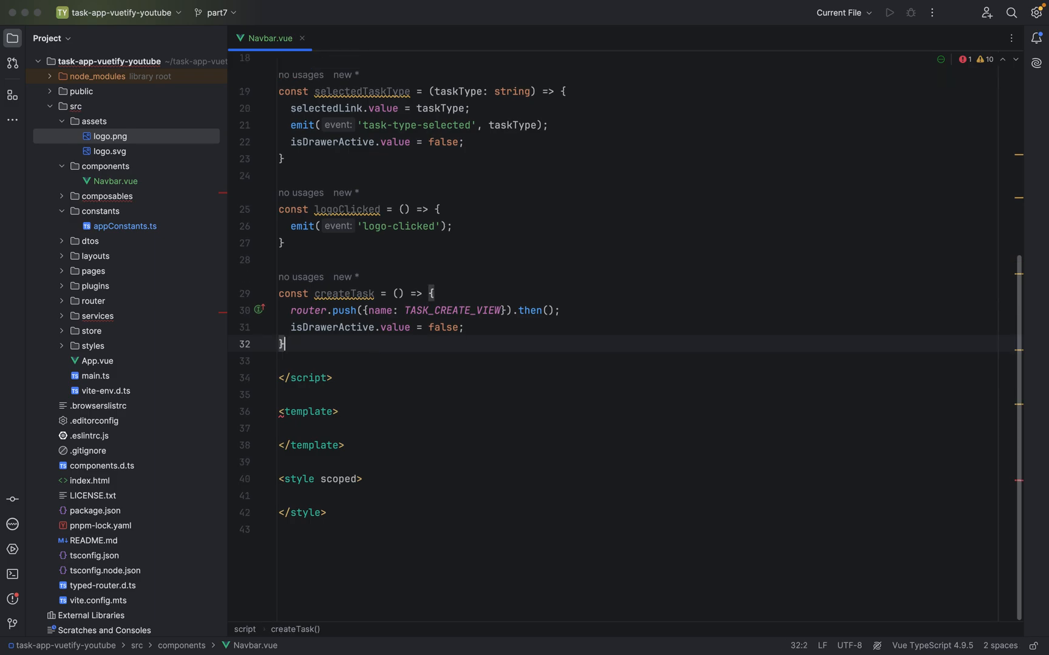
scroll("up", 3)
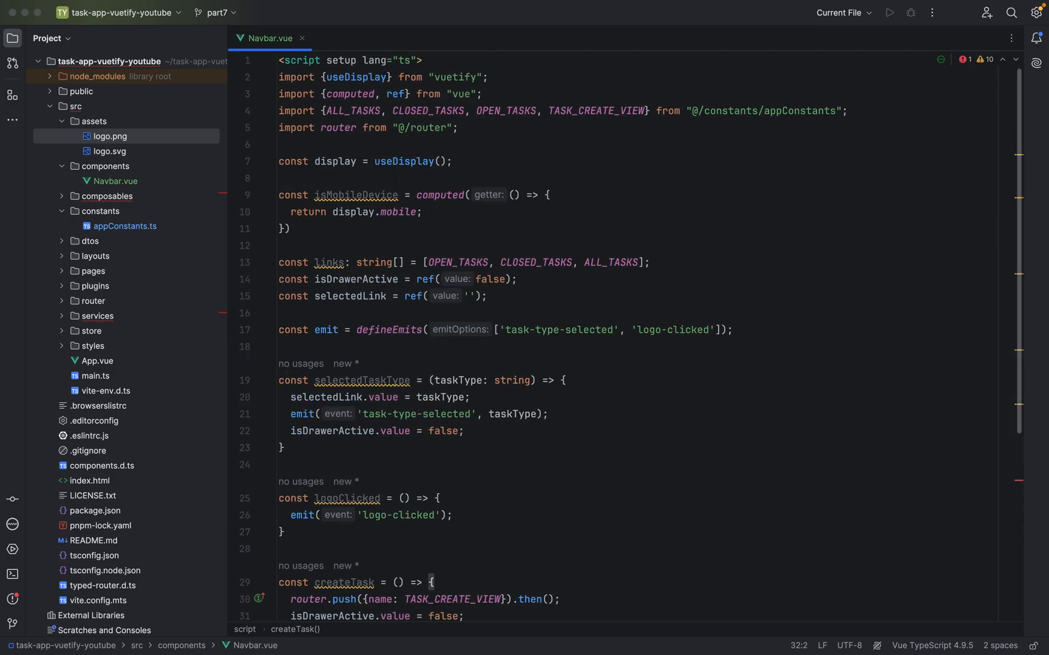
scroll("down", 3)
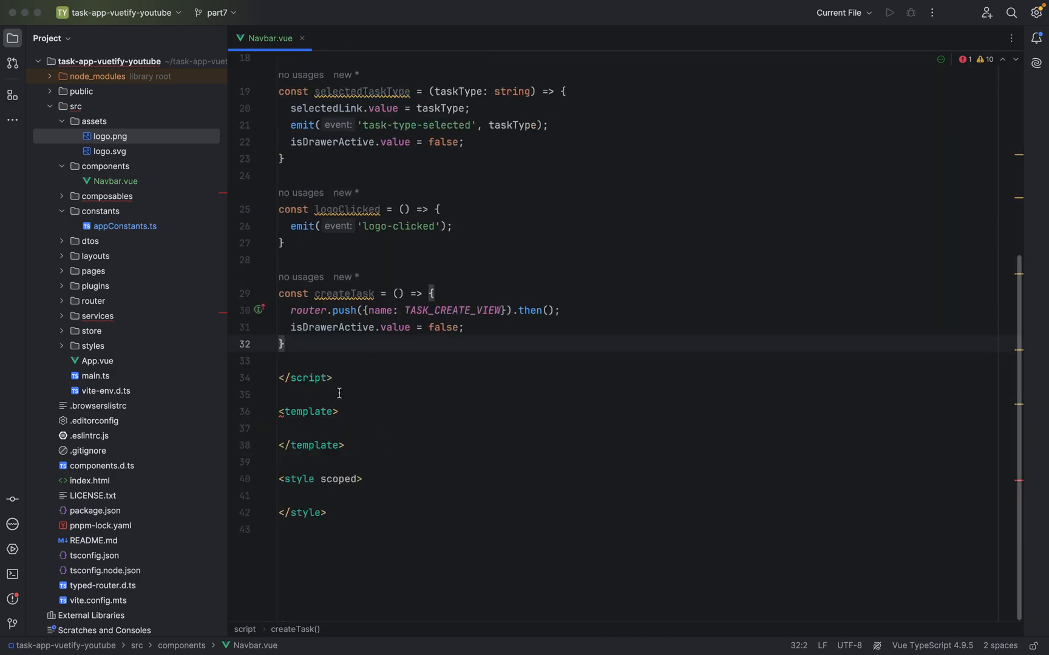